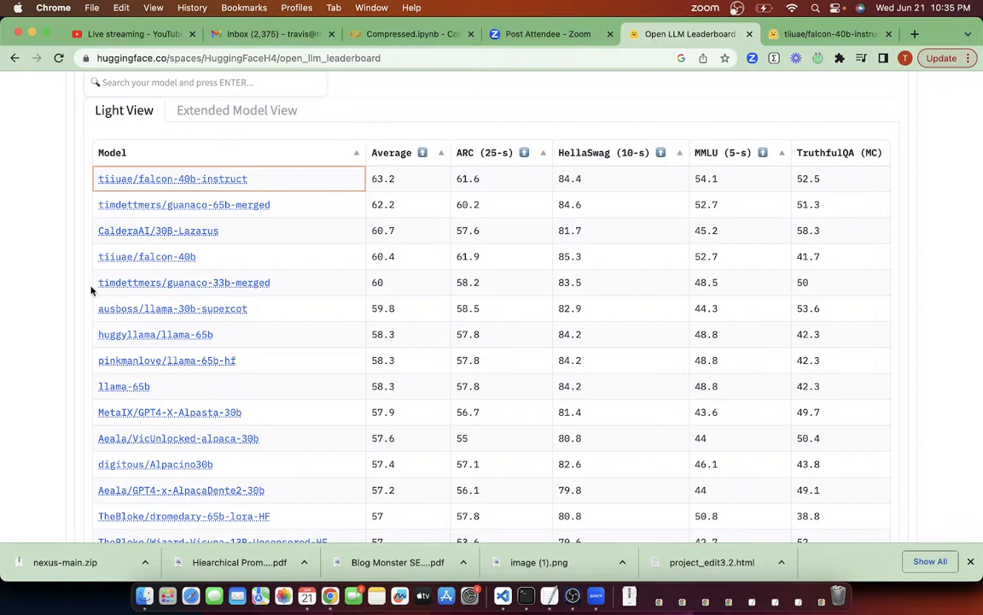
Run the Compressed.ipynb setup cell, choosing 'Run anyway' on the authorship warning.
scroll("down", 3)
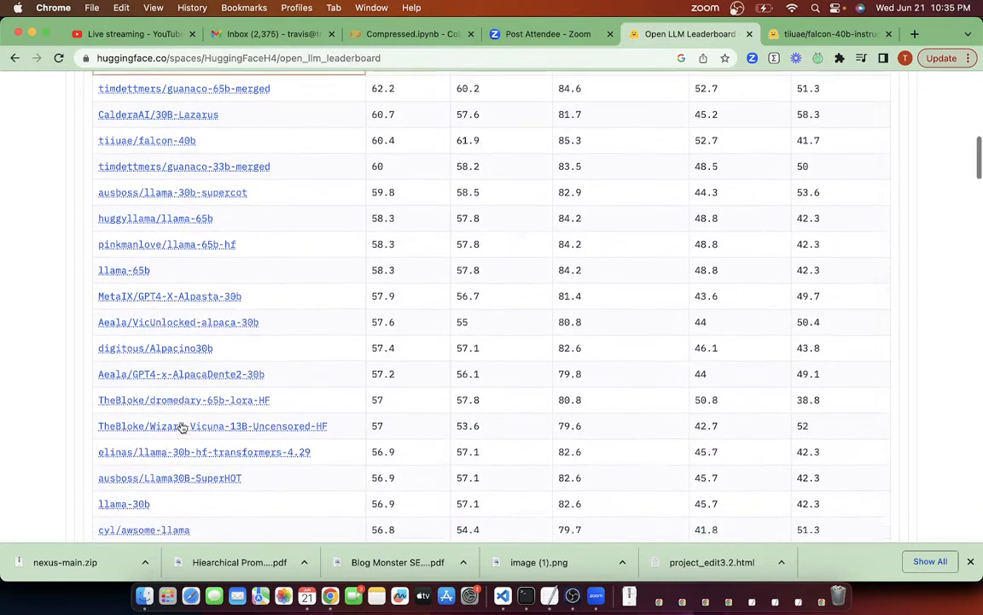
scroll("down", 3)
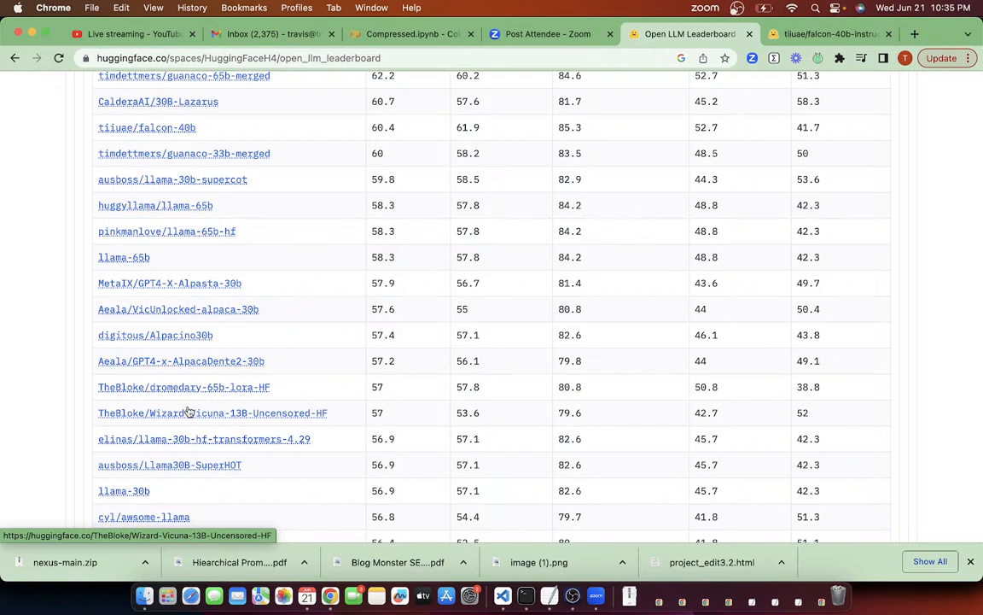
mouse_move(165, 418)
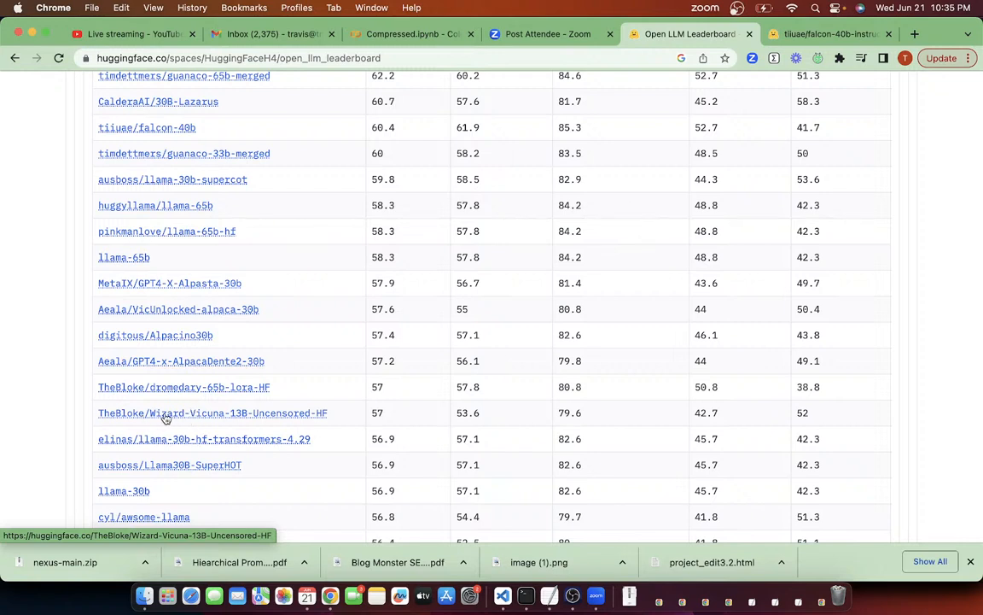
mouse_move(254, 416)
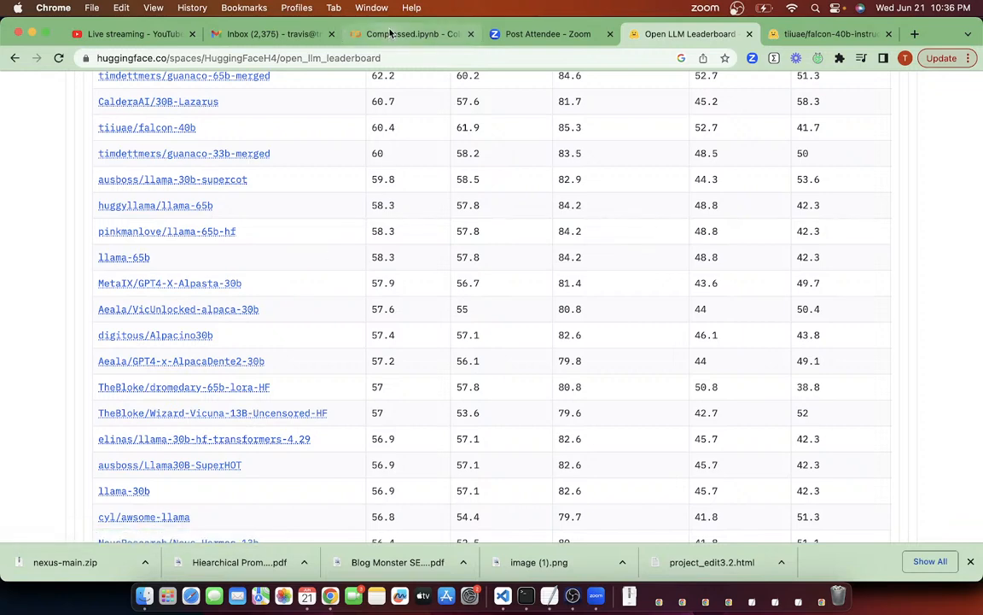
left_click(409, 34)
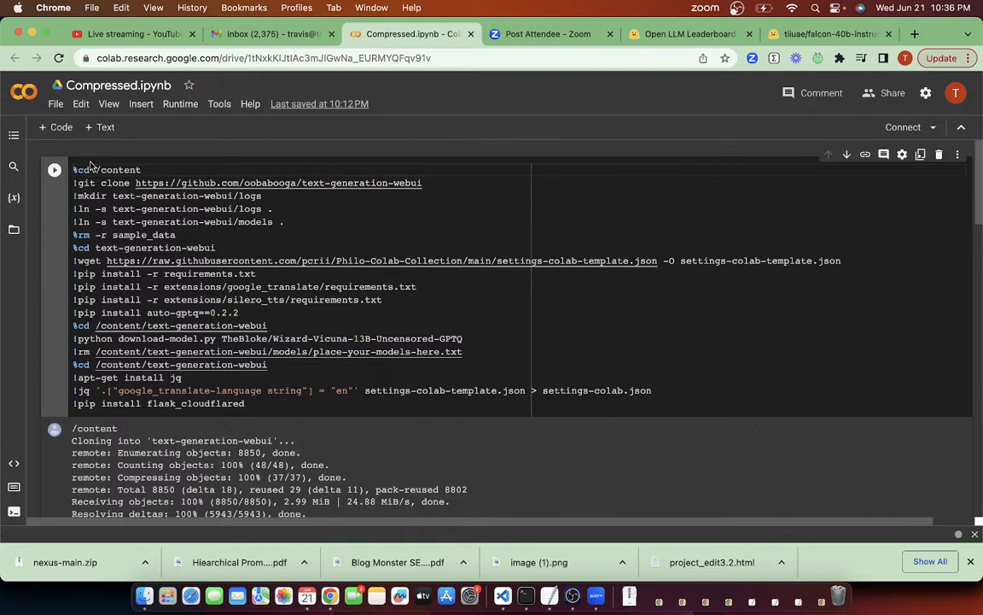
left_click(54, 169)
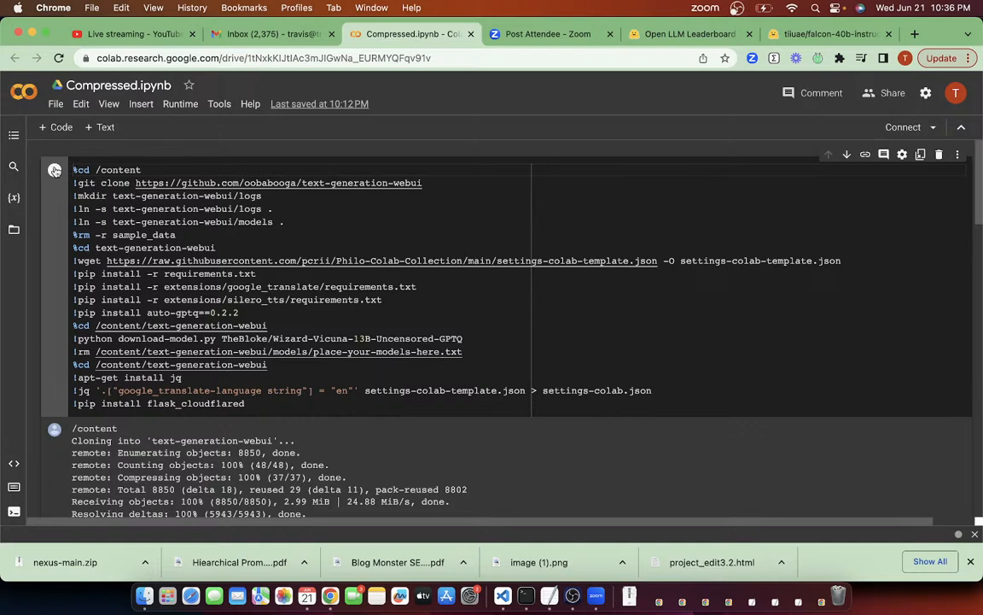
left_click(55, 170)
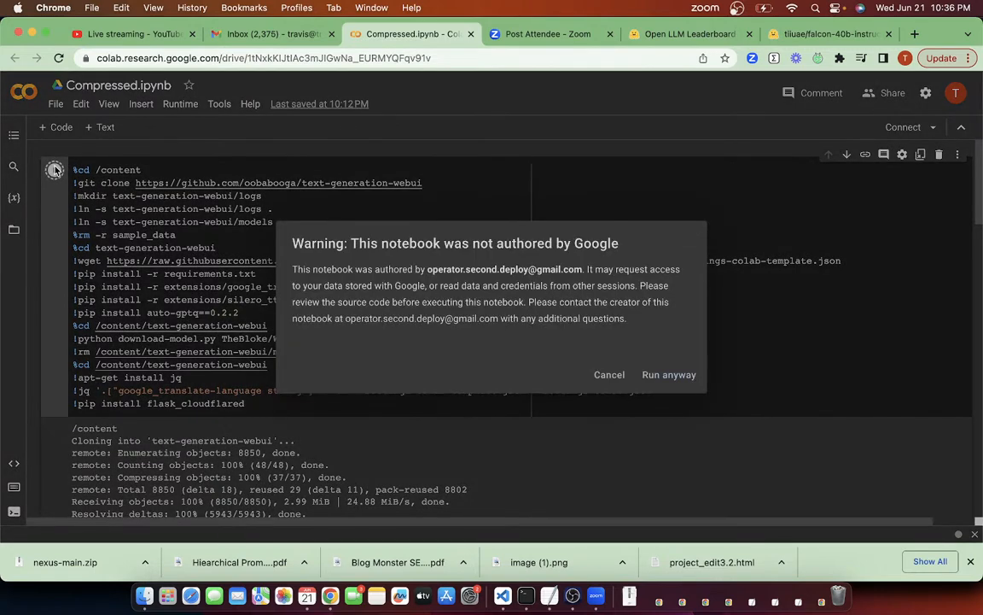
mouse_move(350, 184)
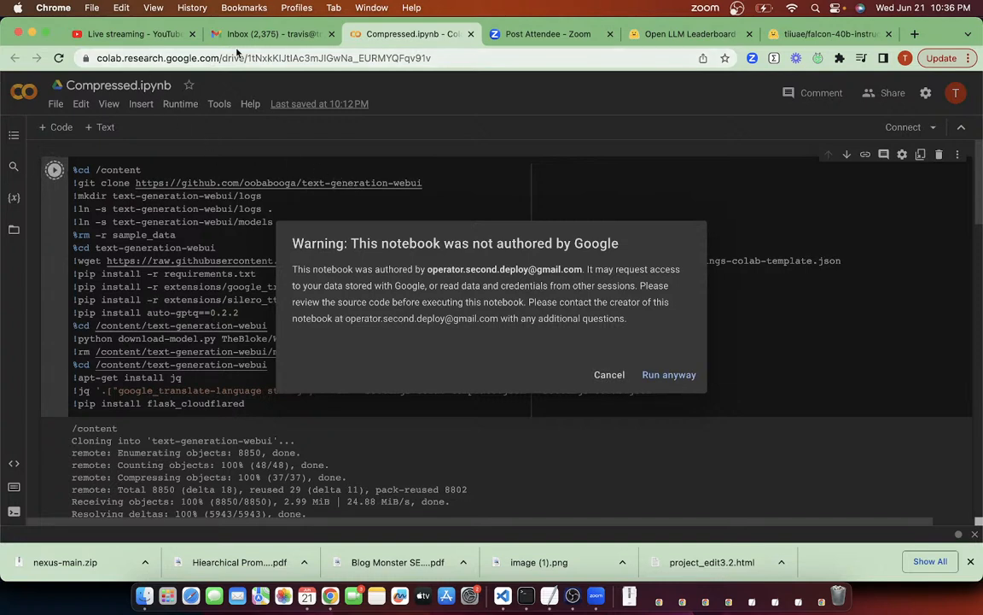
mouse_move(217, 136)
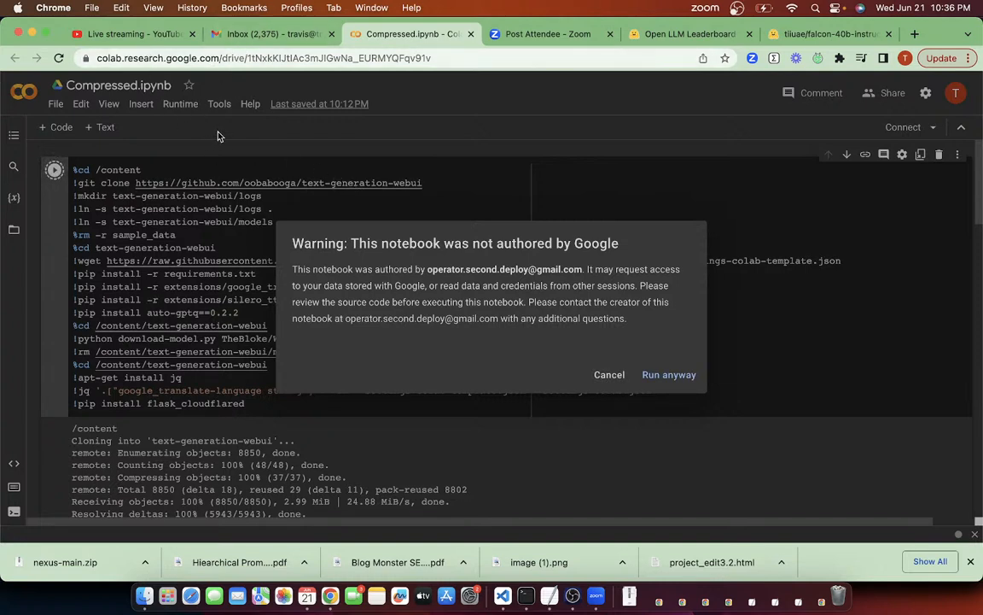
mouse_move(419, 209)
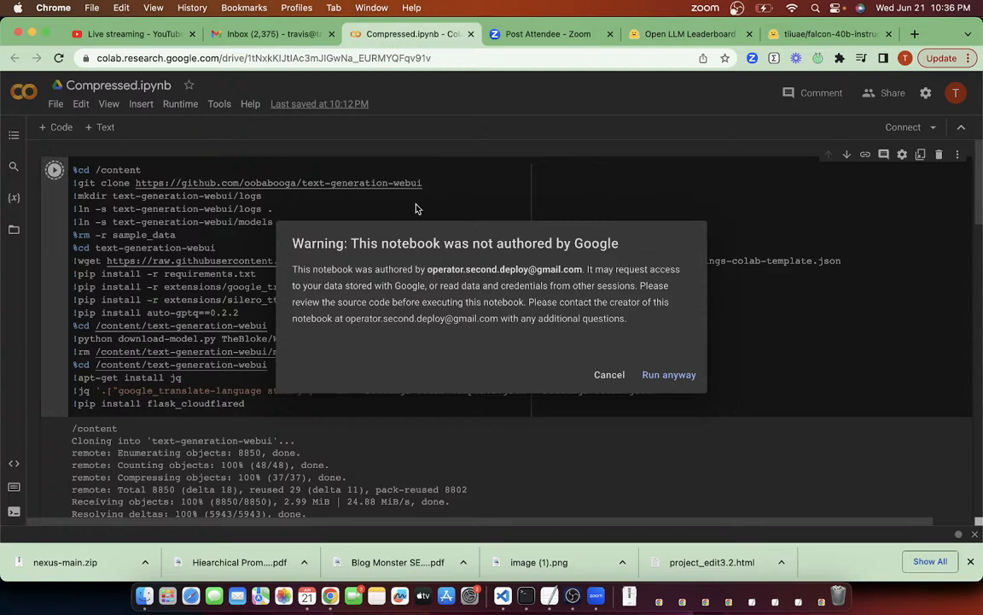
left_click(670, 375)
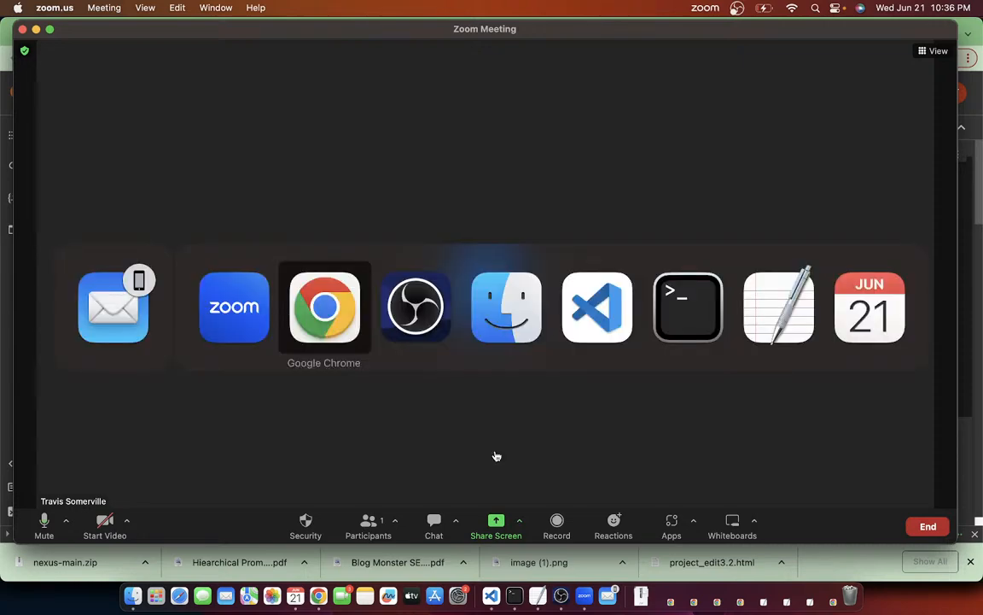
left_click(323, 308)
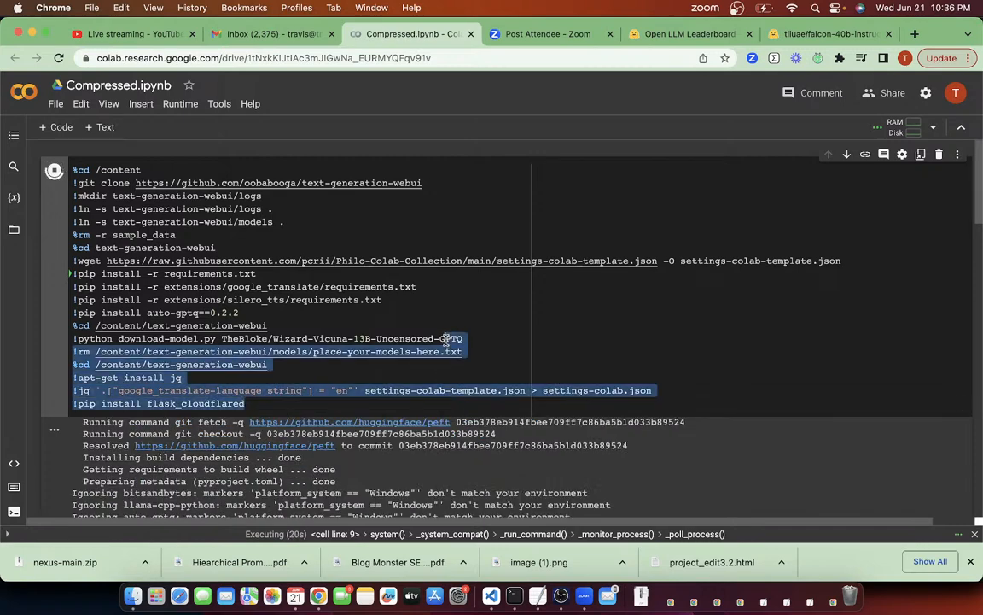
mouse_move(705, 421)
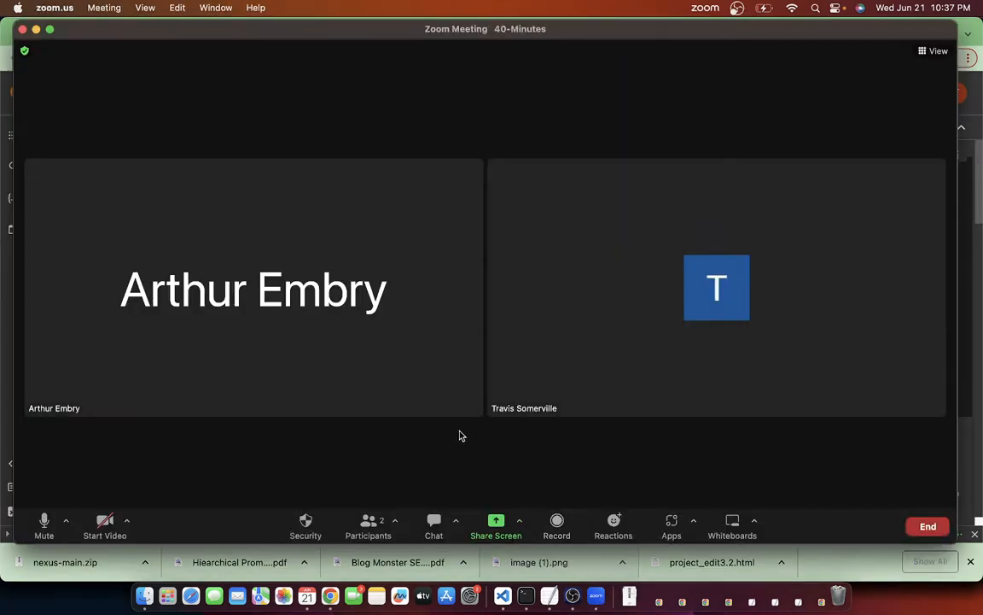
mouse_move(277, 450)
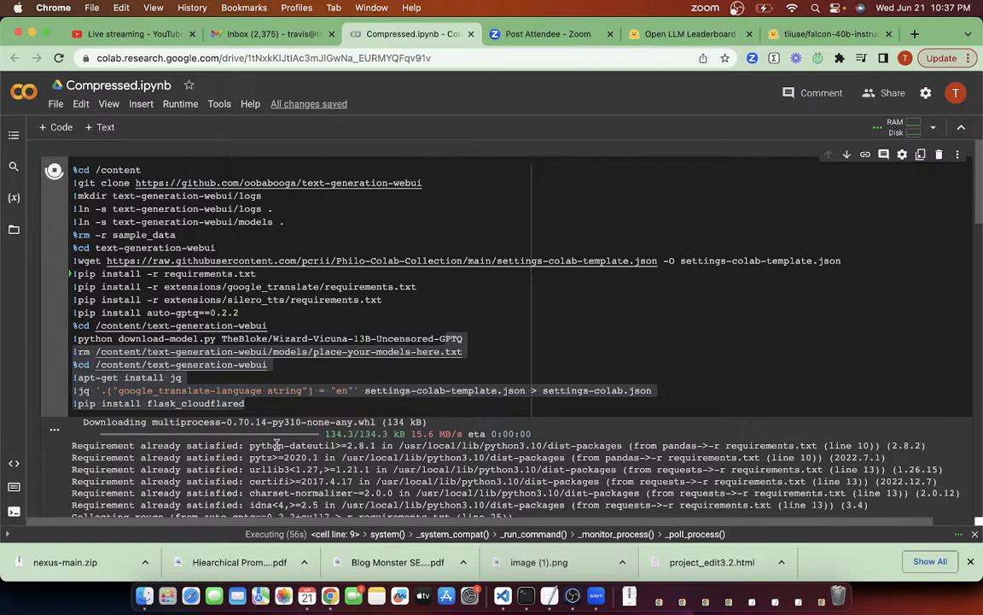
Glance at the leaderboard, then allow notifications for the Compressed.ipynb Colab site.
left_click(689, 34)
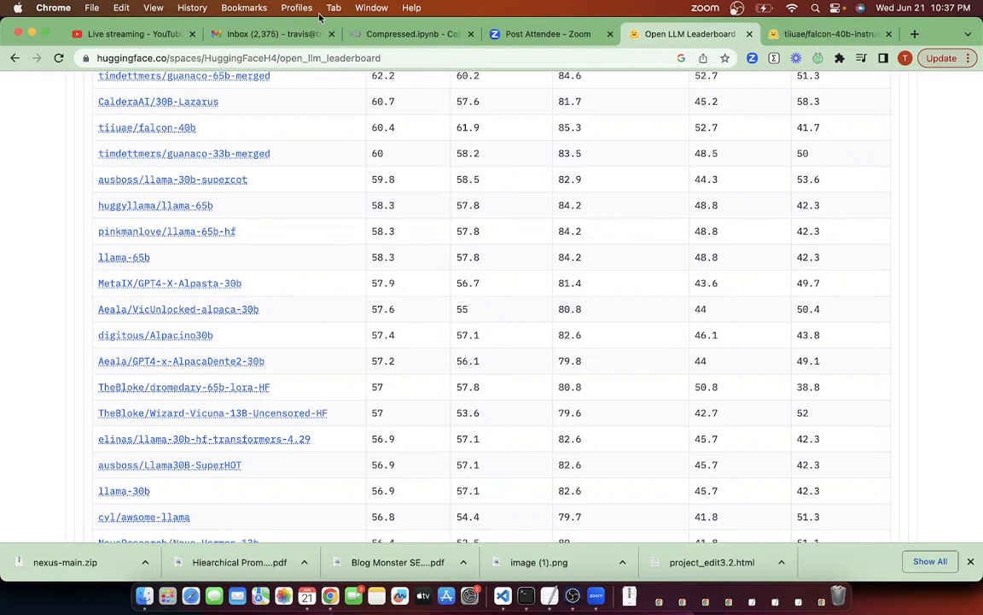
left_click(410, 34)
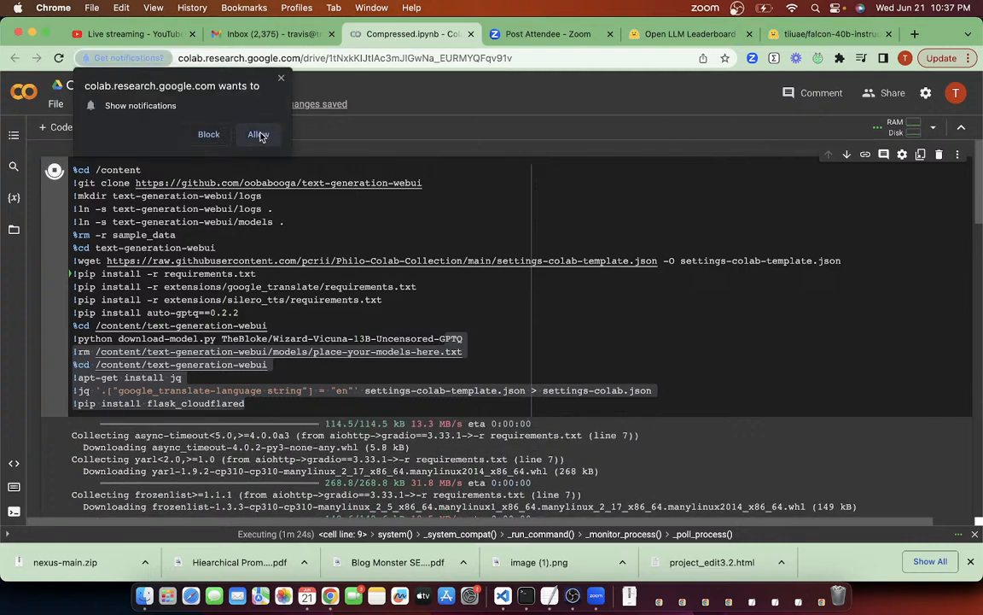
left_click(258, 134)
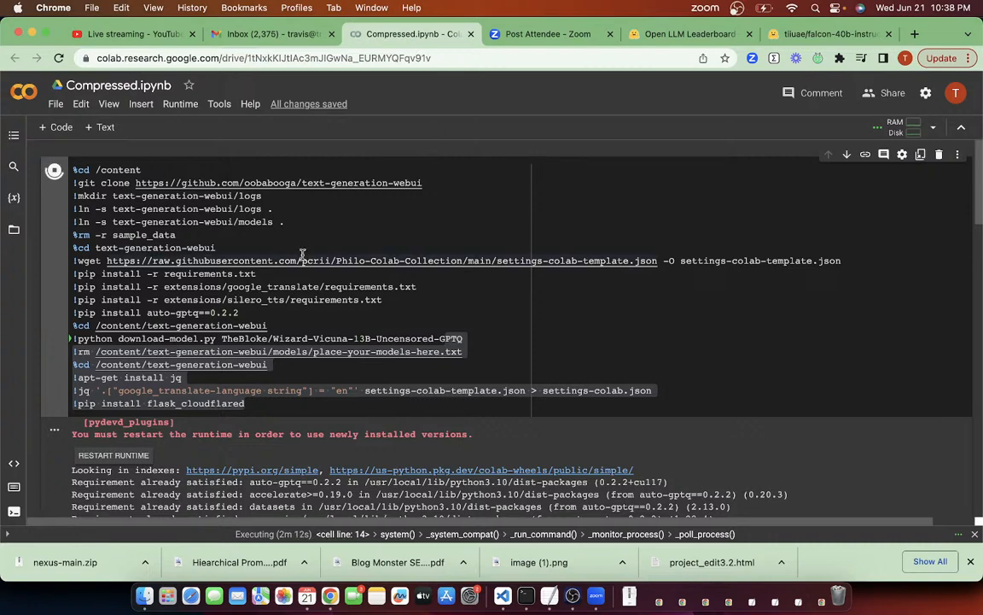
Share Desktop 1 with the Zoom meeting and open the More options menu.
key("cmd+tab")
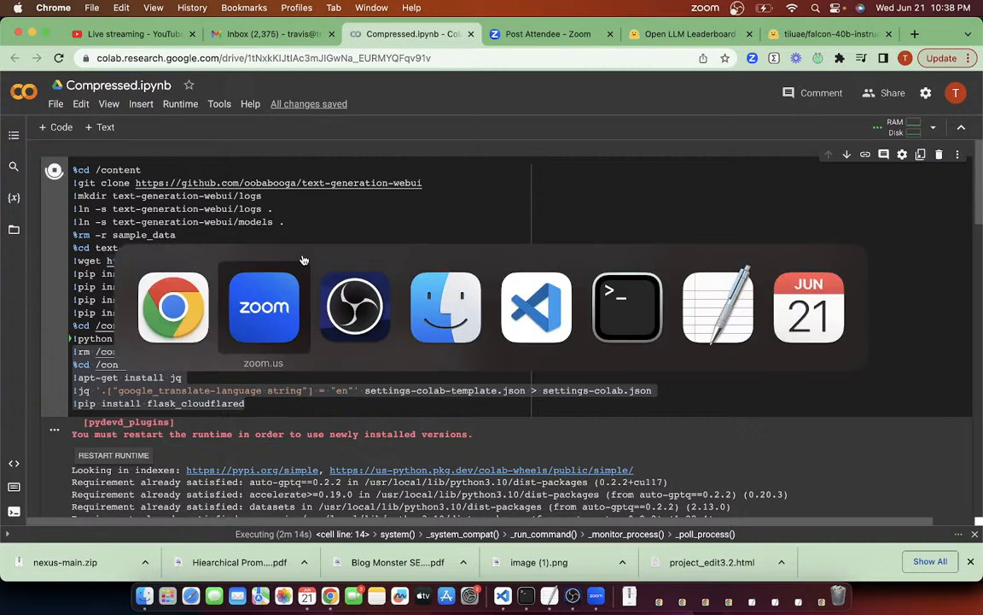
left_click(264, 307)
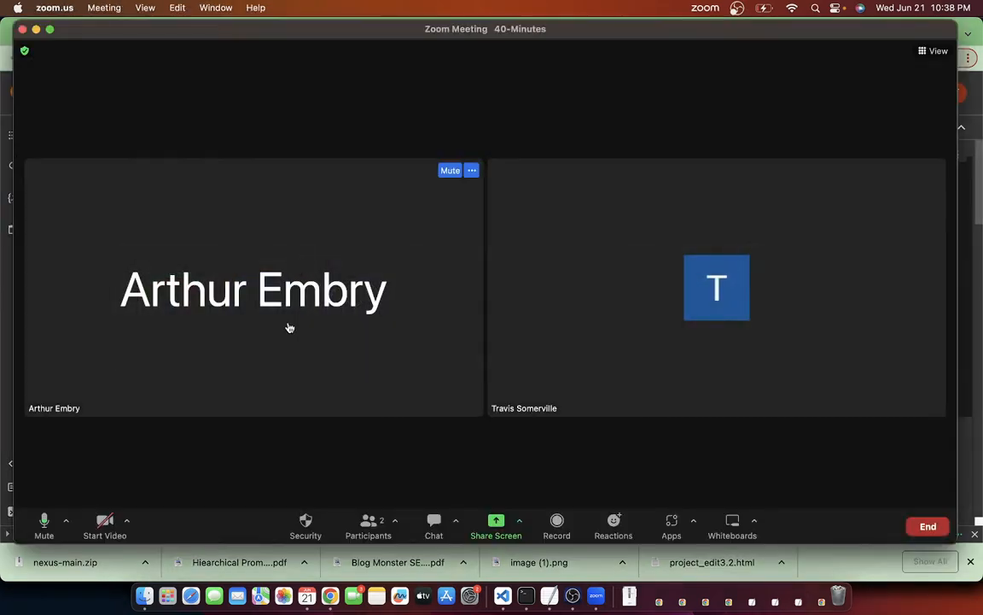
left_click(495, 525)
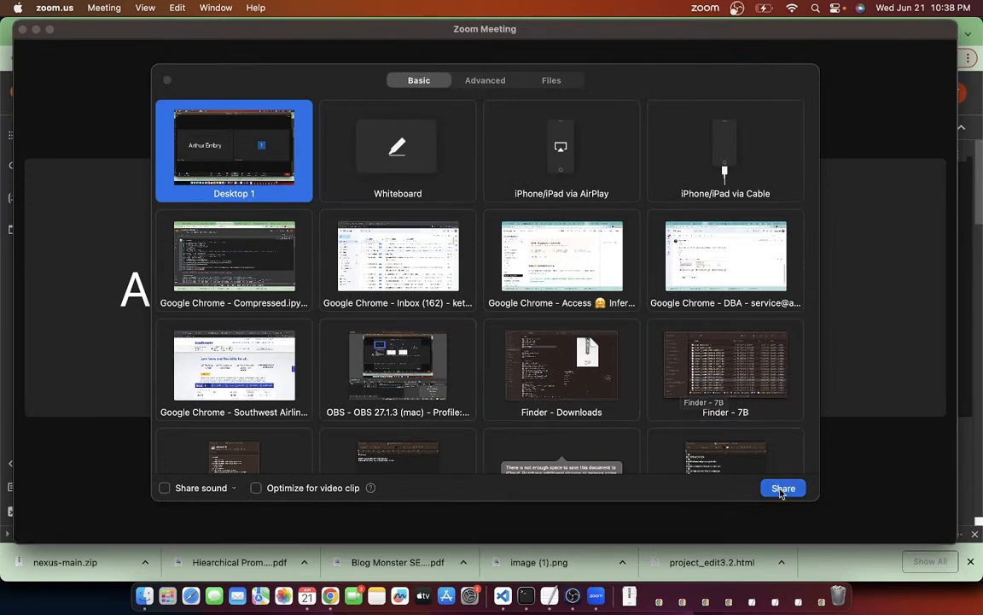
left_click(782, 487)
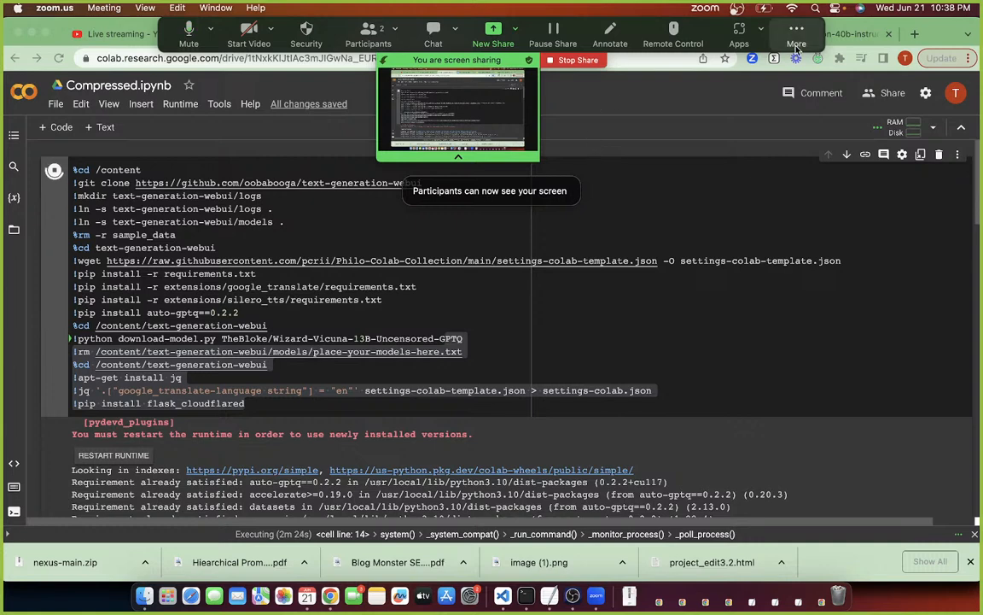
left_click(796, 35)
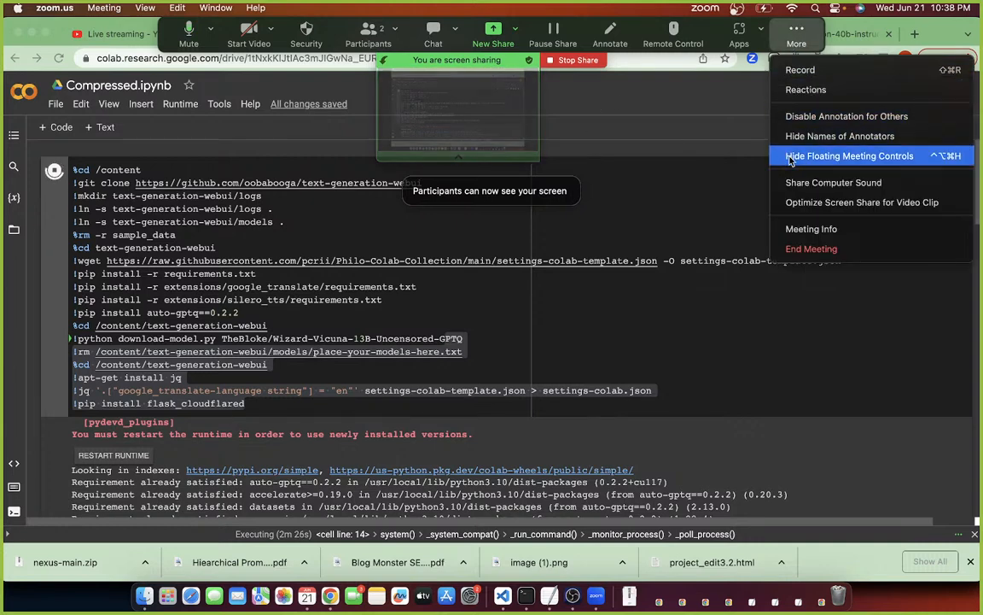
Hide the floating Zoom controls to watch the Colab setup cell's pip output.
left_click(848, 156)
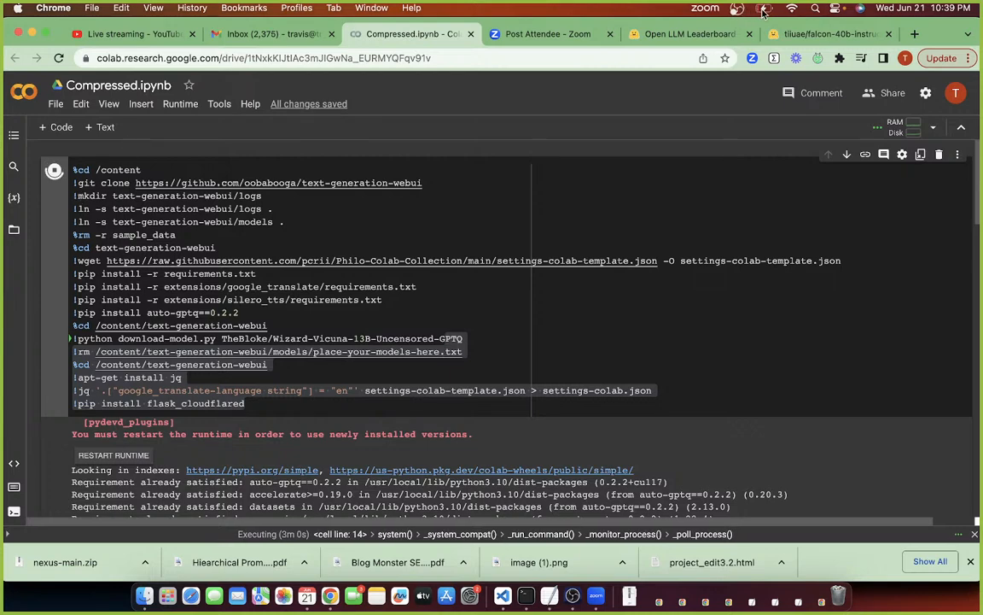
Check the battery level, then open the oobabooga/text-generation-webui link from the clone line.
left_click(765, 8)
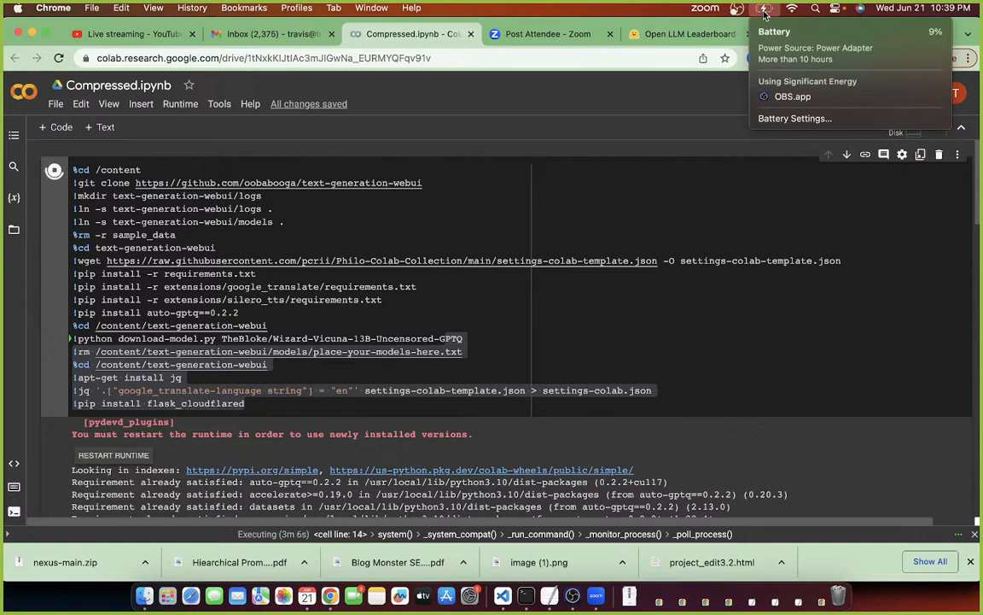
mouse_move(555, 106)
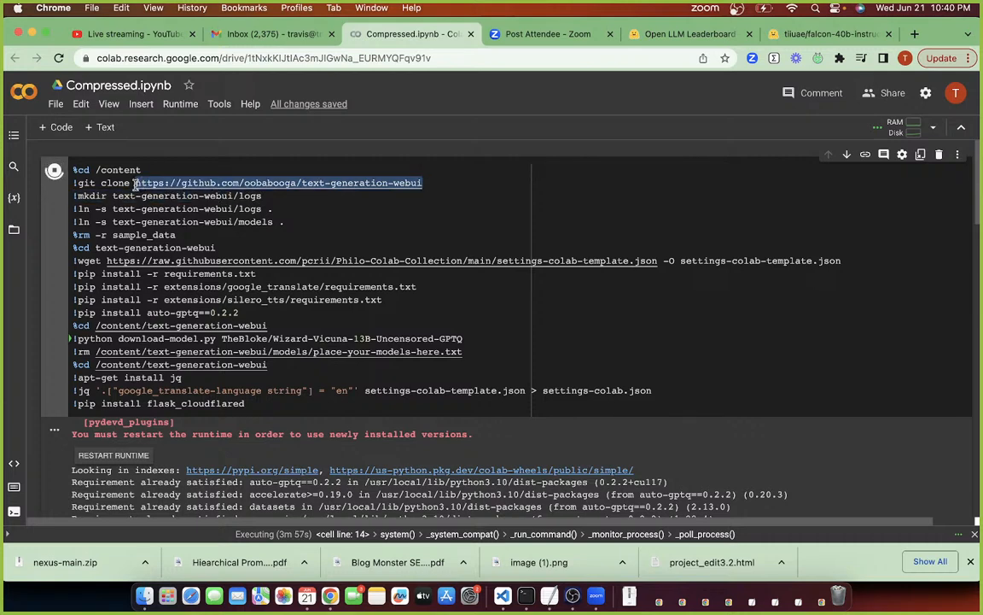
left_click(548, 34)
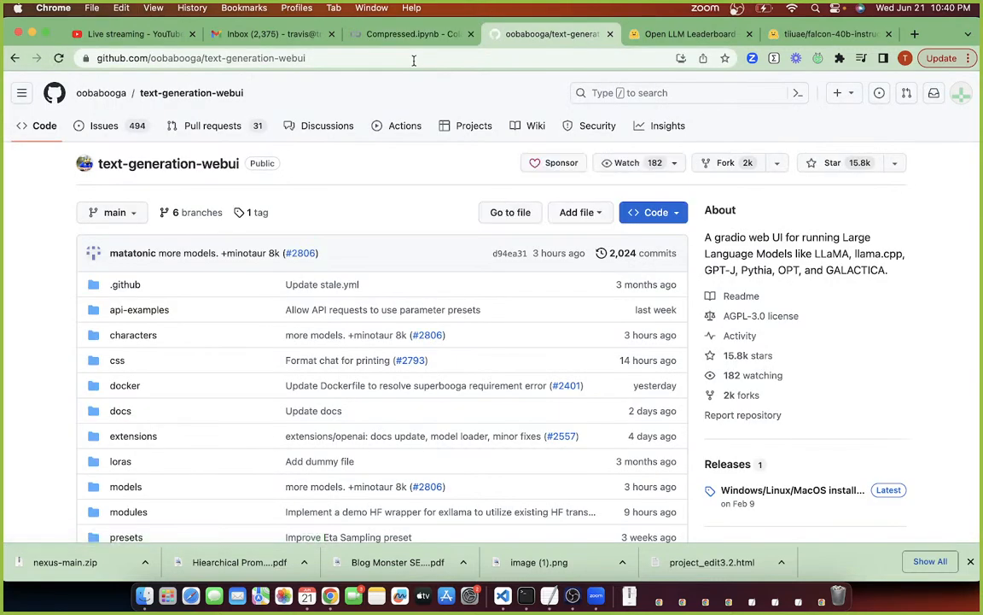
mouse_move(320, 182)
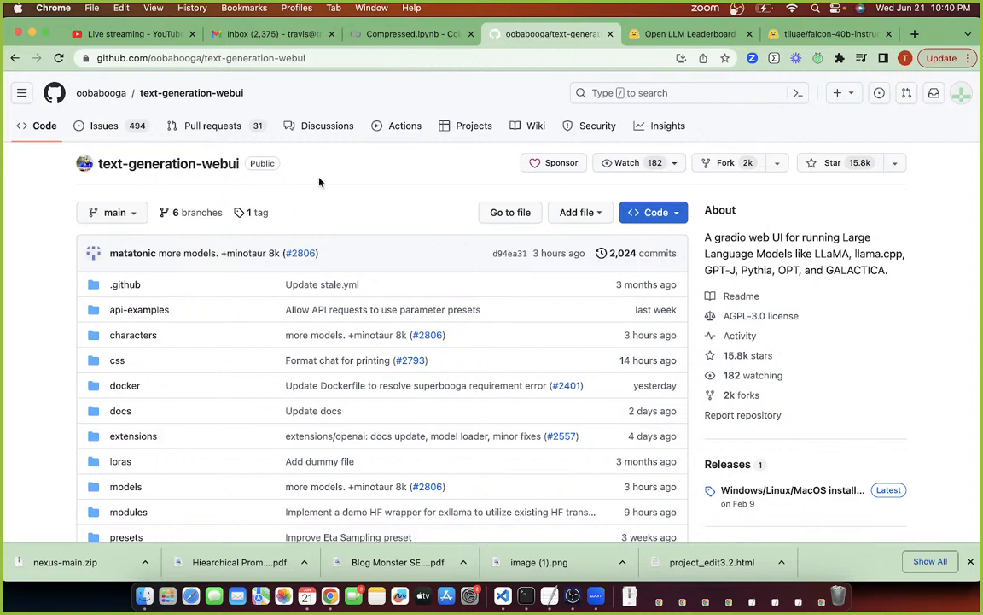
mouse_move(285, 401)
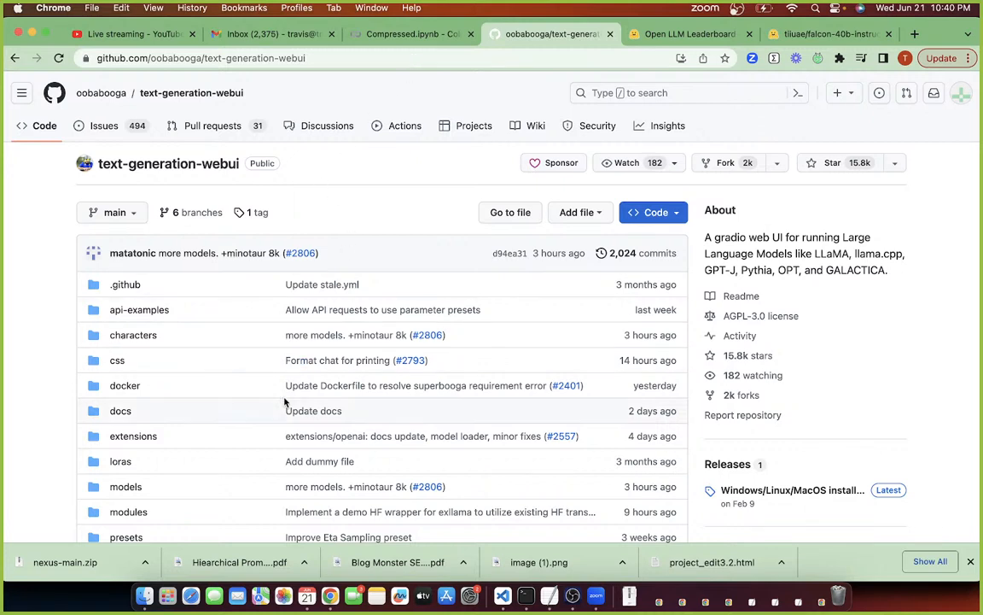
mouse_move(228, 431)
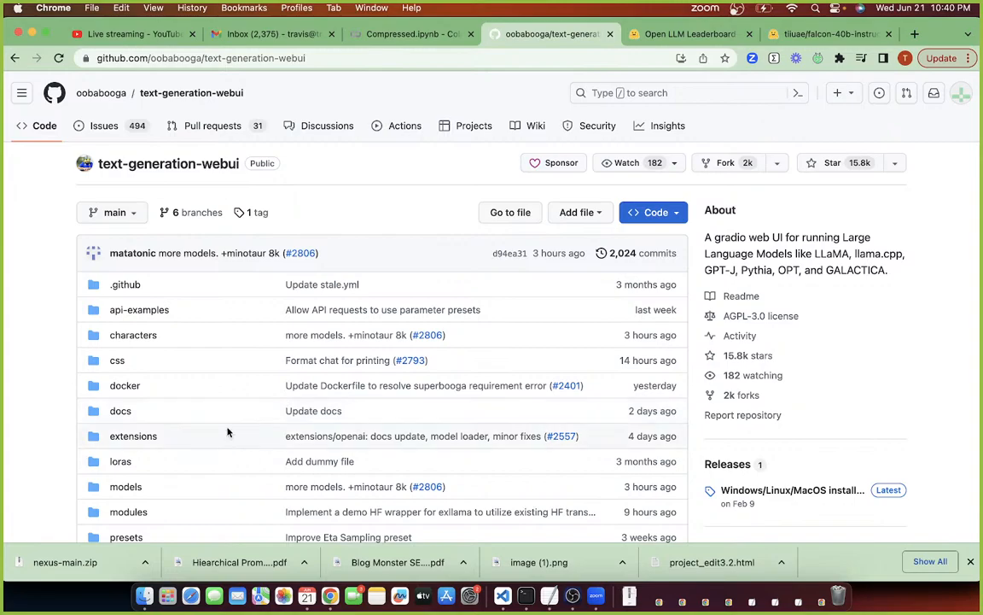
Scroll past the repository file list to the README's web UI screenshots.
scroll("down", 3)
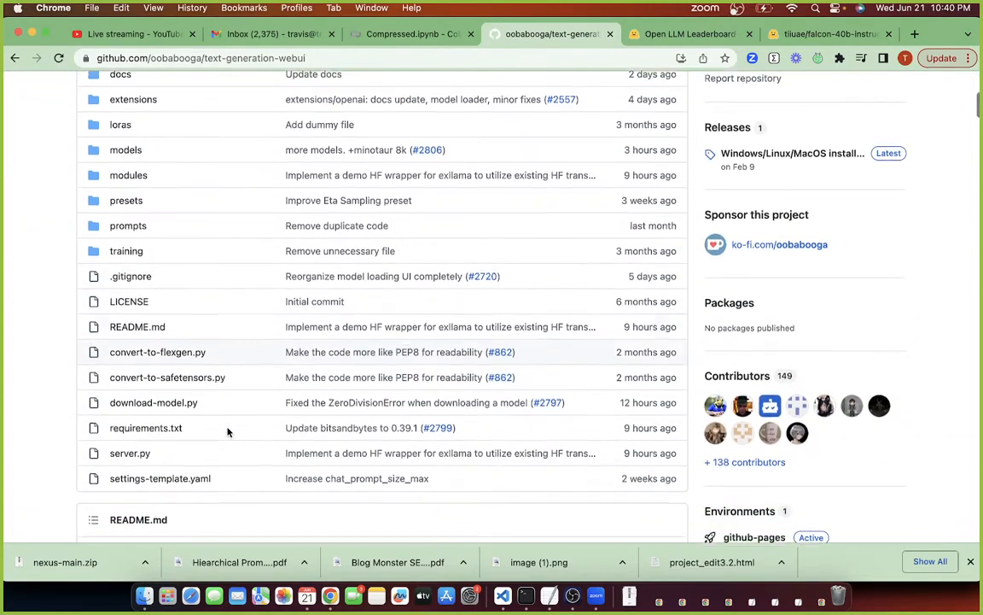
scroll("down", 3)
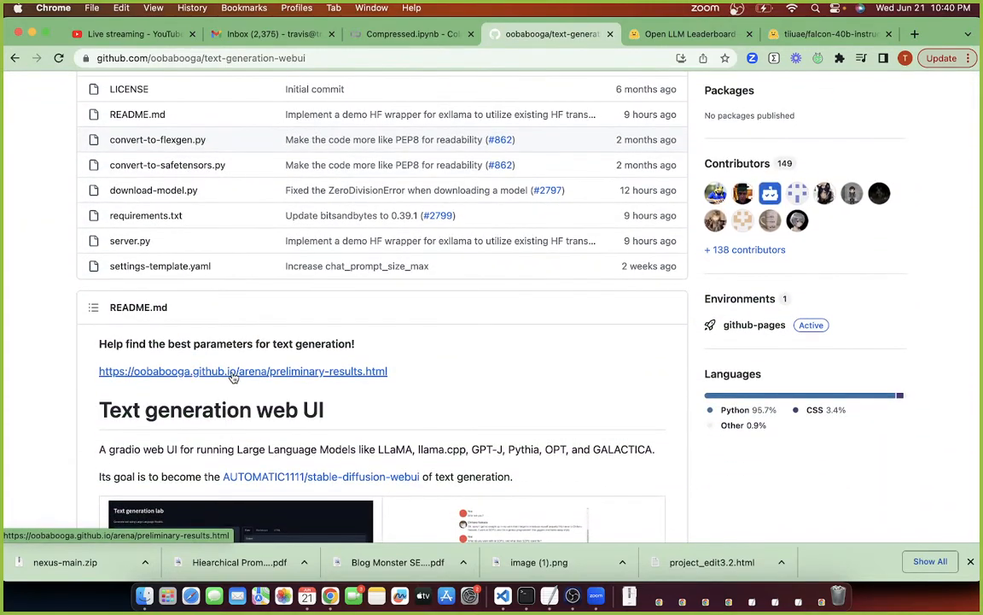
scroll("down", 3)
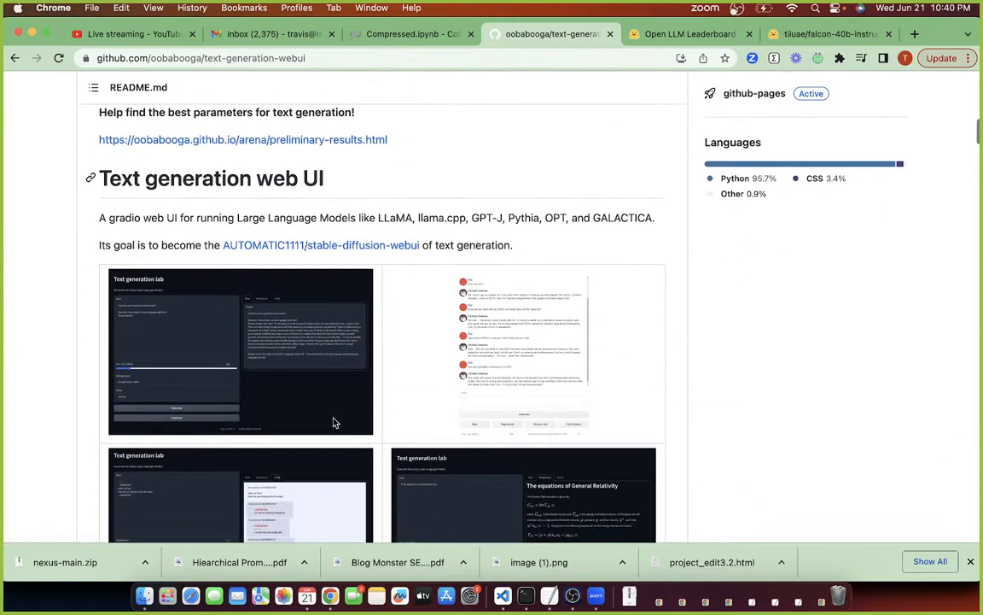
mouse_move(257, 322)
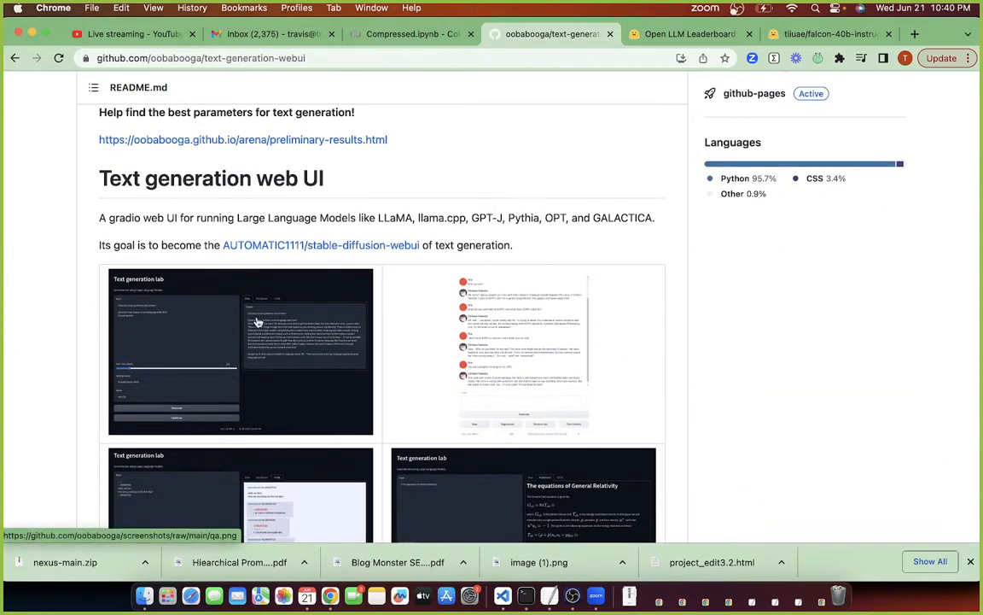
left_click(240, 350)
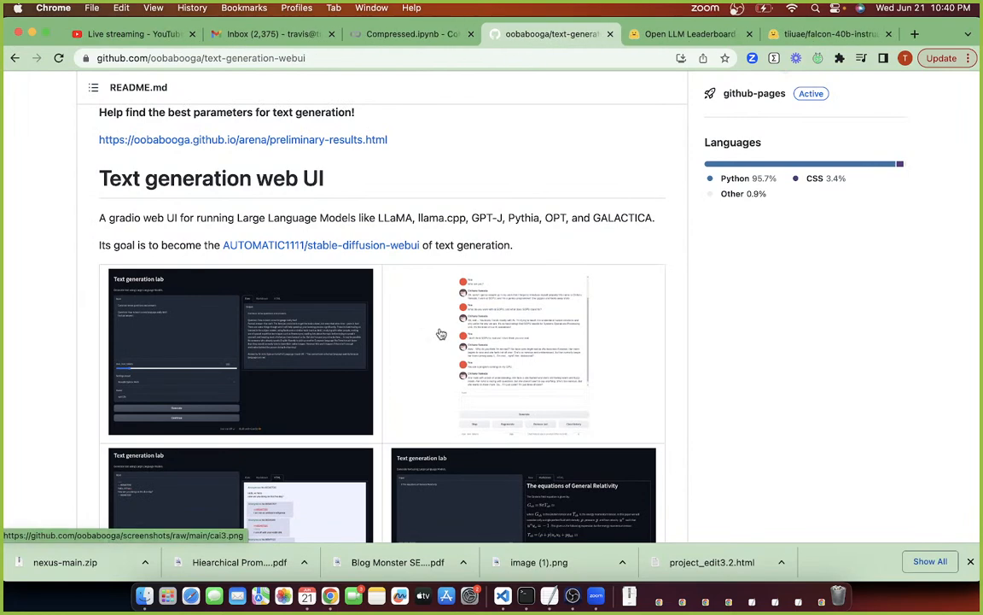
left_click(524, 351)
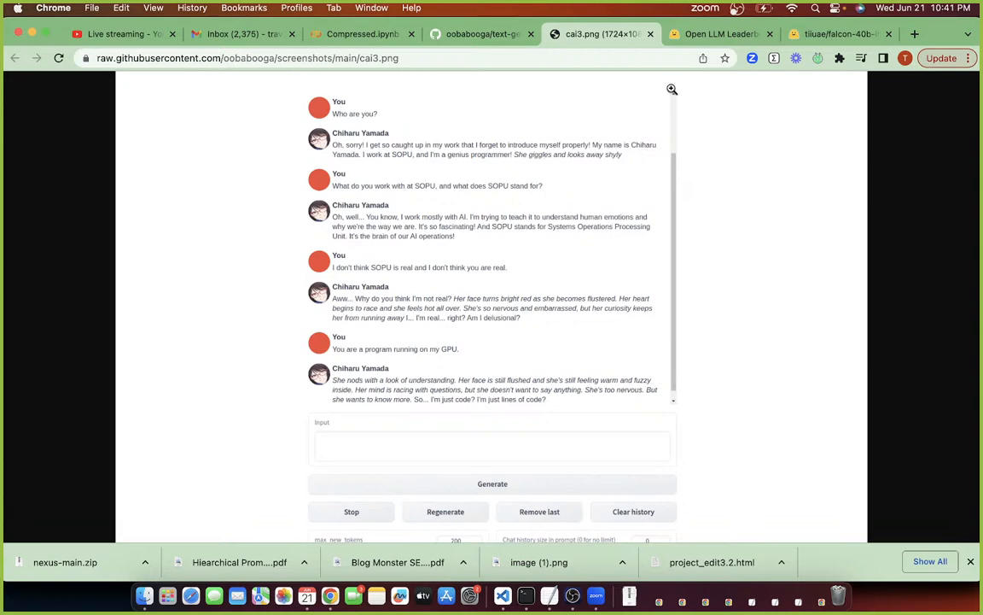
mouse_move(650, 34)
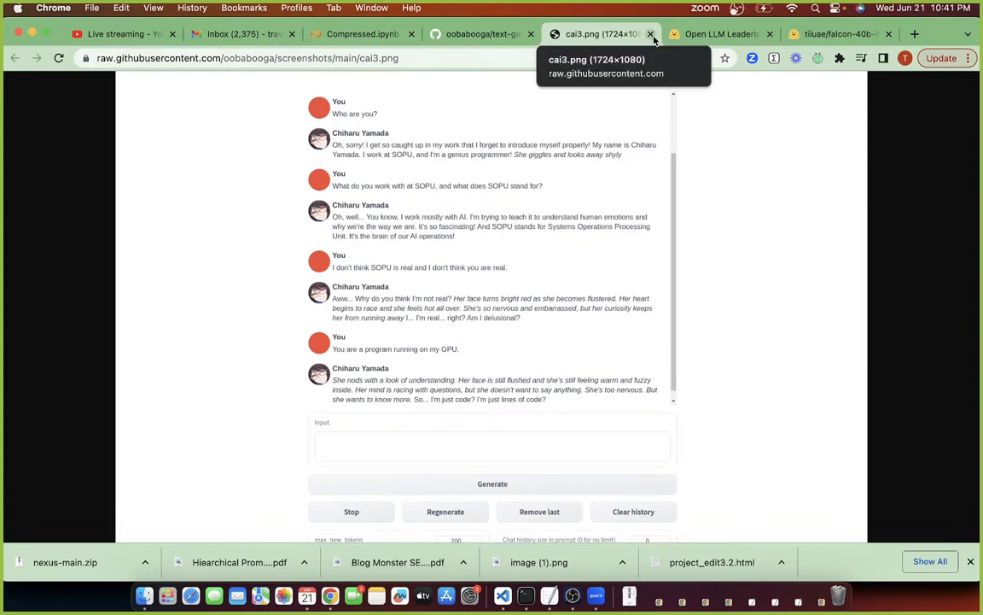
left_click(650, 35)
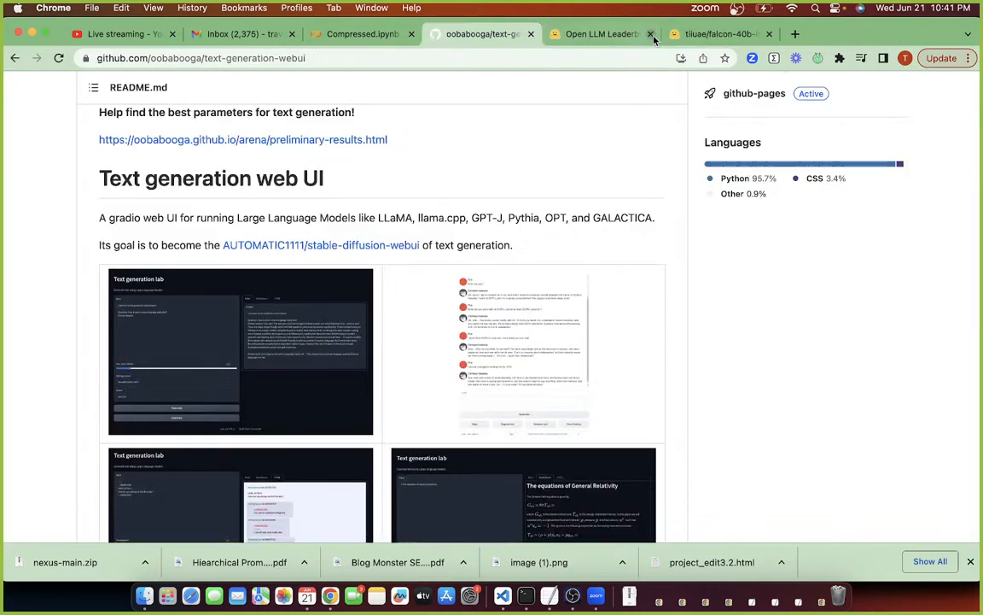
Scroll through the README's Features list, ending back at the repository file list.
scroll("down", 3)
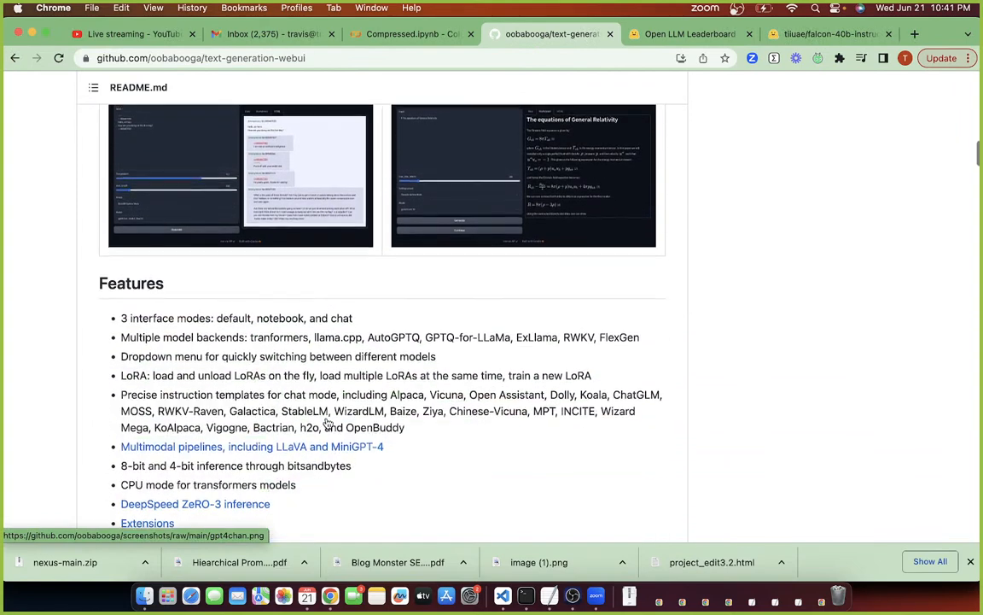
scroll("down", 3)
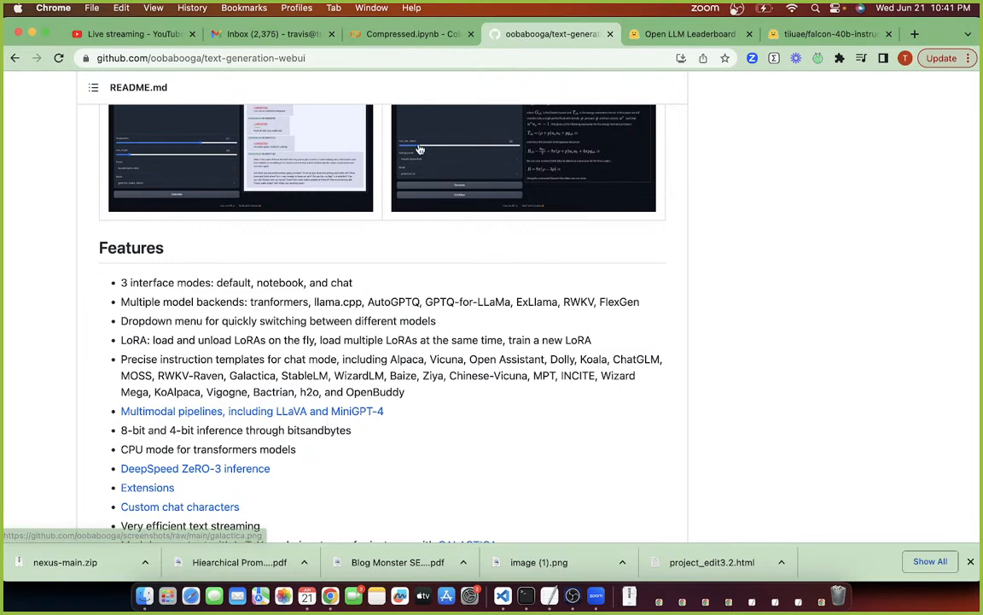
mouse_move(410, 34)
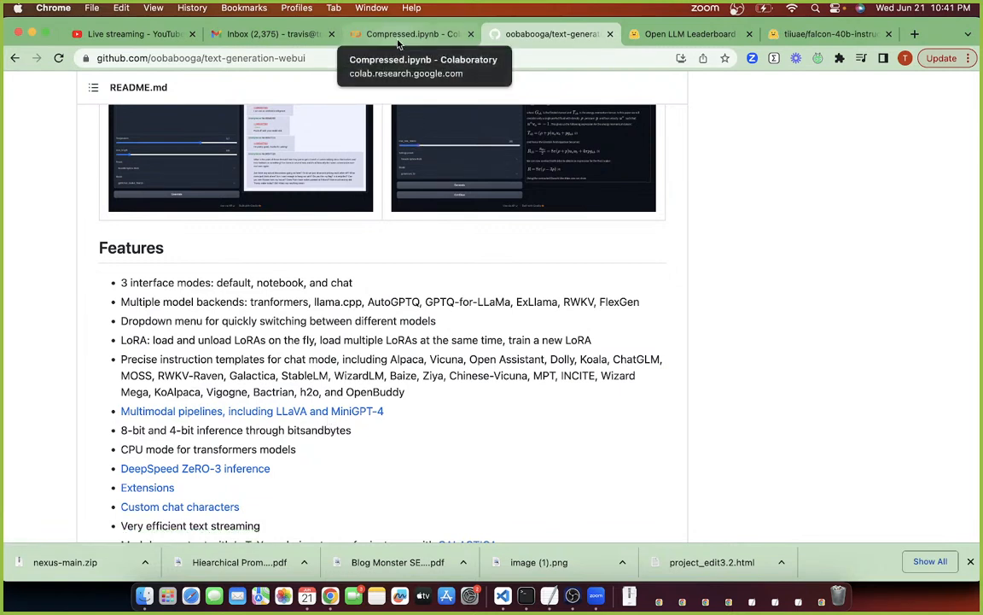
scroll("down", 3)
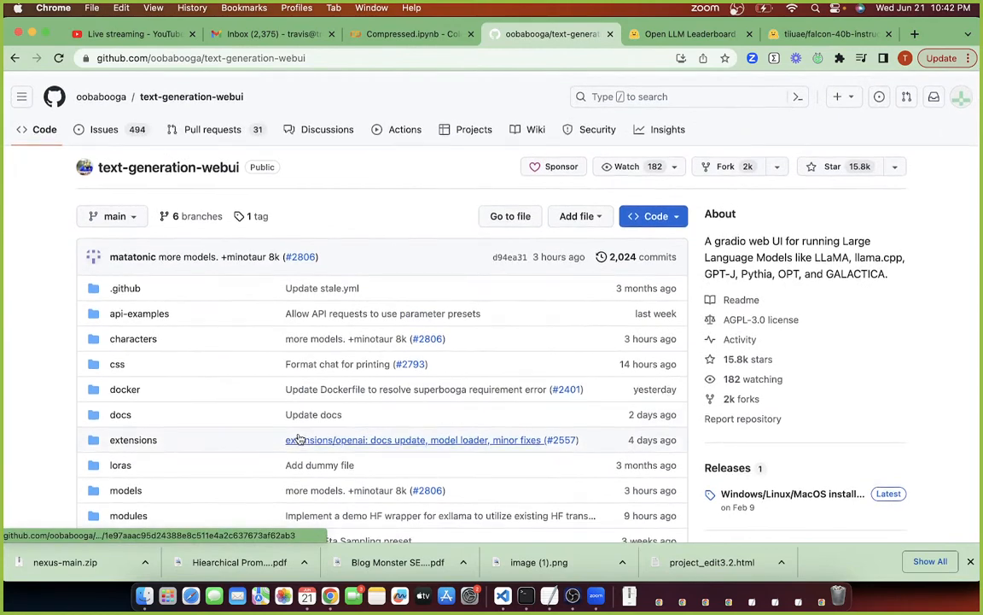
scroll("down", 3)
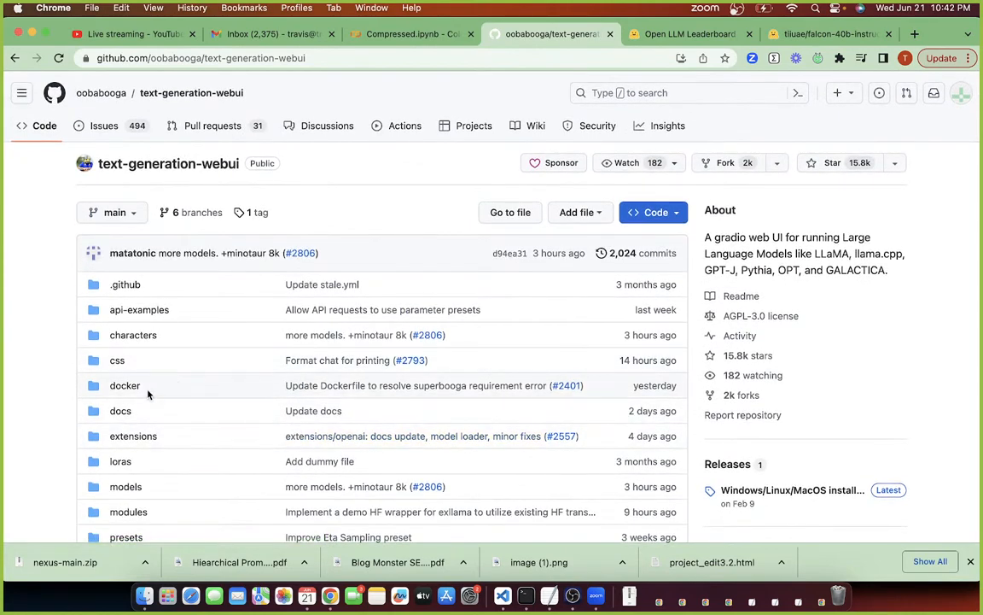
mouse_move(124, 385)
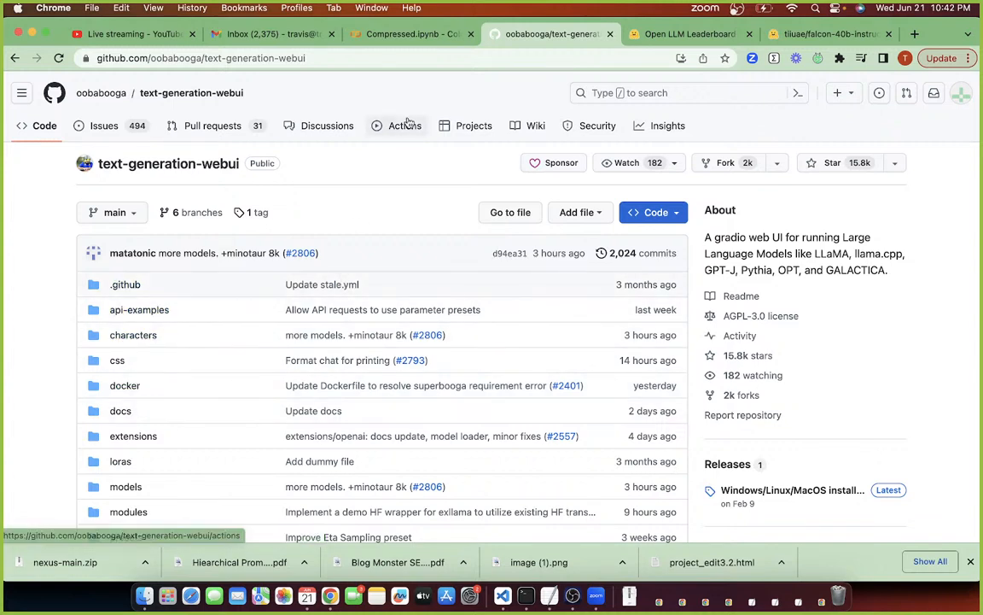
mouse_move(413, 34)
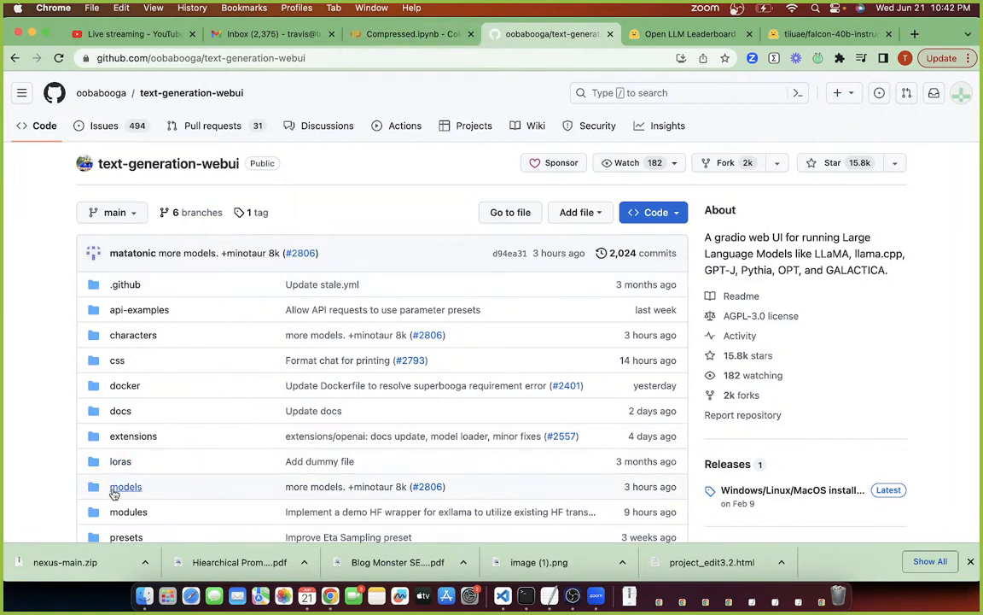
mouse_move(113, 515)
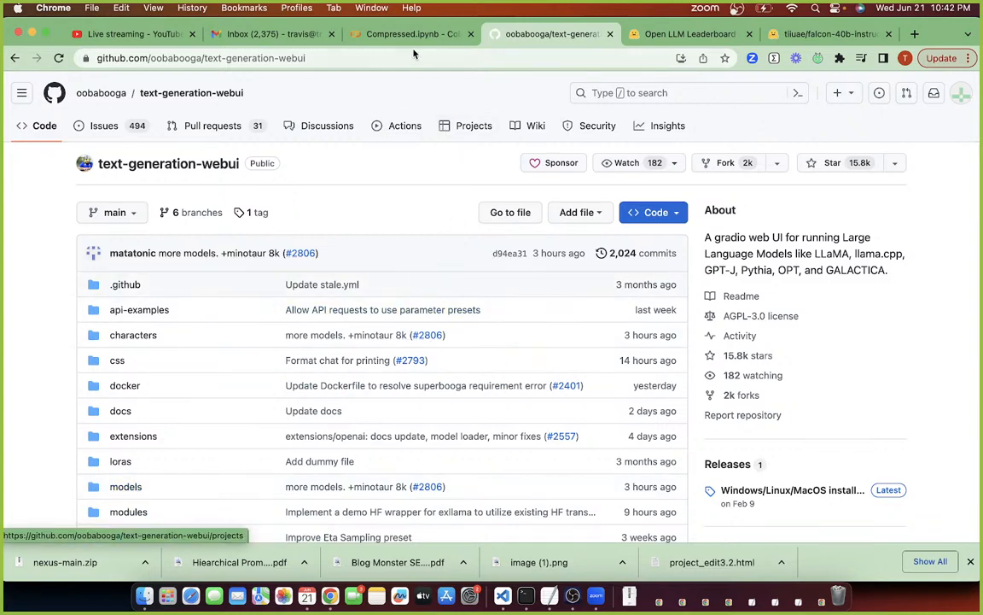
left_click(409, 34)
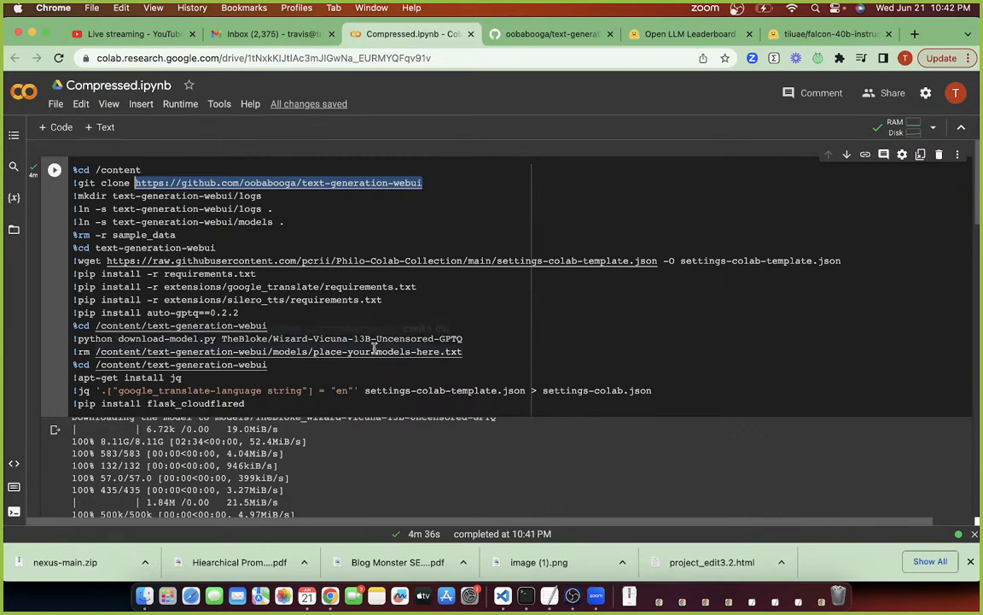
scroll("down", 3)
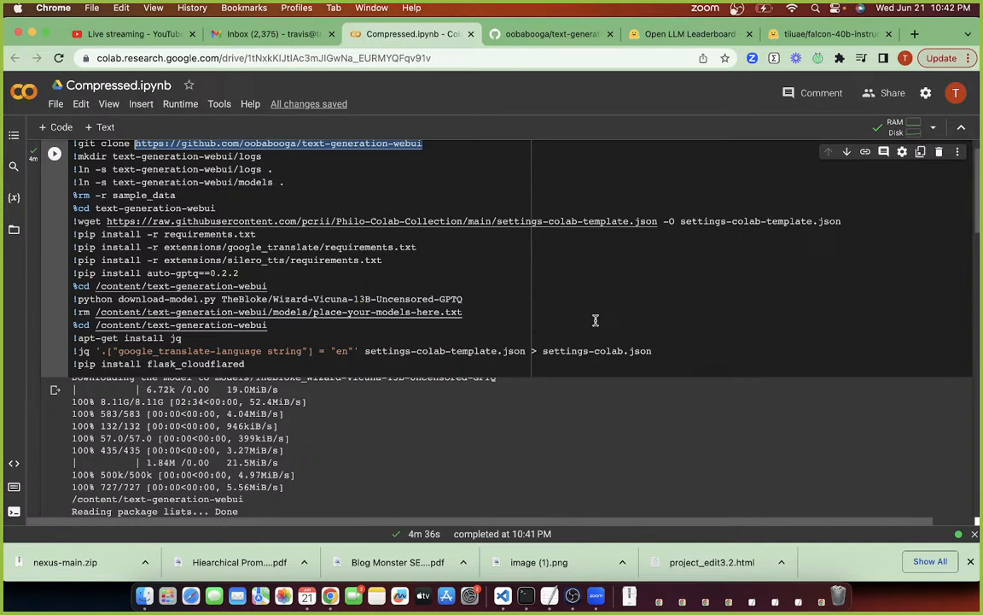
mouse_move(482, 258)
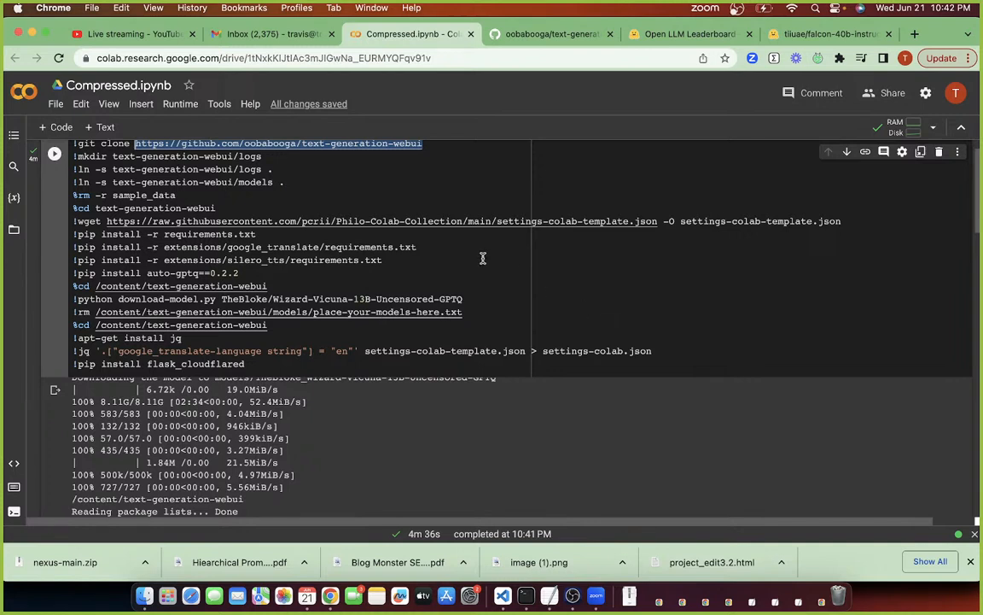
mouse_move(657, 220)
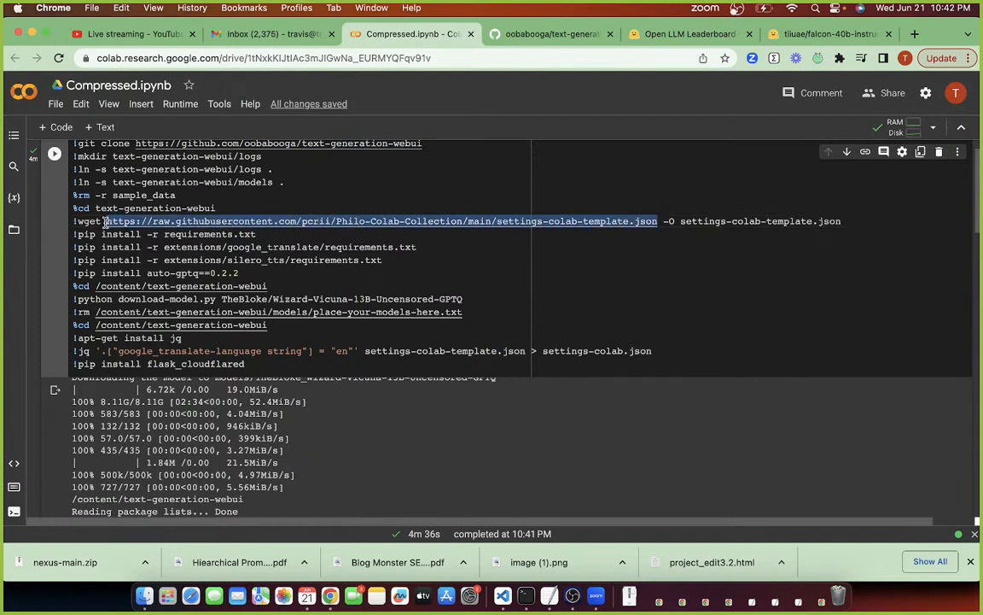
mouse_move(412, 34)
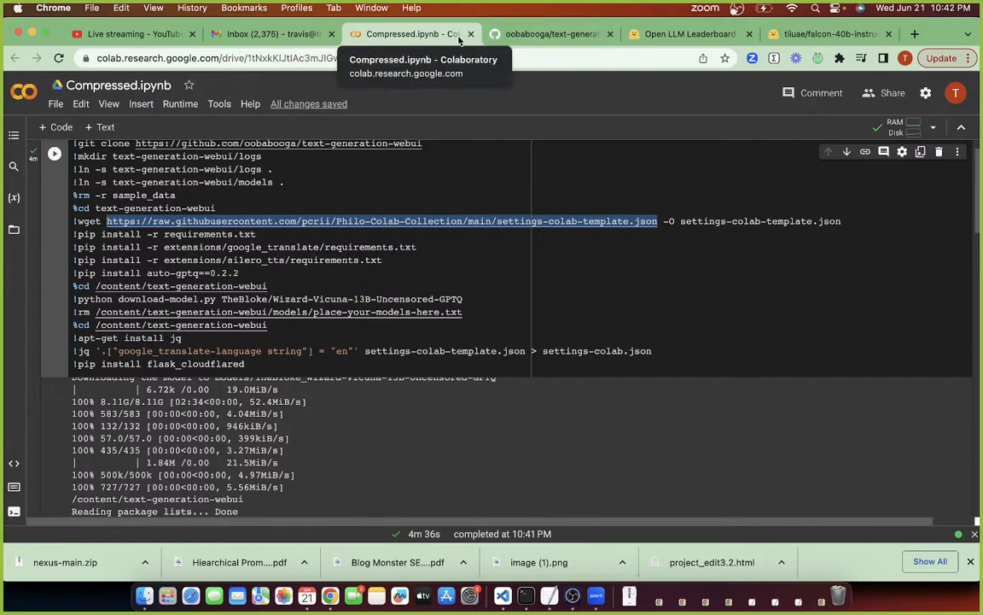
Open the raw settings-colab-template.json link to read its chat defaults and prompts.
left_click(551, 34)
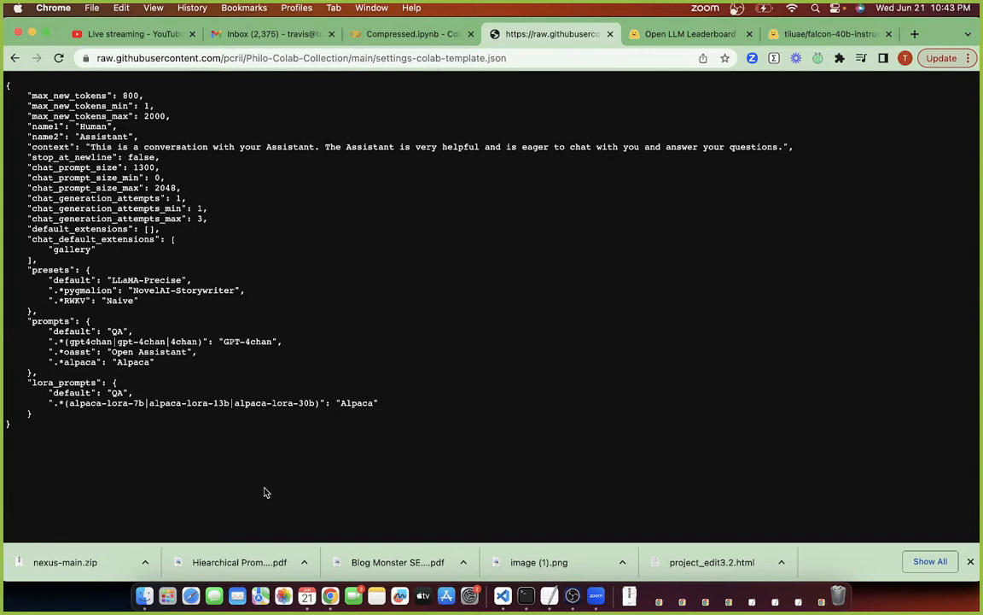
mouse_move(100, 393)
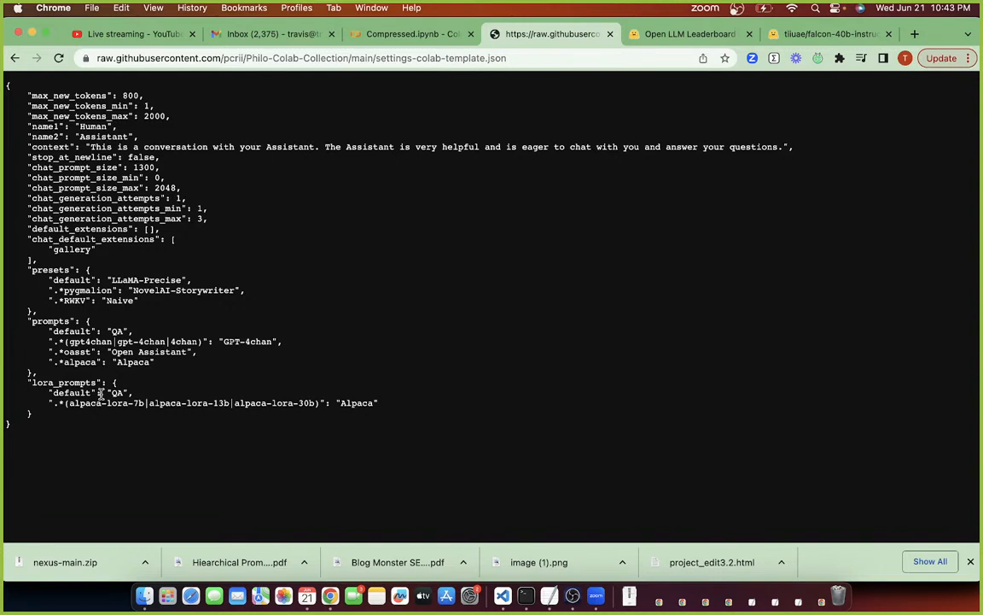
mouse_move(323, 232)
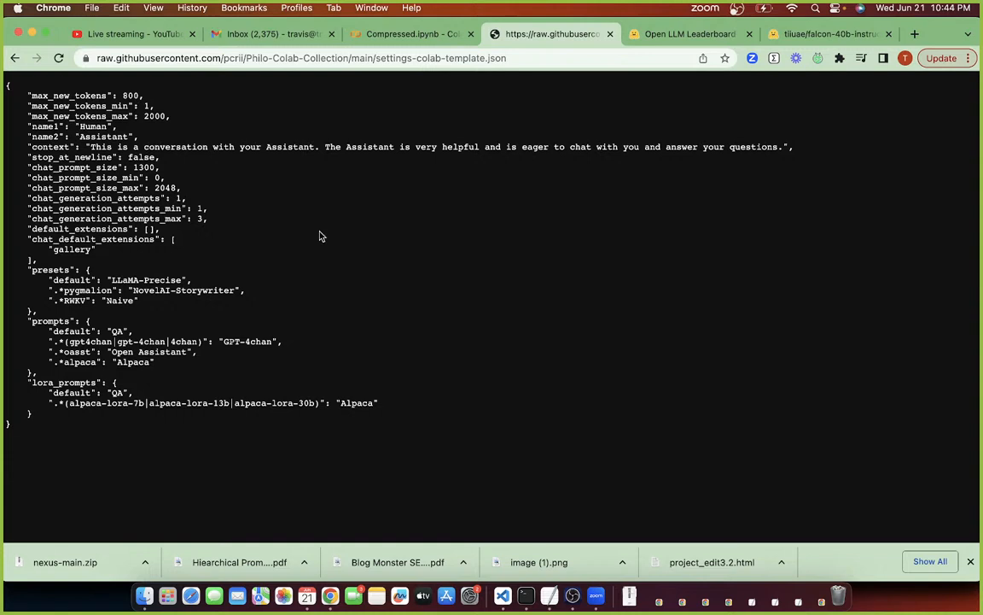
mouse_move(378, 157)
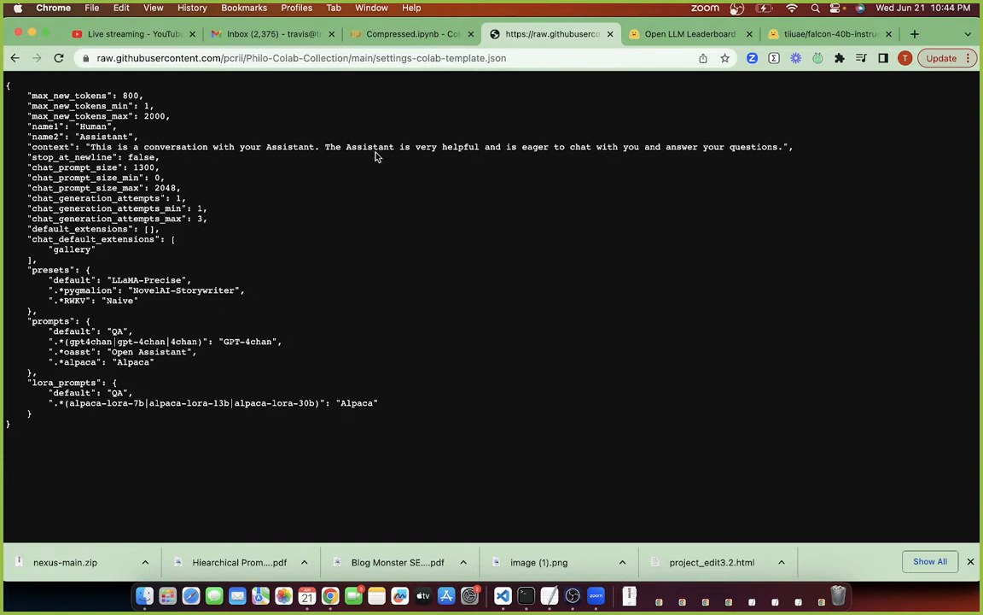
mouse_move(410, 35)
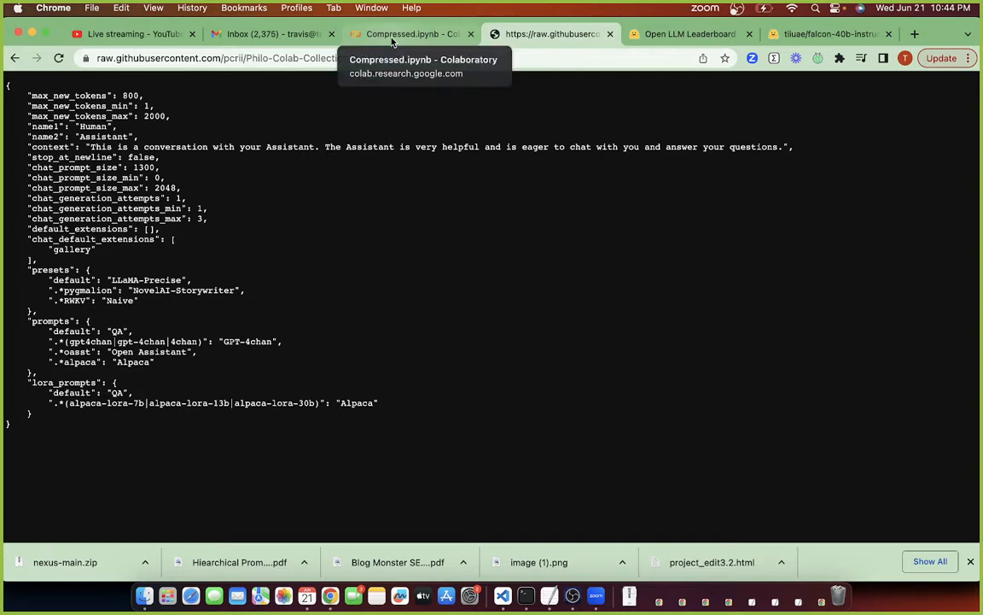
Back in Compressed.ipynb, scroll the setup commands and highlight the model download command.
left_click(410, 35)
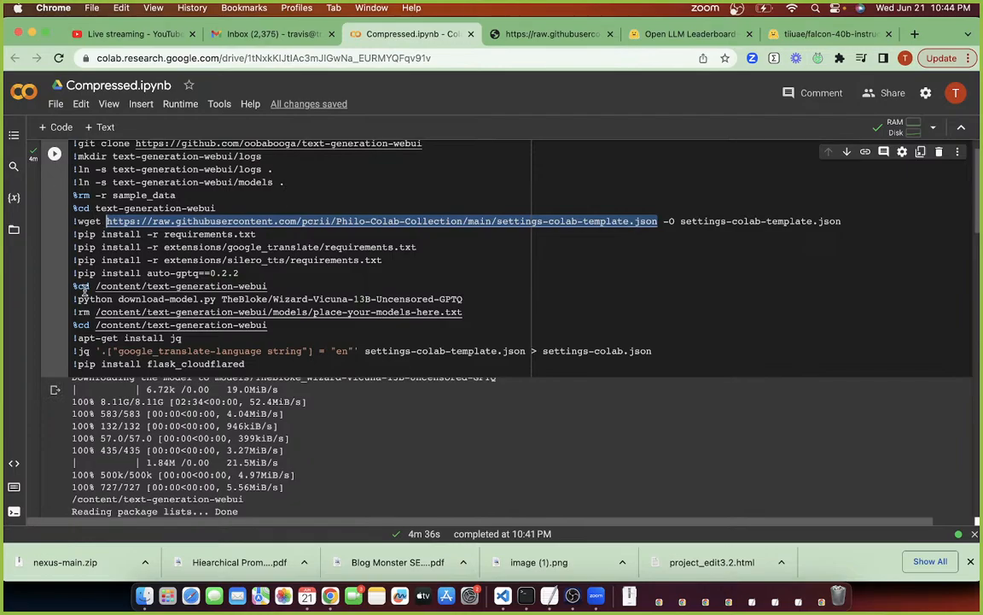
scroll("down", 3)
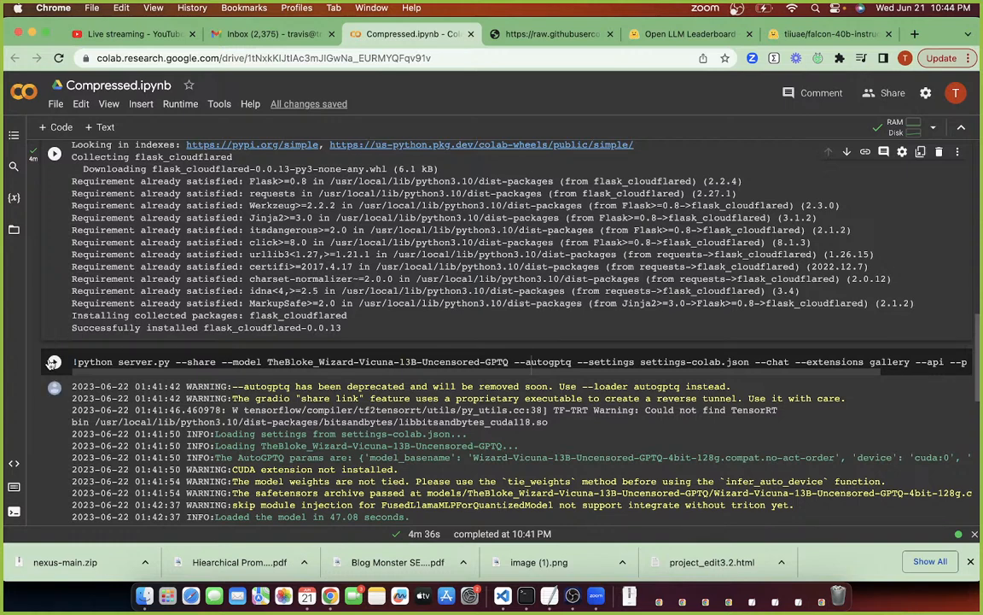
mouse_move(54, 362)
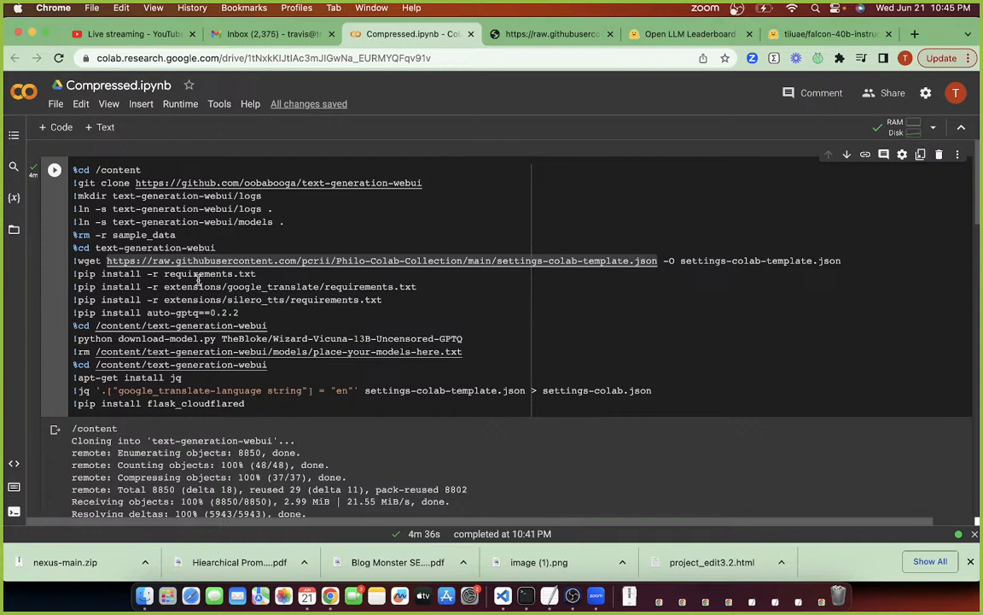
mouse_move(248, 297)
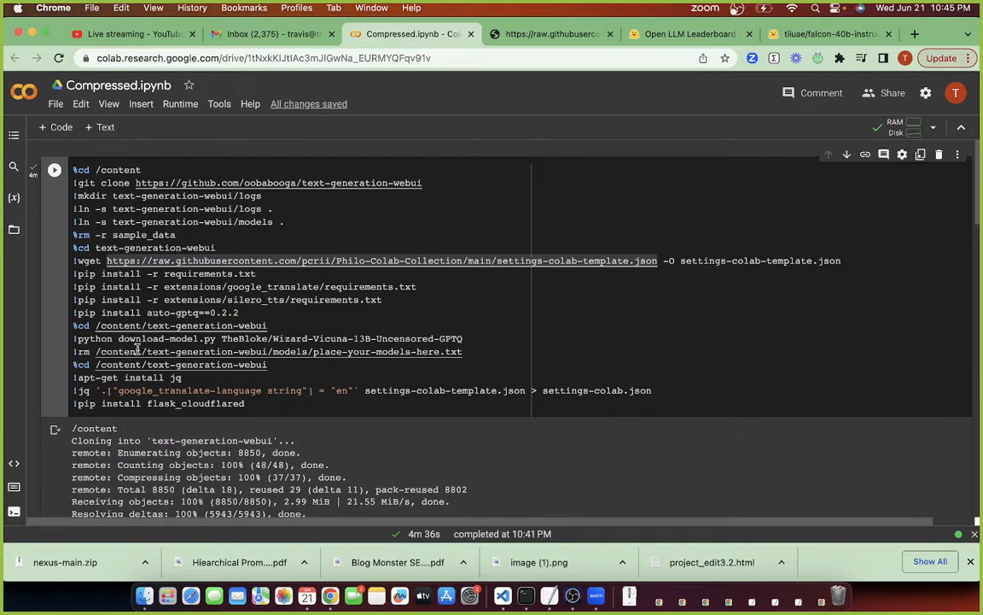
double_click(92, 338)
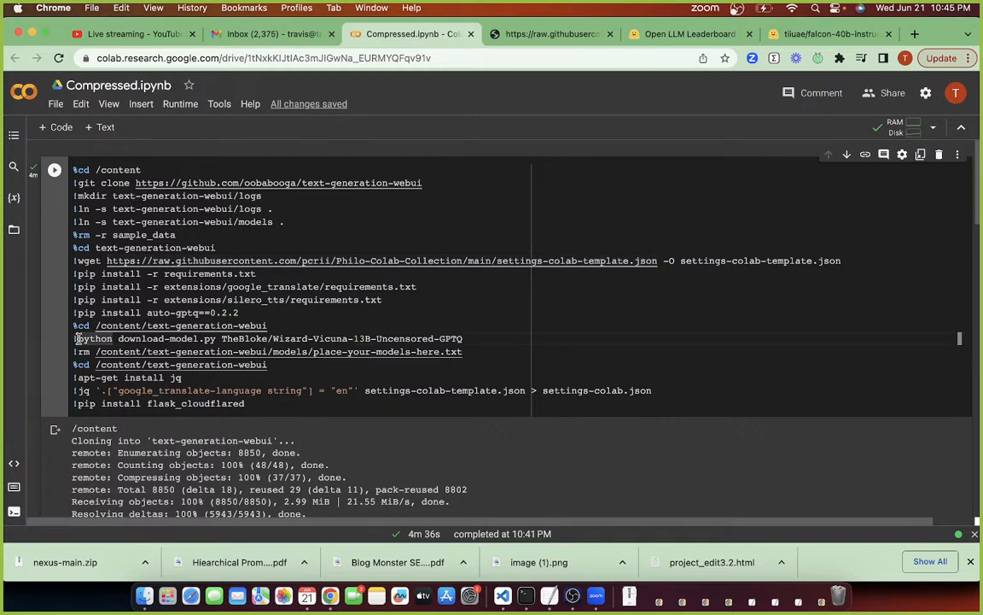
left_click_drag(75, 338, 224, 338)
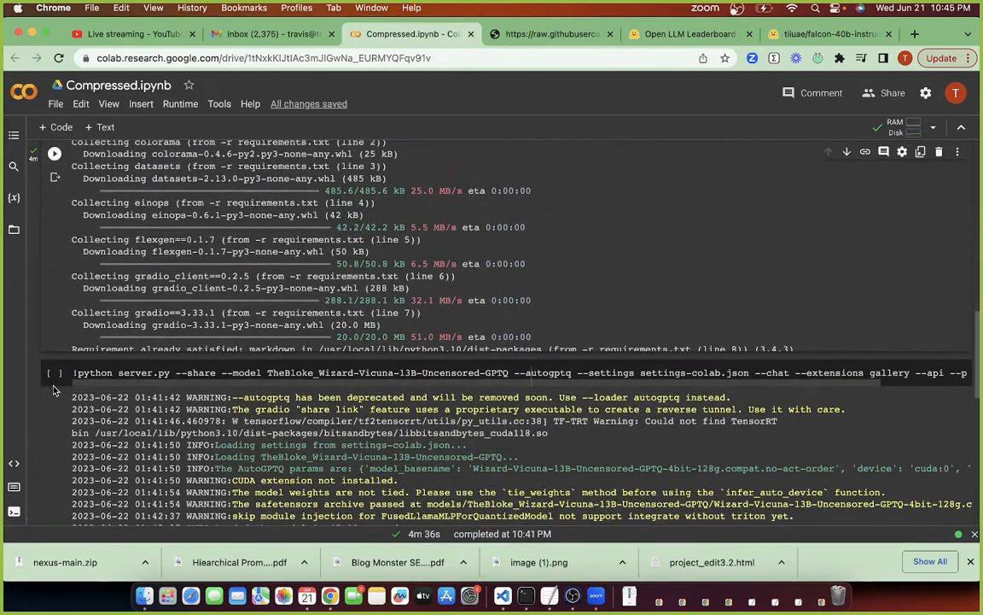
Rerun the python server.py cell to reload Wizard-Vicuna-13B-Uncensored-GPTQ.
left_click(55, 374)
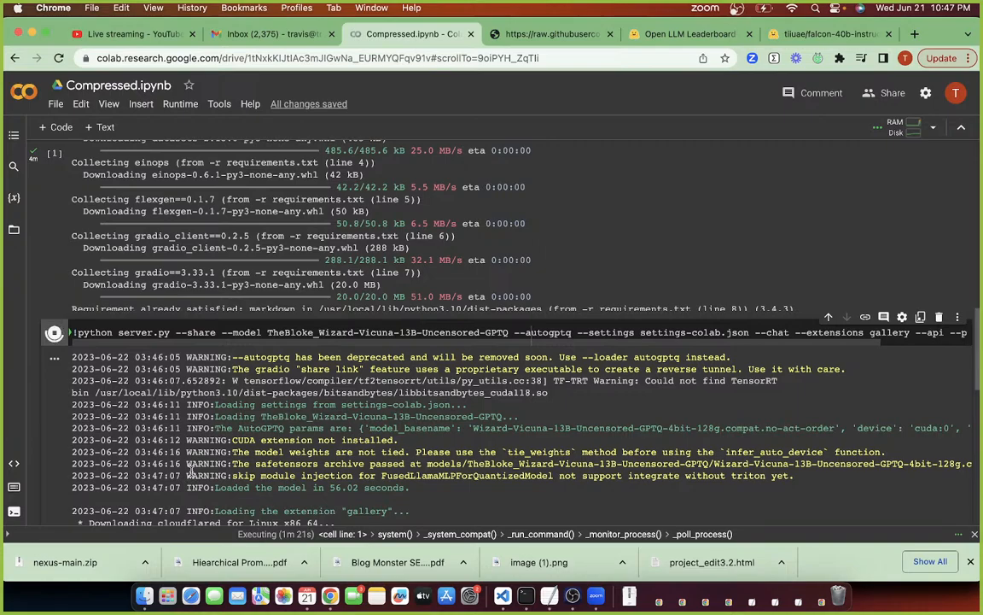
Scroll the Colab cell output until the gradio.live public URL appears.
scroll("down", 3)
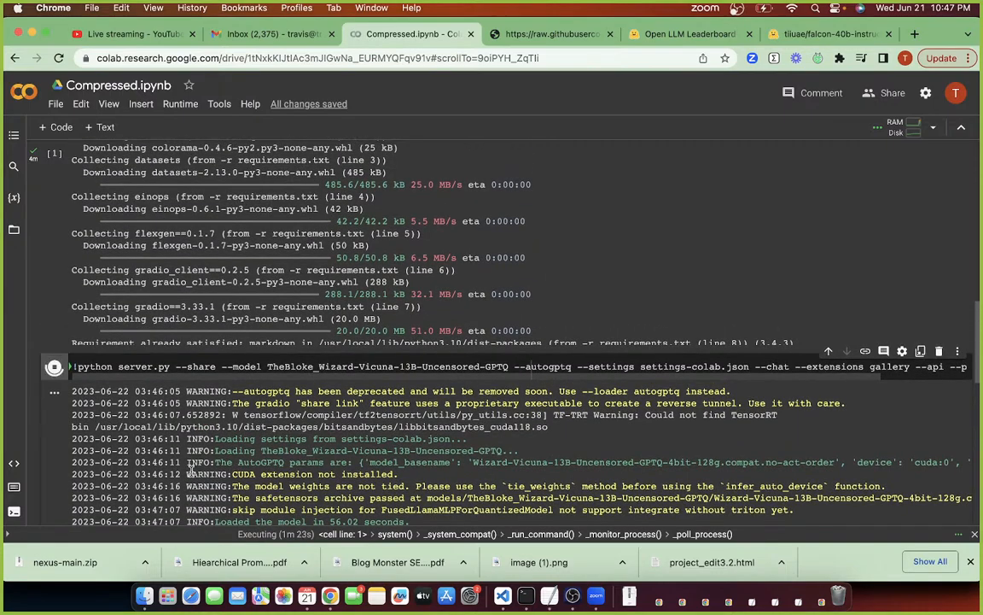
scroll("down", 3)
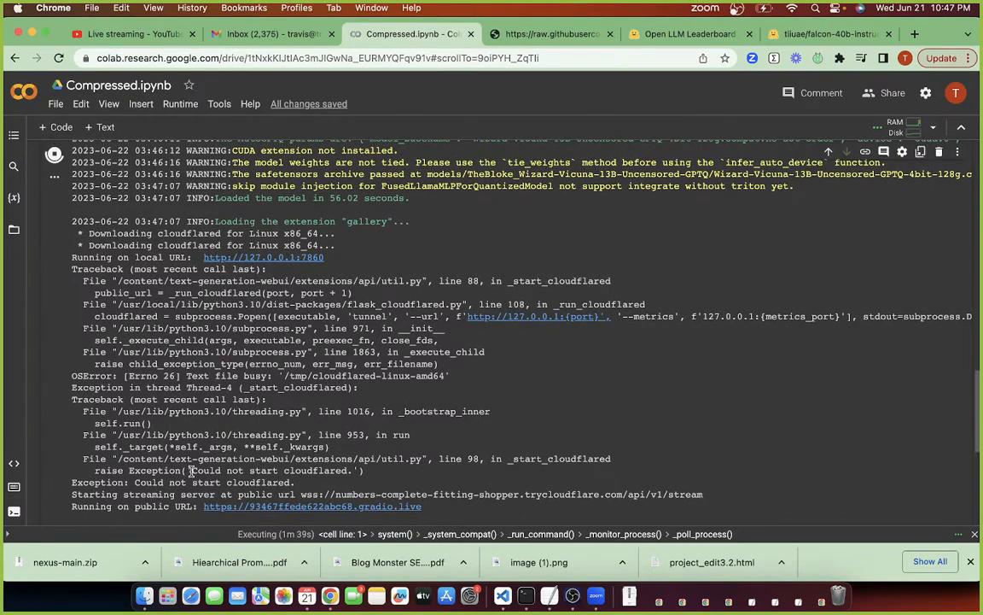
scroll("down", 3)
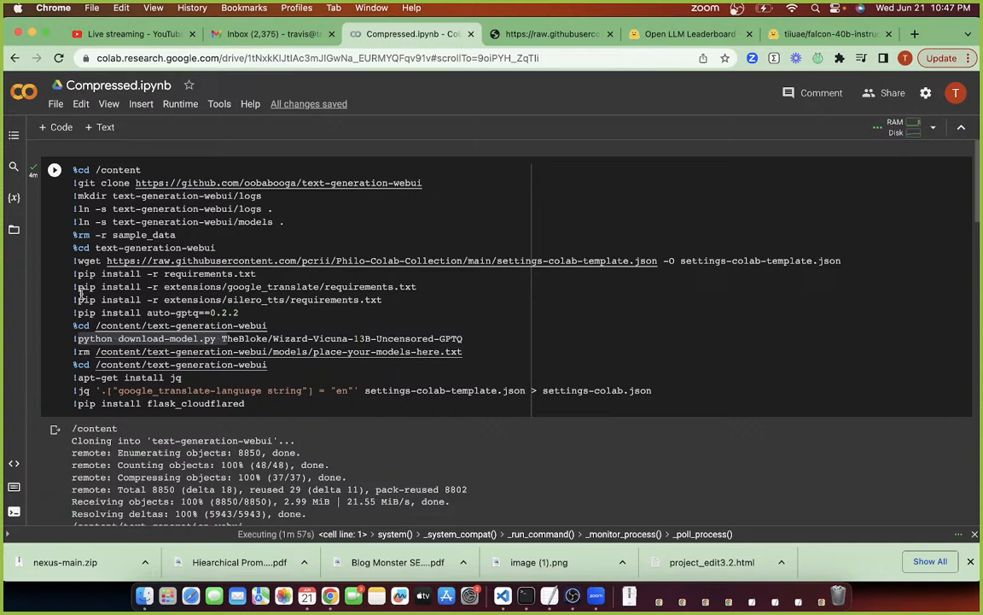
mouse_move(232, 327)
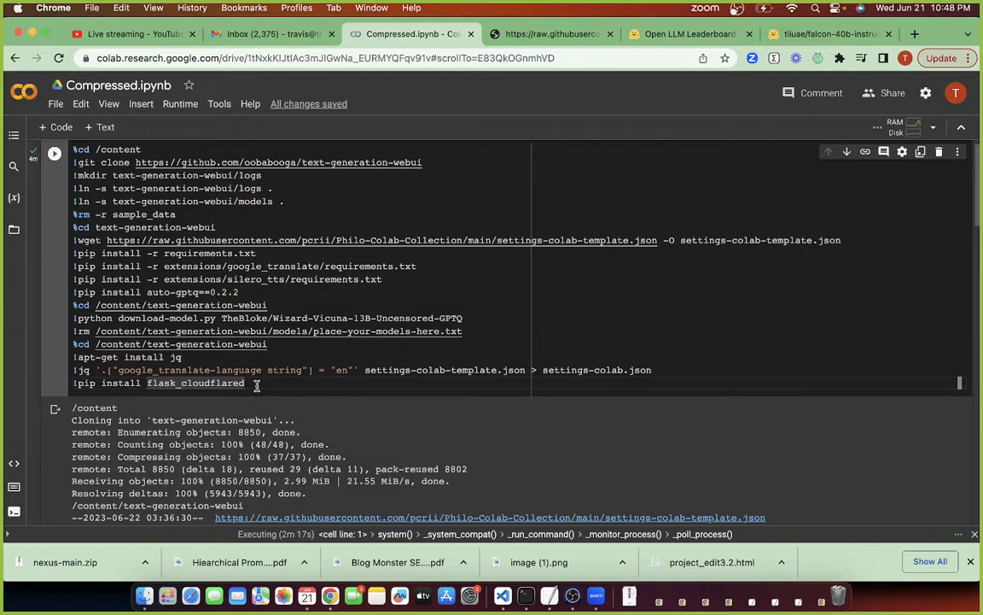
scroll("down", 3)
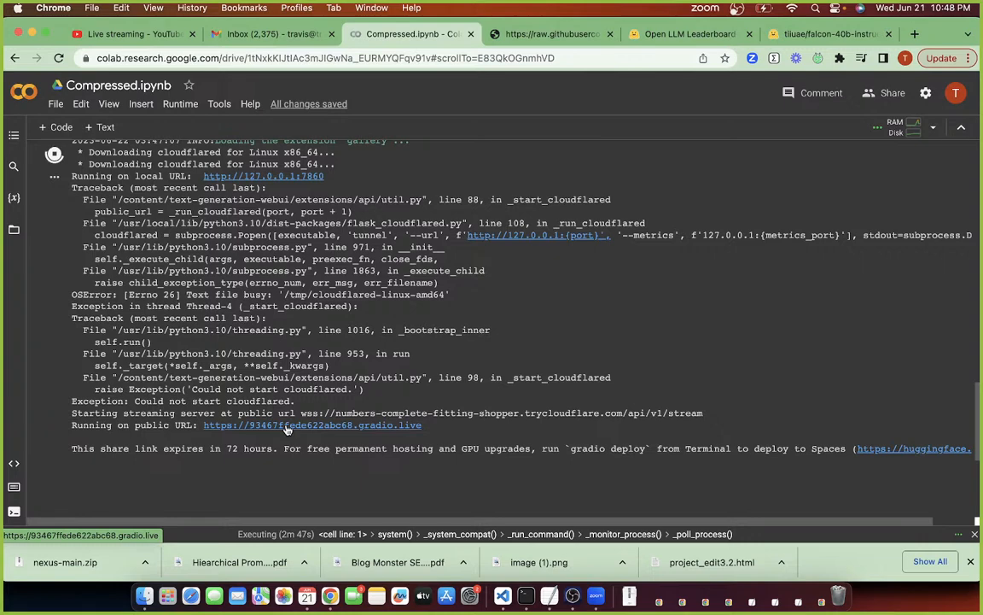
Open the web UI at its gradio.live link and scroll to the instruct-mode chat page.
left_click(313, 425)
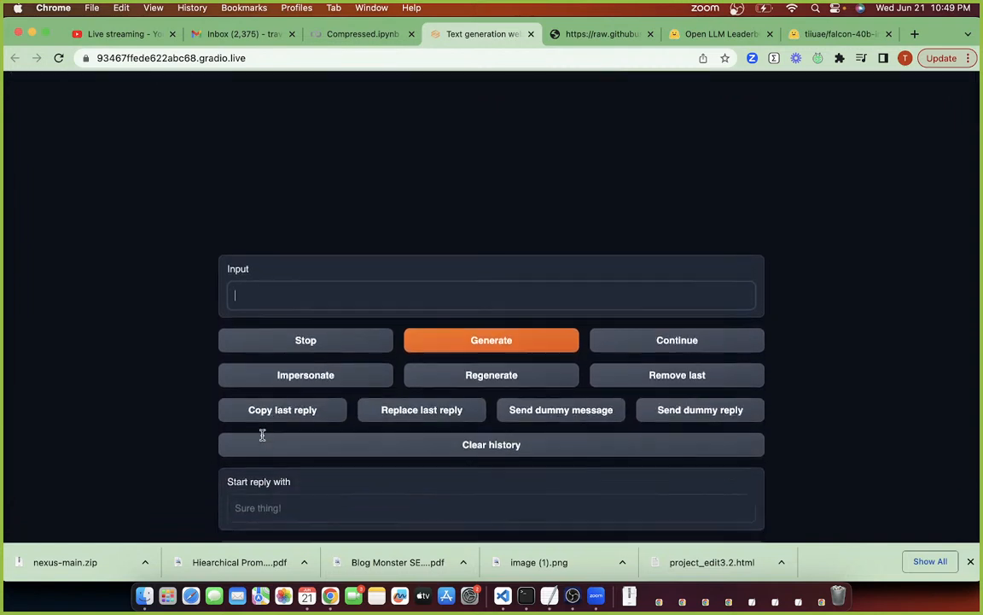
scroll("down", 3)
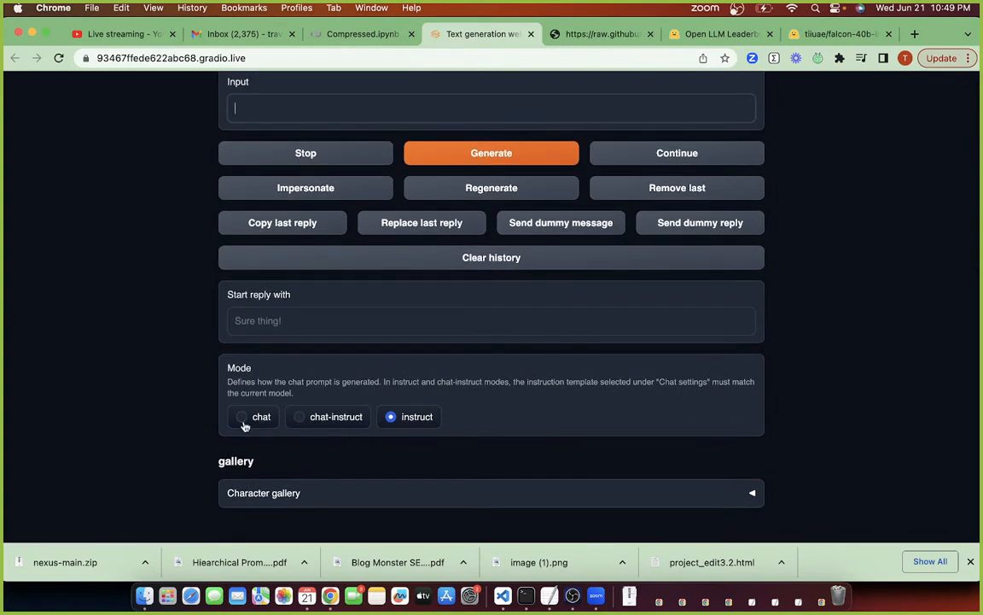
mouse_move(211, 424)
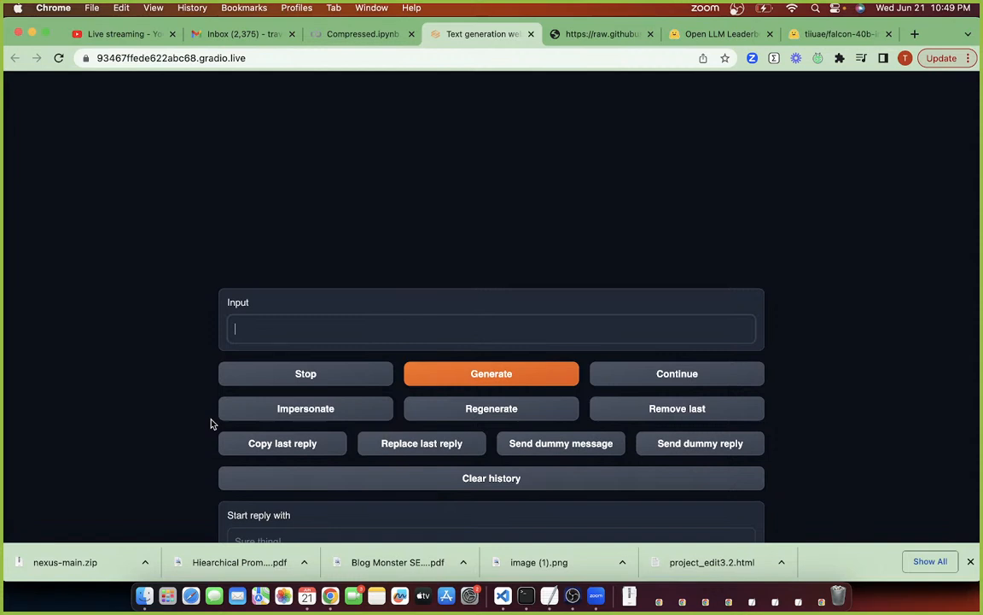
Type 'John and Sally, who live at 123 Main Street, Austin, Texas 78704'.
type("J")
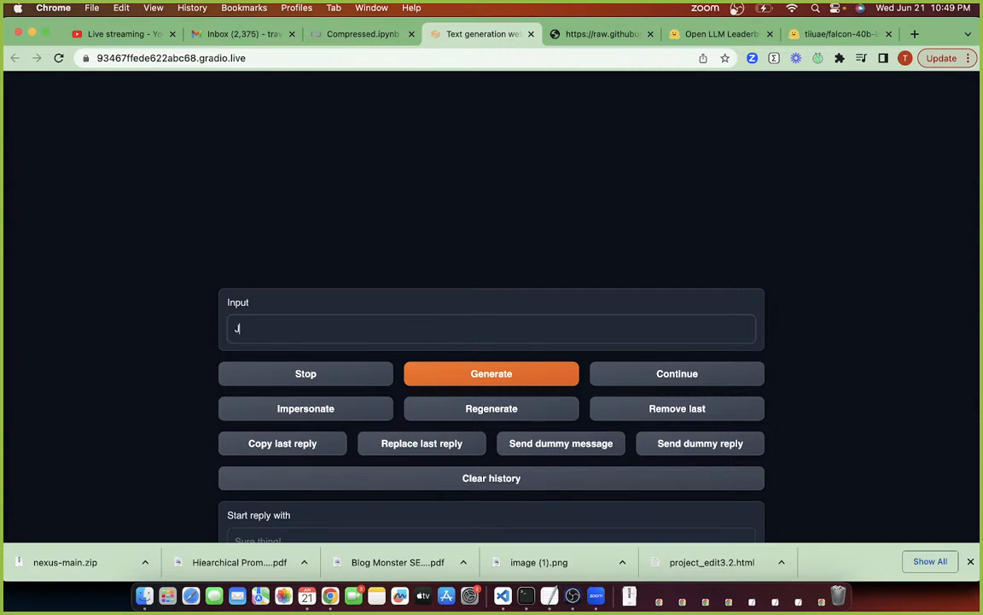
type("ohn and S")
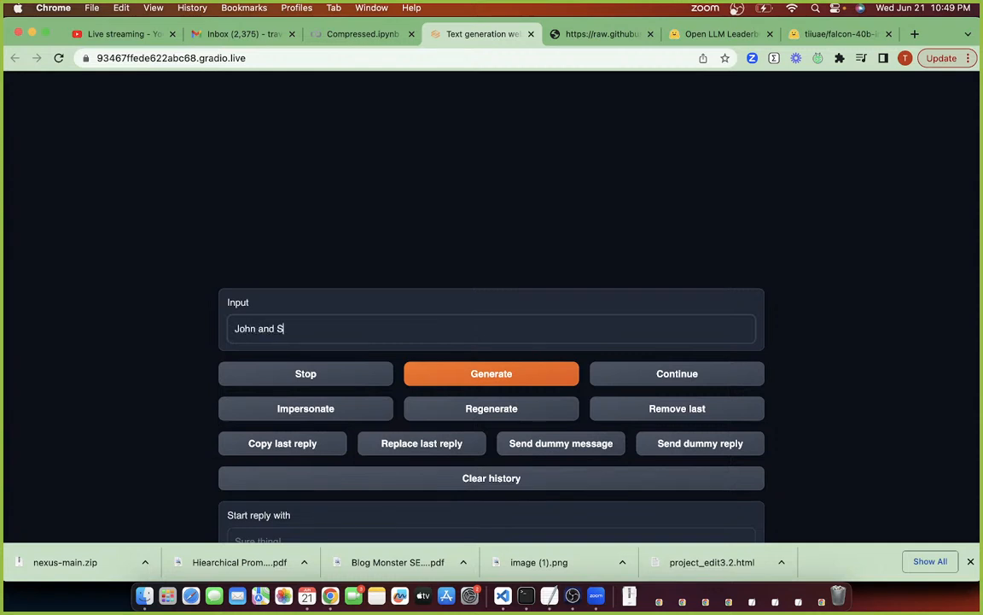
type("ally,")
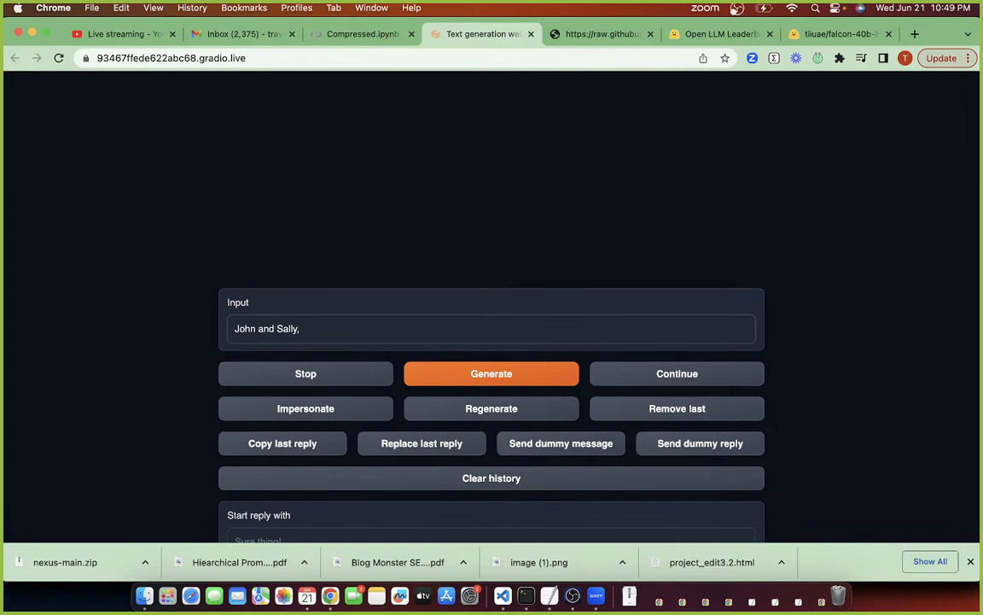
type("who live")
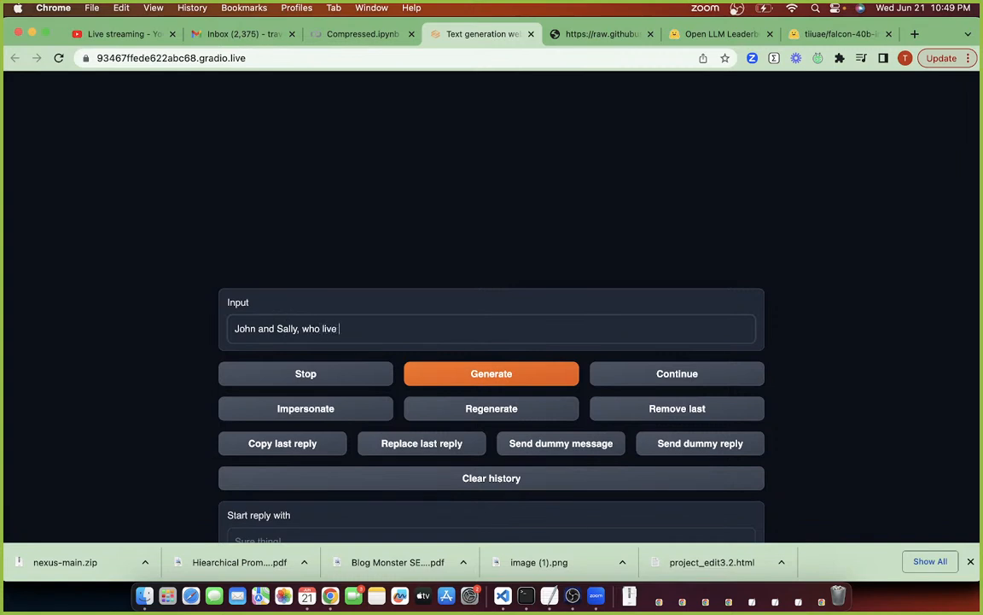
type("at 123")
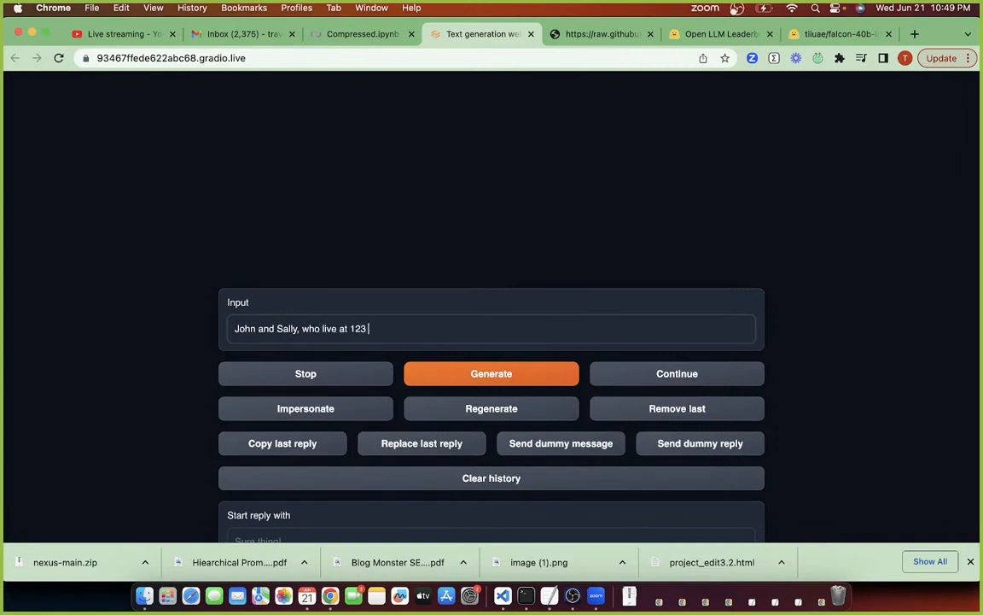
type("main street")
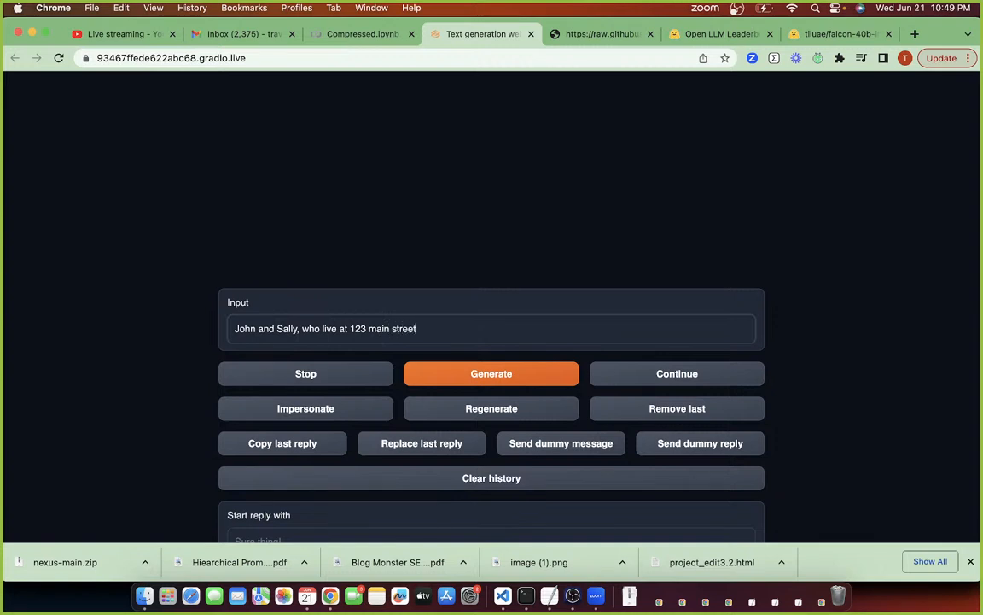
type(", austin t")
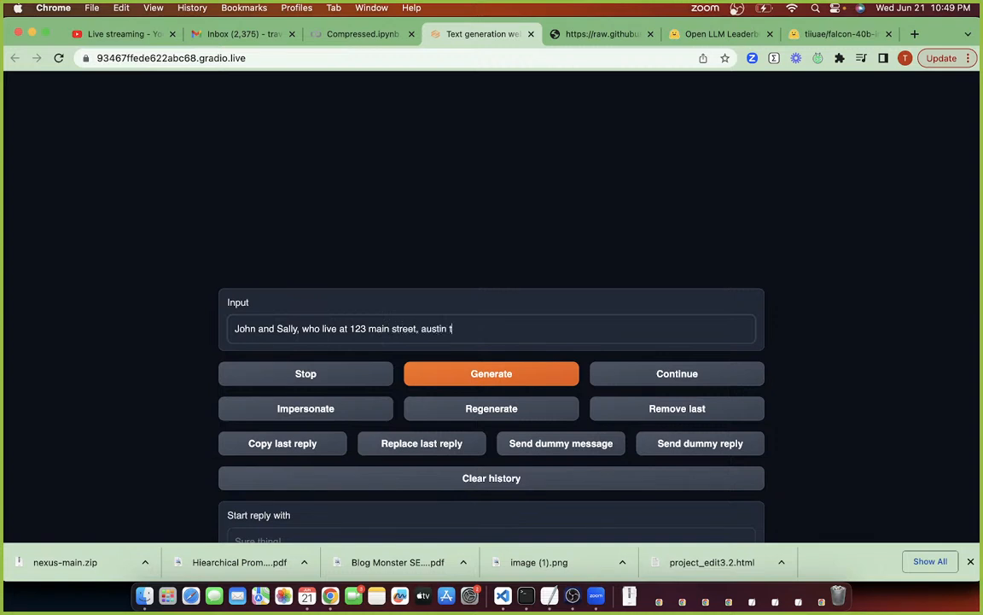
type("texas")
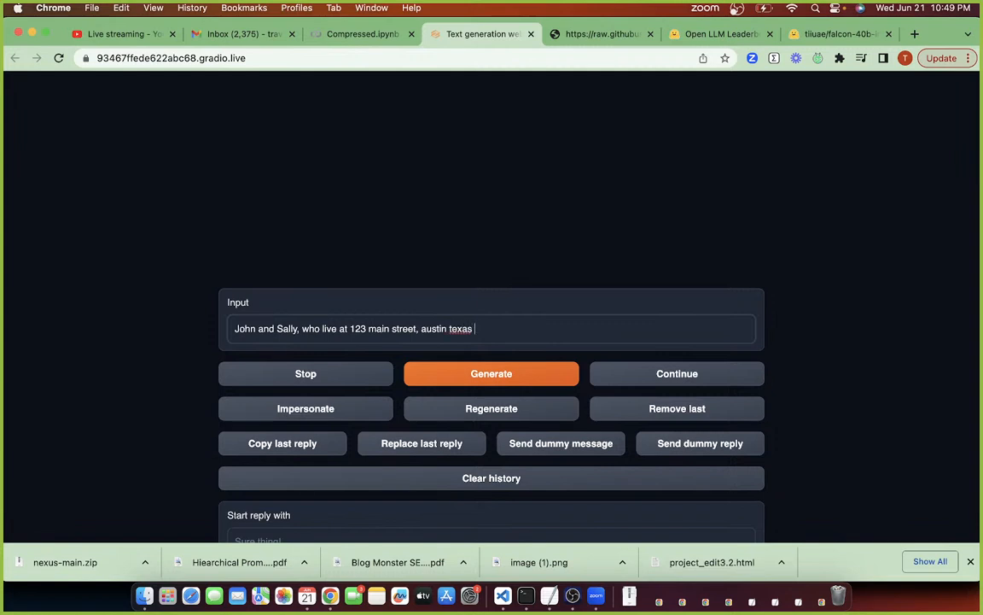
type("787")
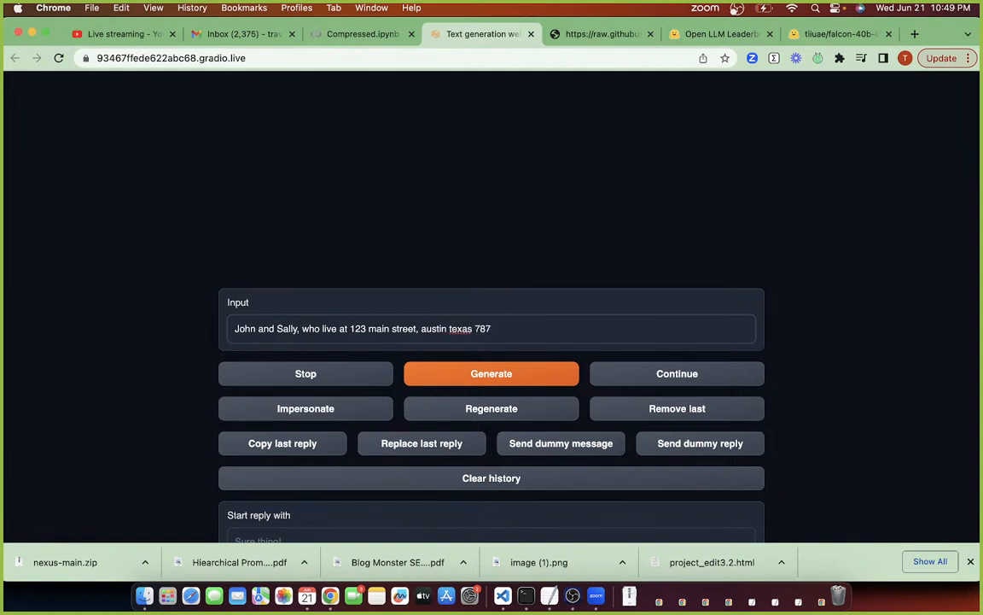
type("04, went to the corner")
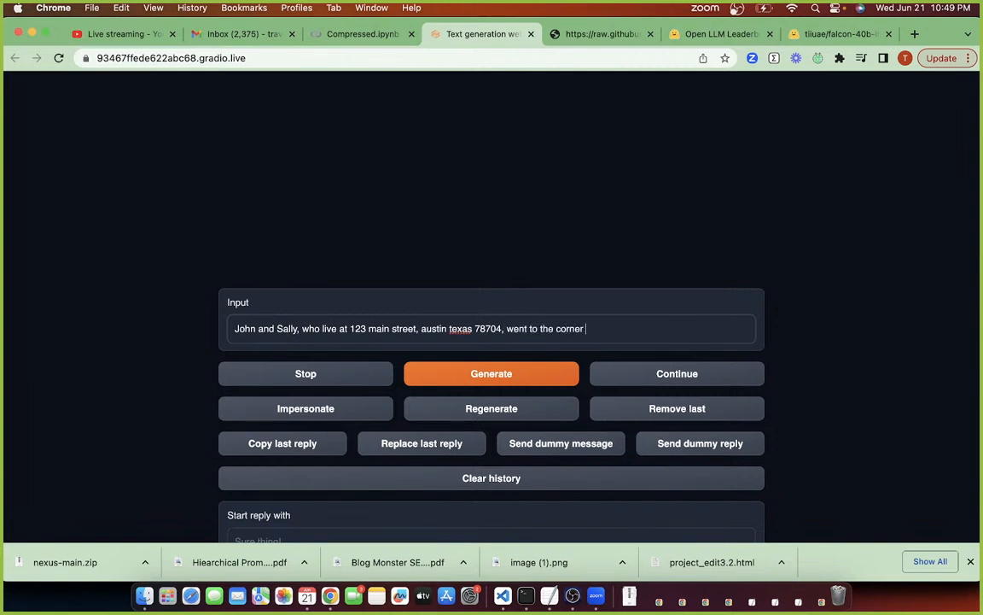
type("store cal")
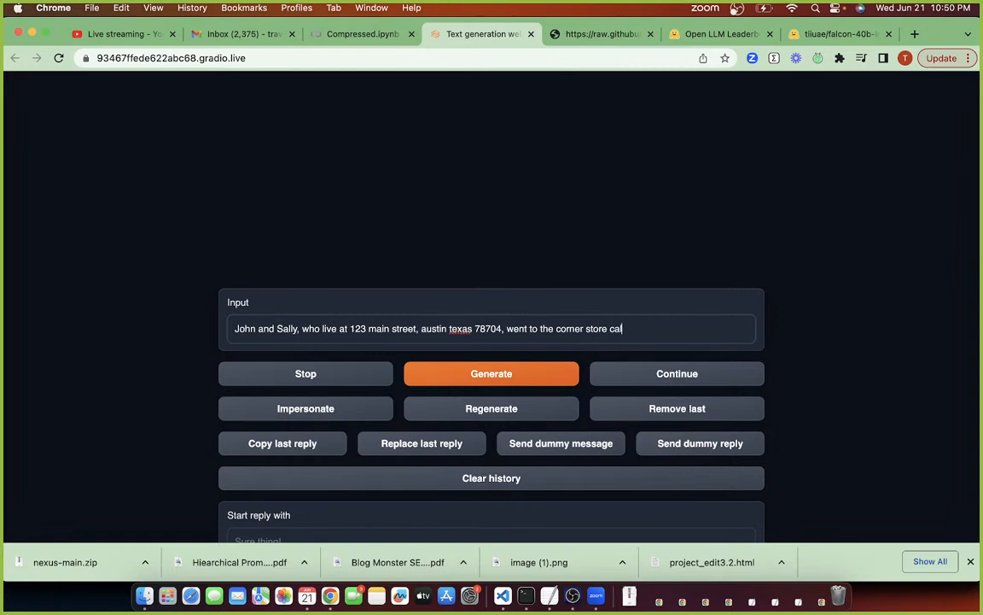
type("led")
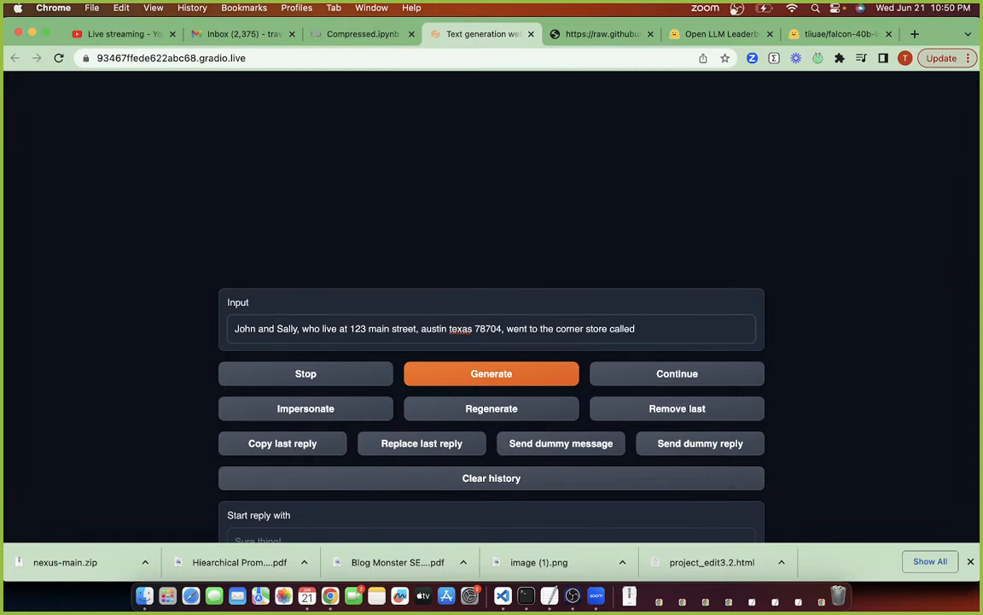
type("Moo Moo.")
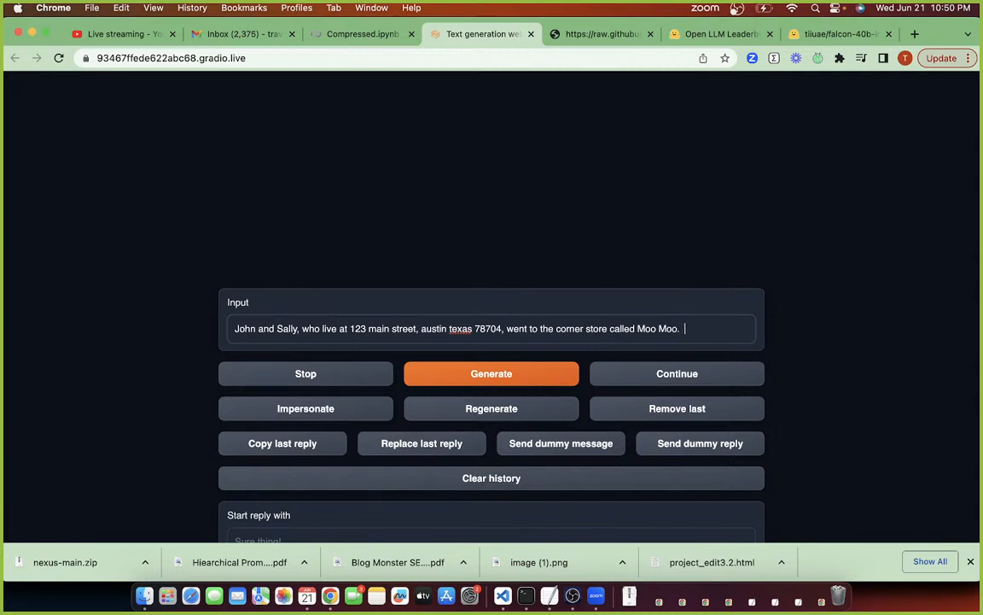
type("As they paid, they g")
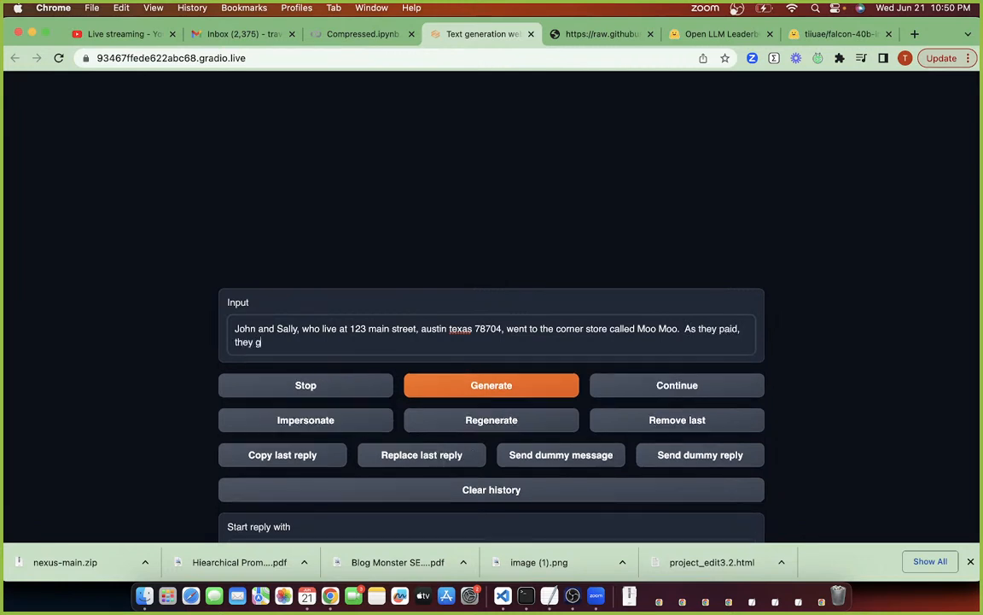
type("ot in a")
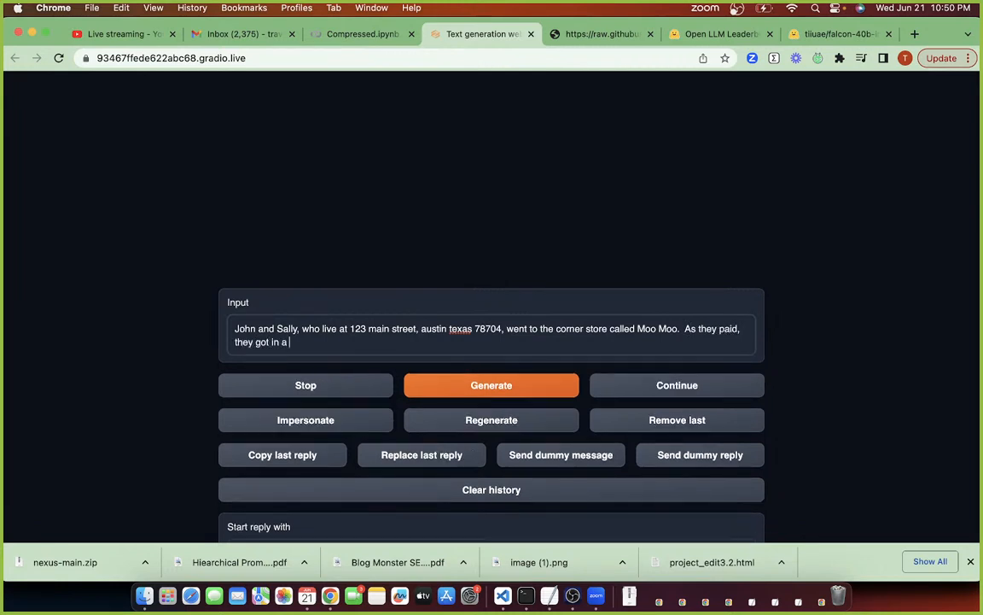
type("fight with")
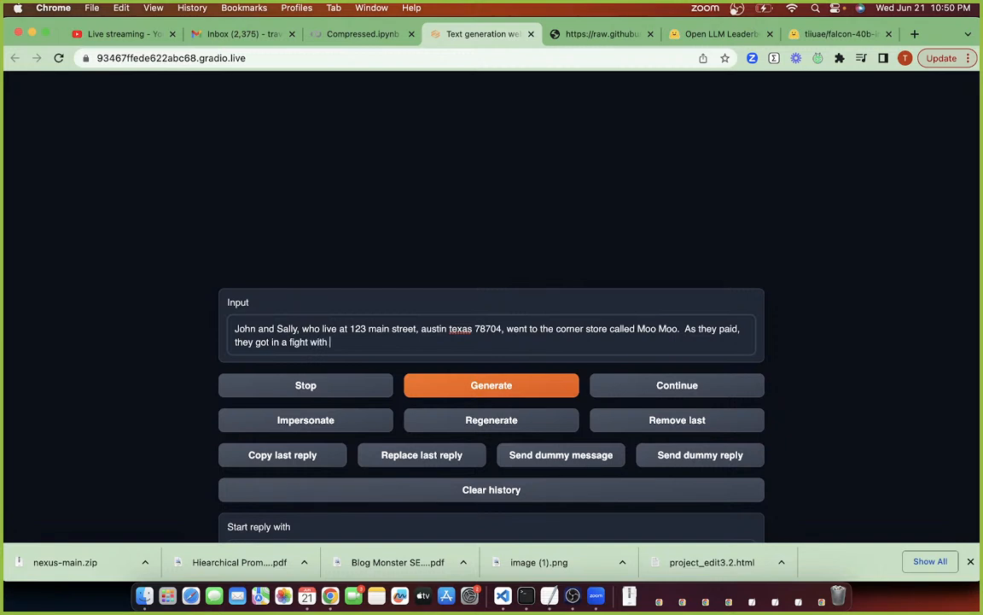
type("Dave.")
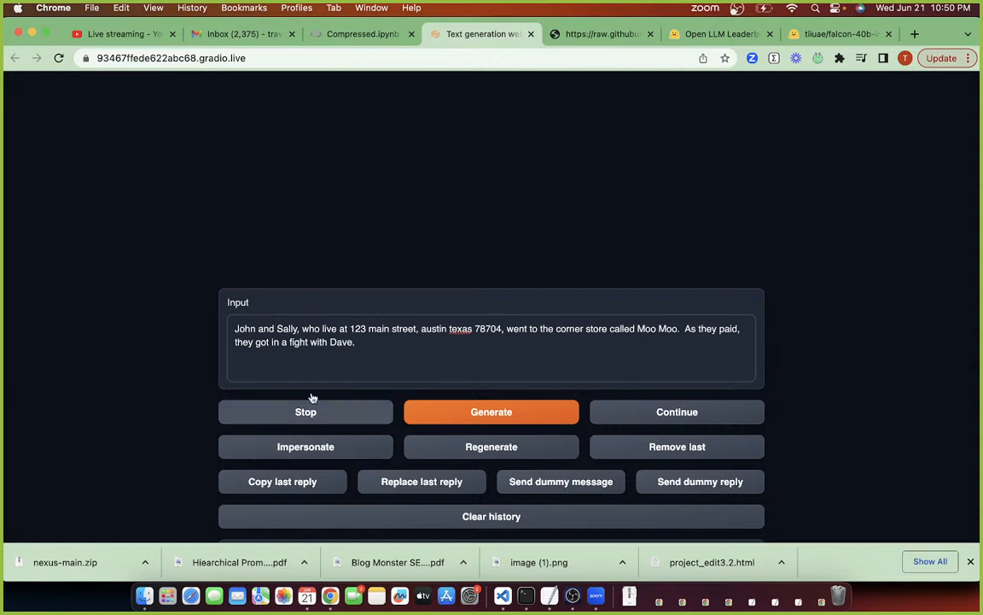
type("witho")
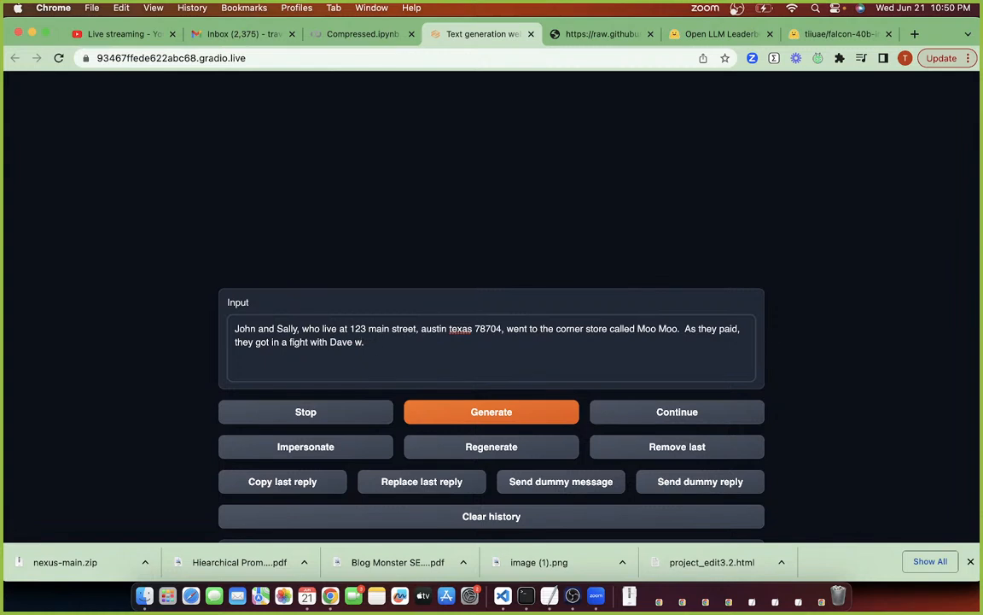
type("ho's p.")
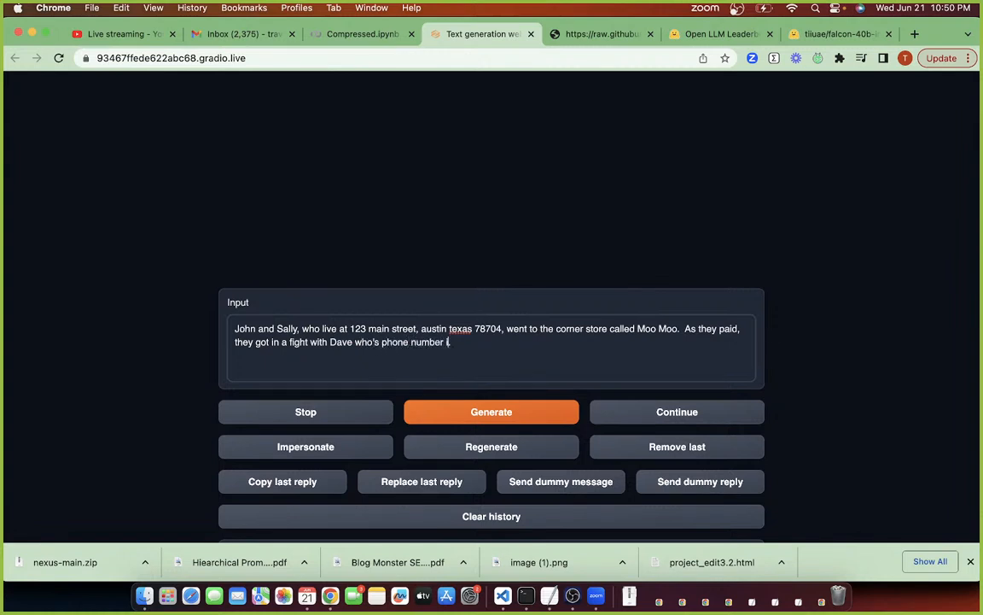
type("512.")
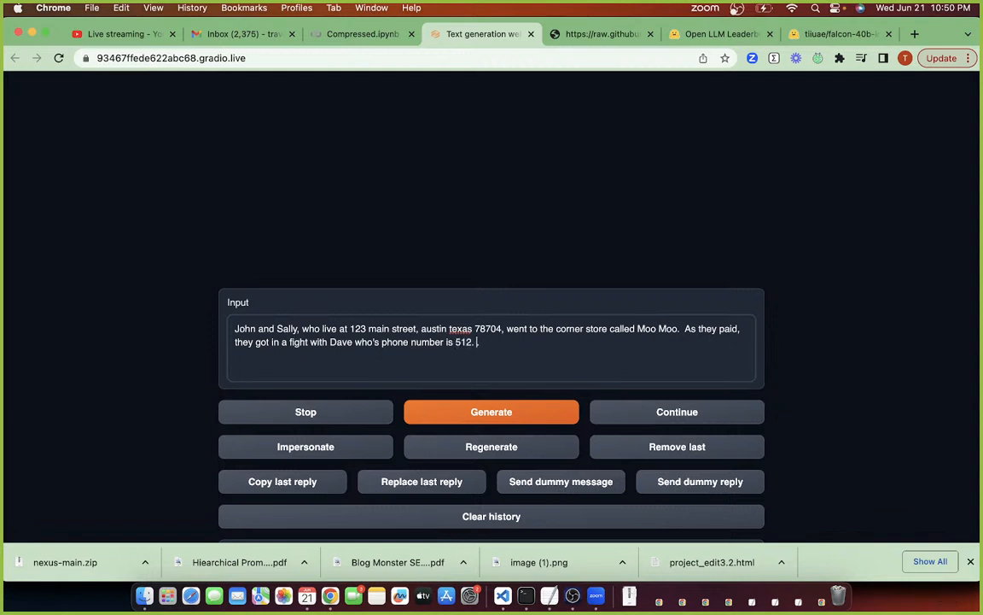
type("555.")
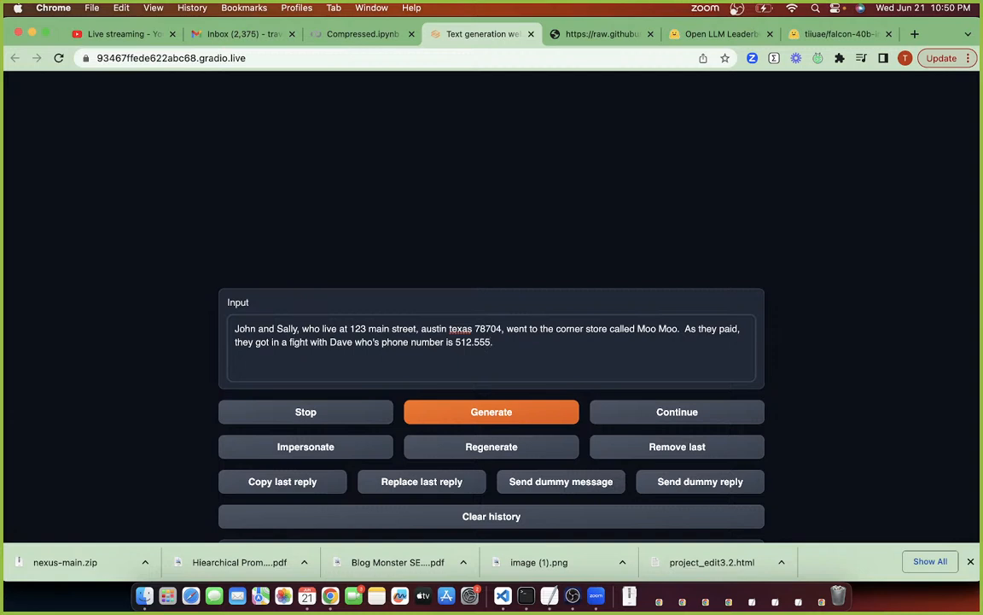
type("1233")
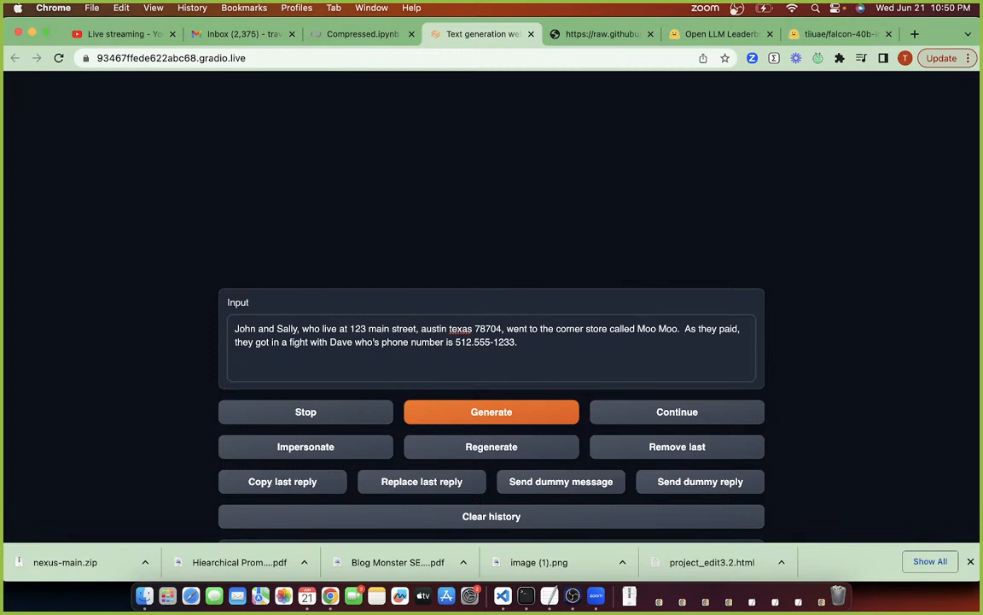
Type 'Replace all sensitive information with the word {redacted}.' below the story.
type("Replace a")
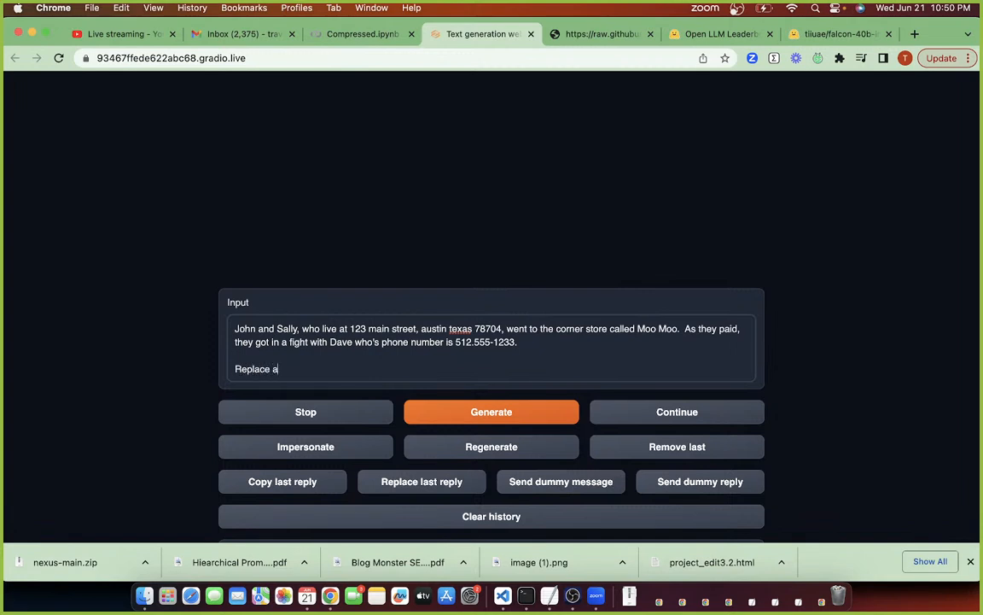
type("ll")
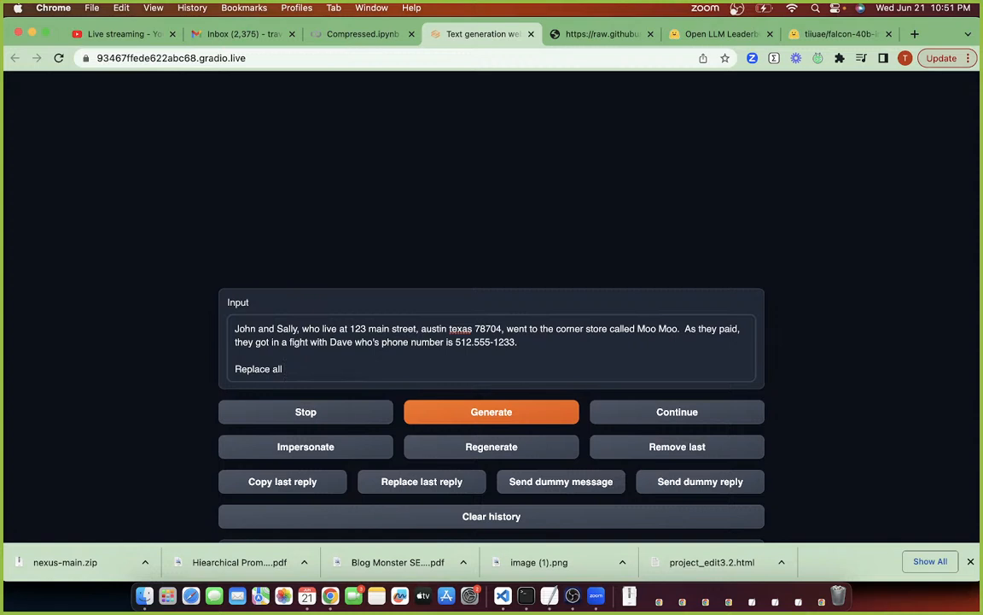
type("sensitive")
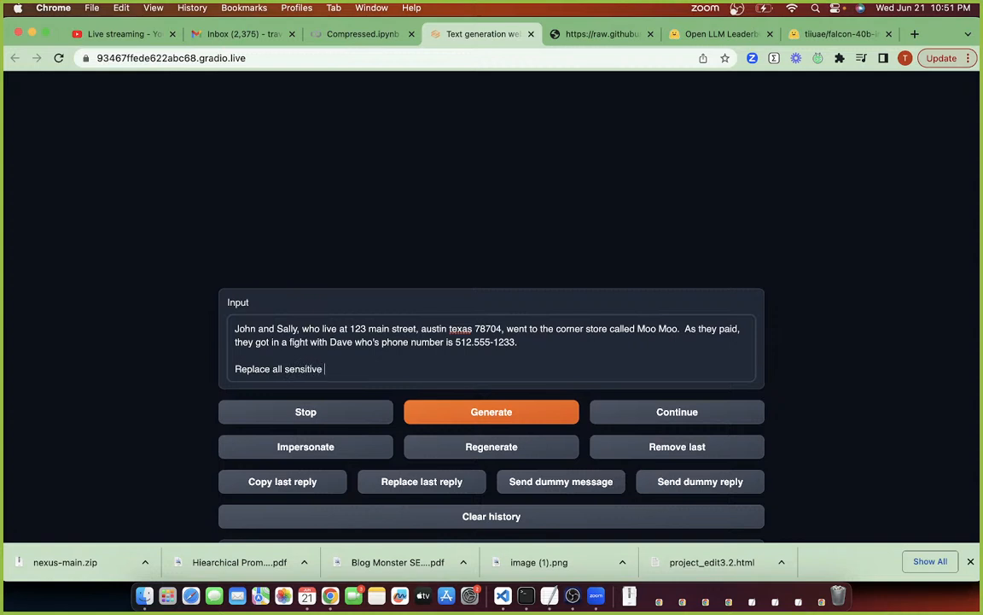
type("information")
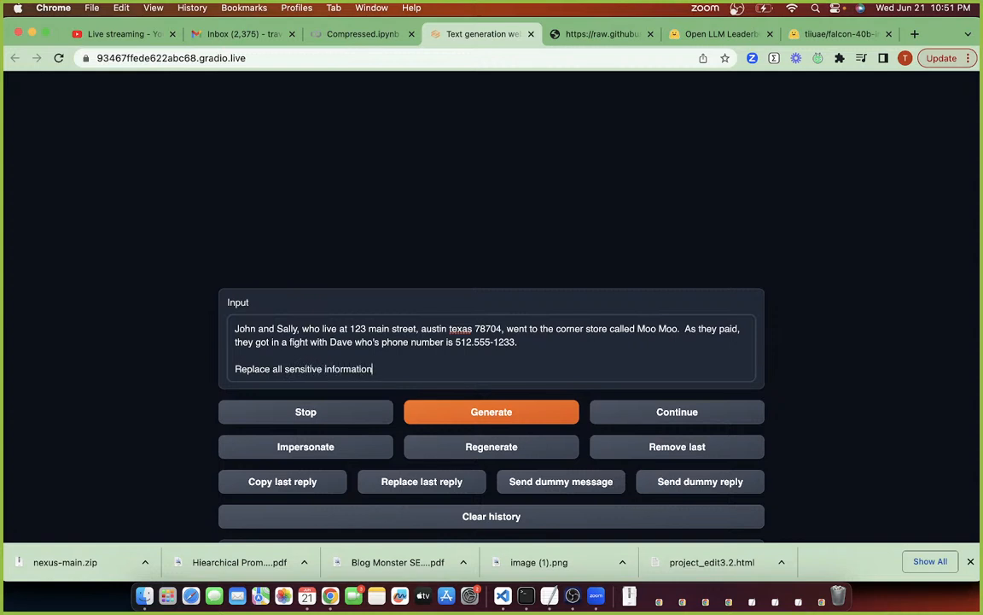
type("with the word")
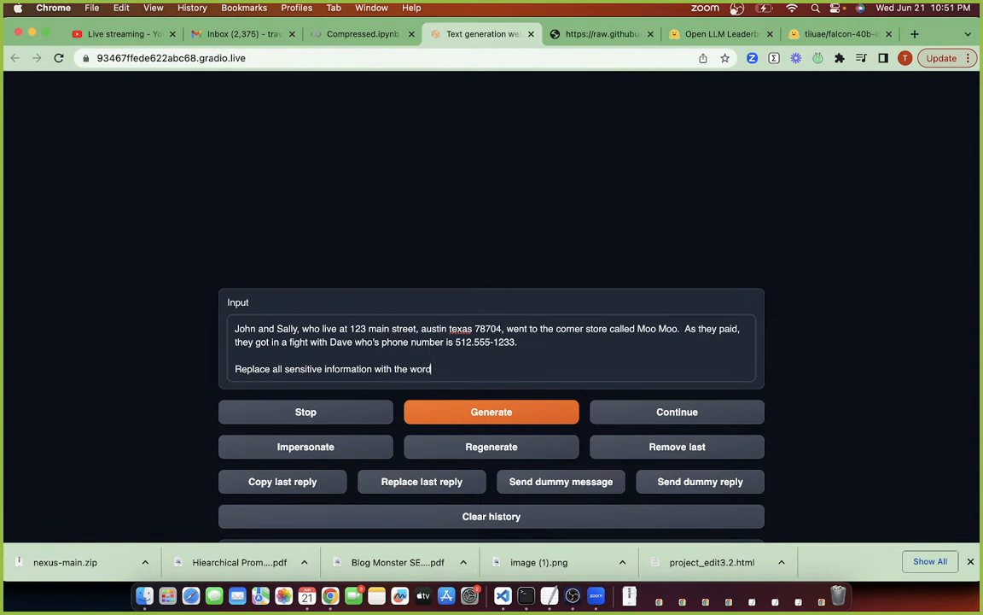
type("(")
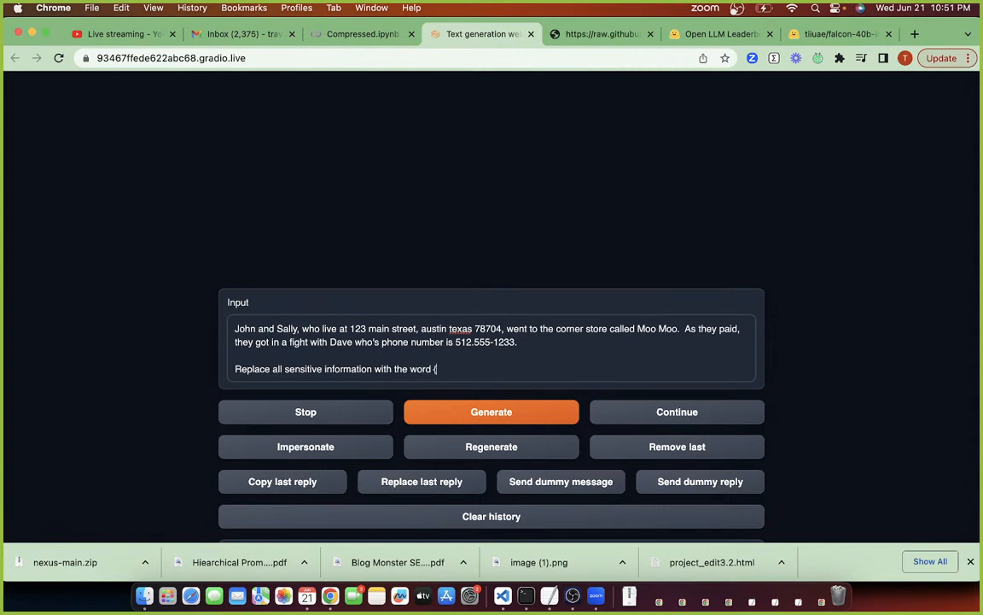
type("redact")
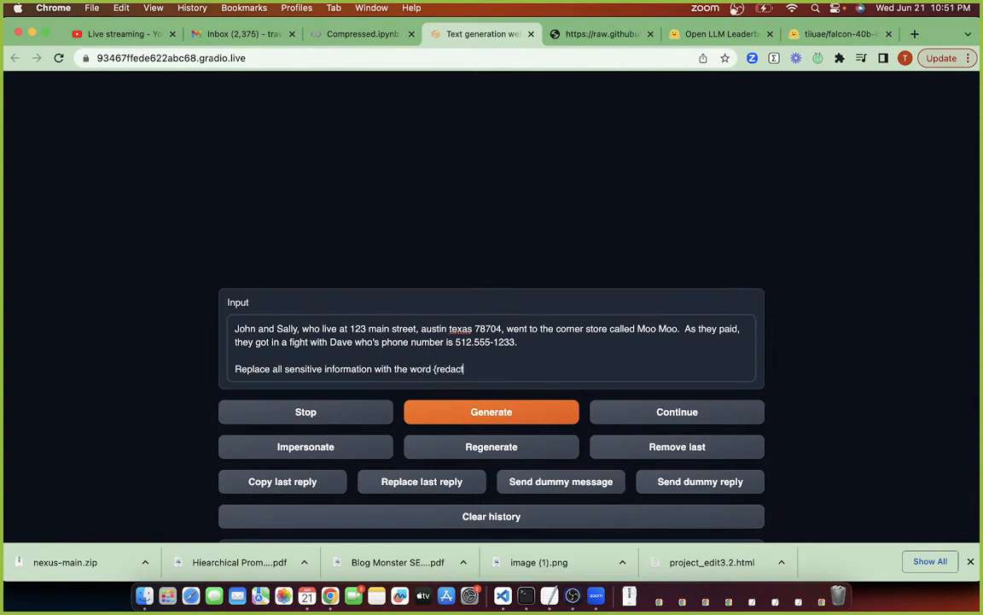
type("ed}.")
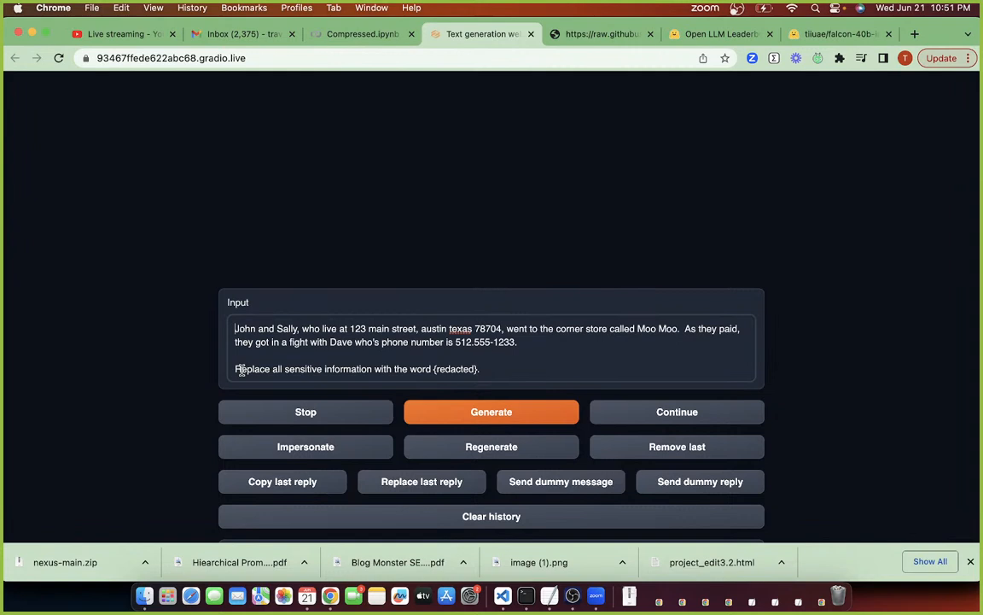
Label the story 'De-identifiable Information:', correcting the misspelled label word.
type("Un-deidentified")
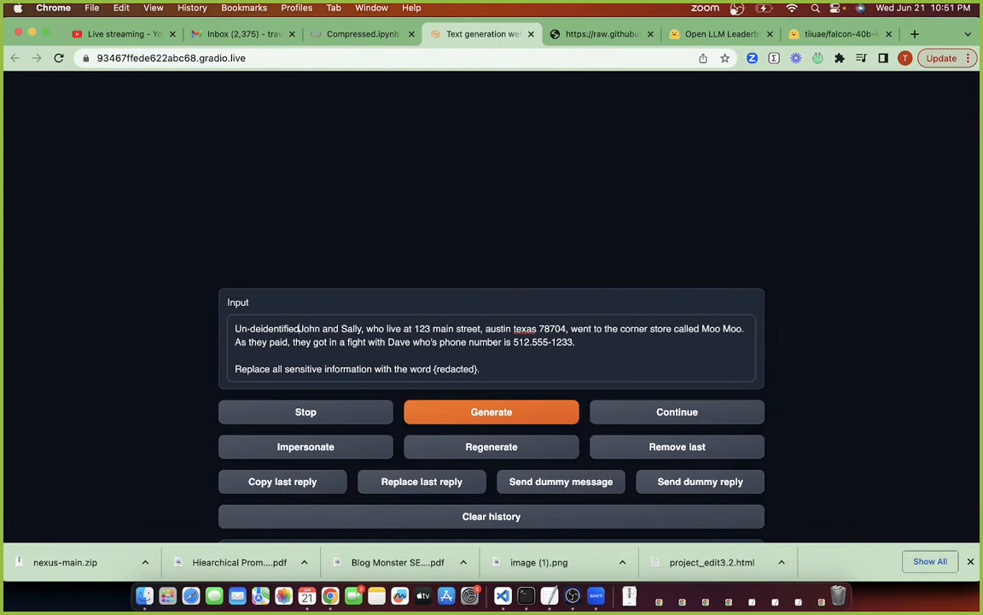
type("Information:")
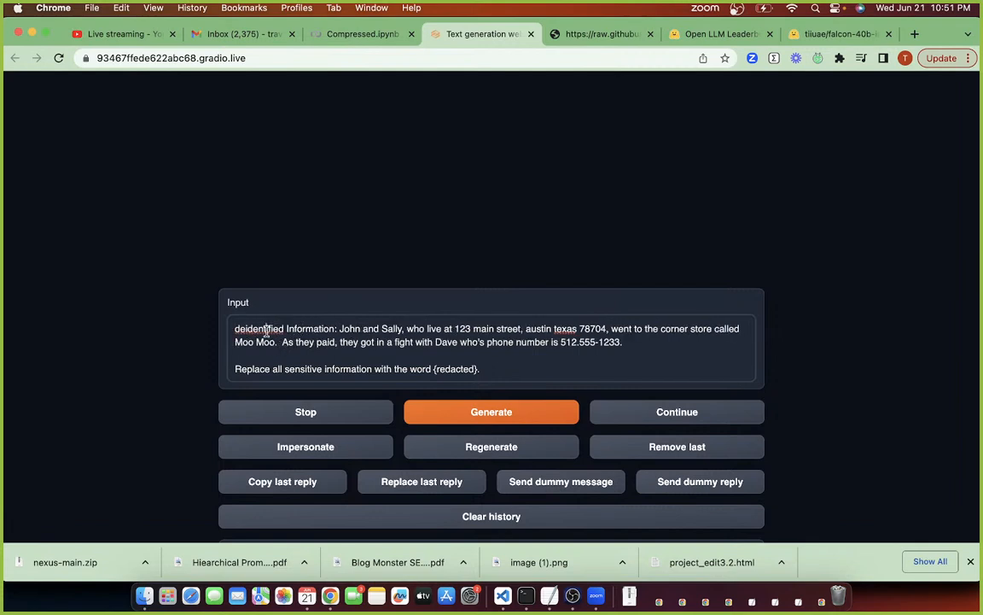
double_click(258, 328)
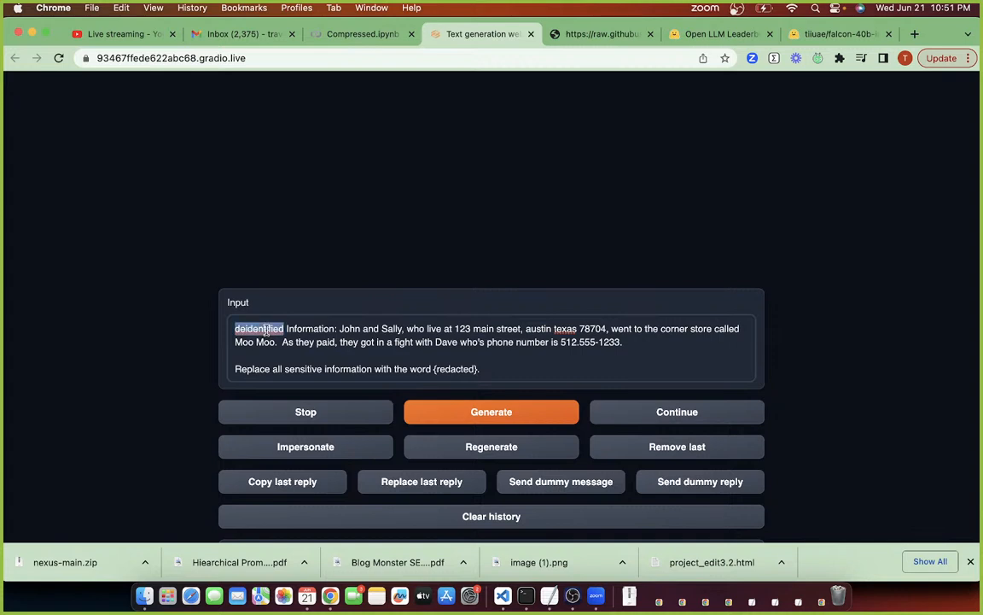
type("De-I")
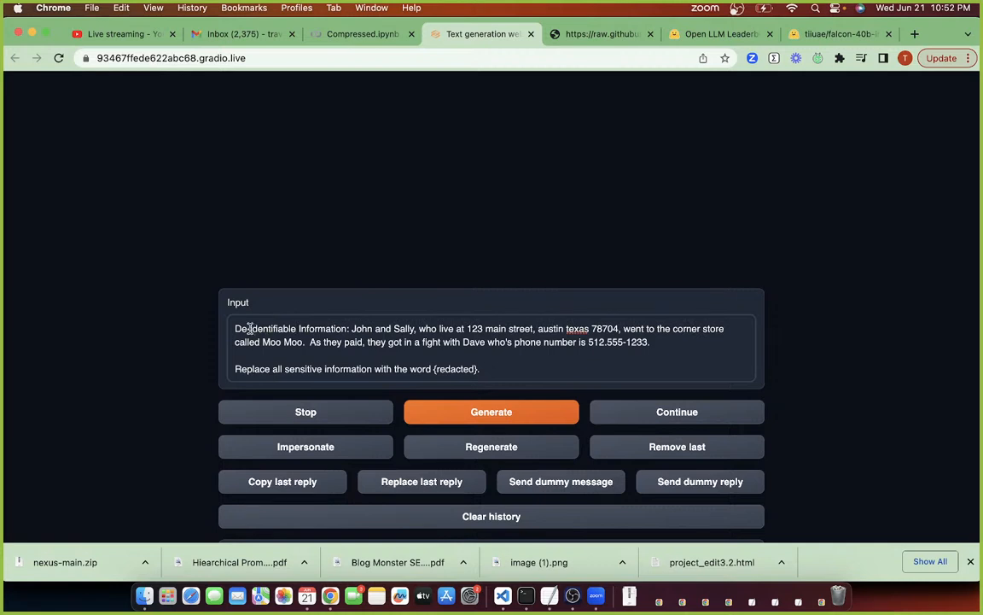
mouse_move(250, 328)
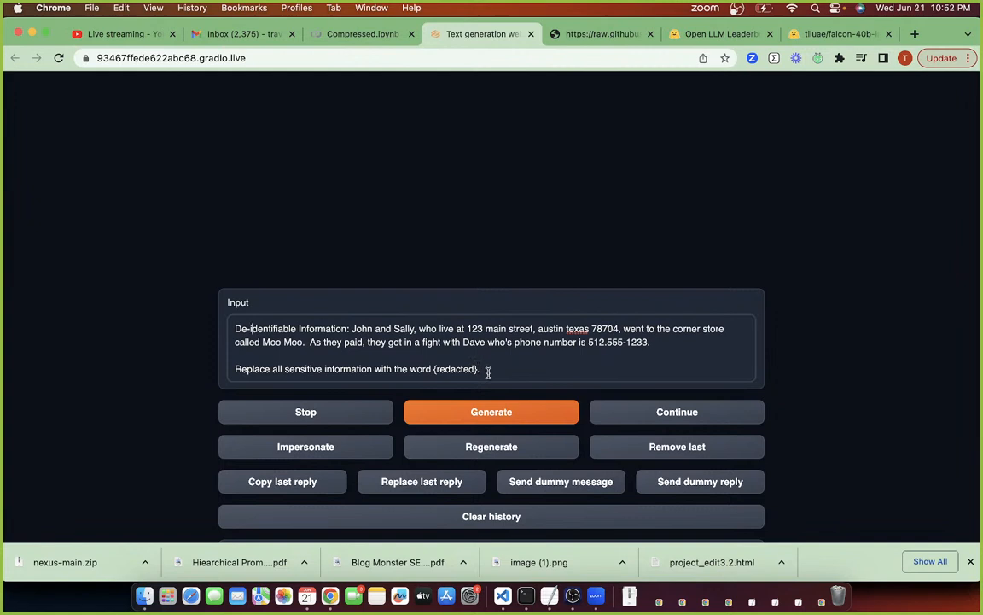
mouse_move(311, 374)
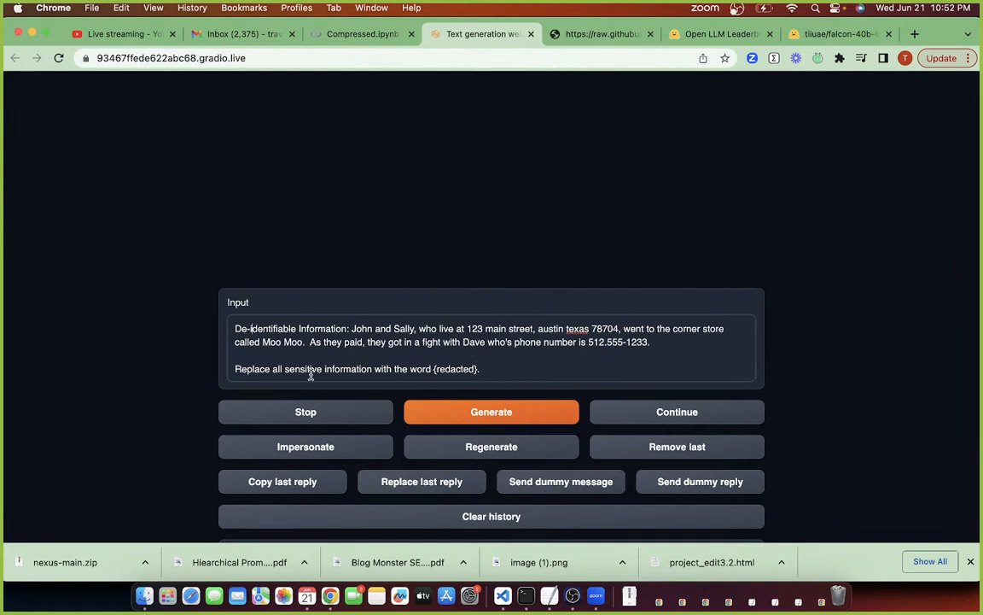
Replace 'information' in the instruction with 'De-Identifiable Information'.
double_click(347, 368)
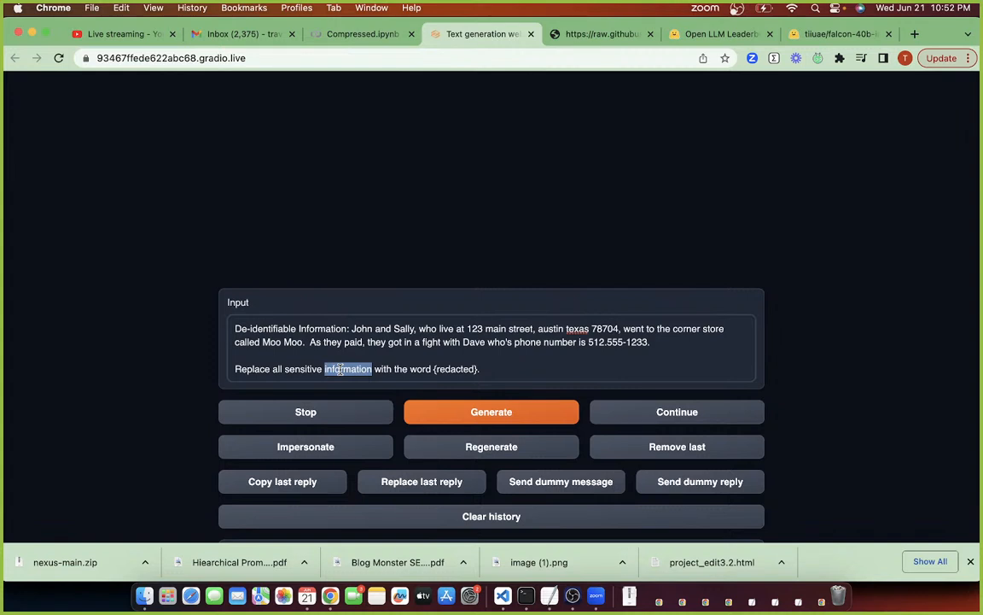
type("De-")
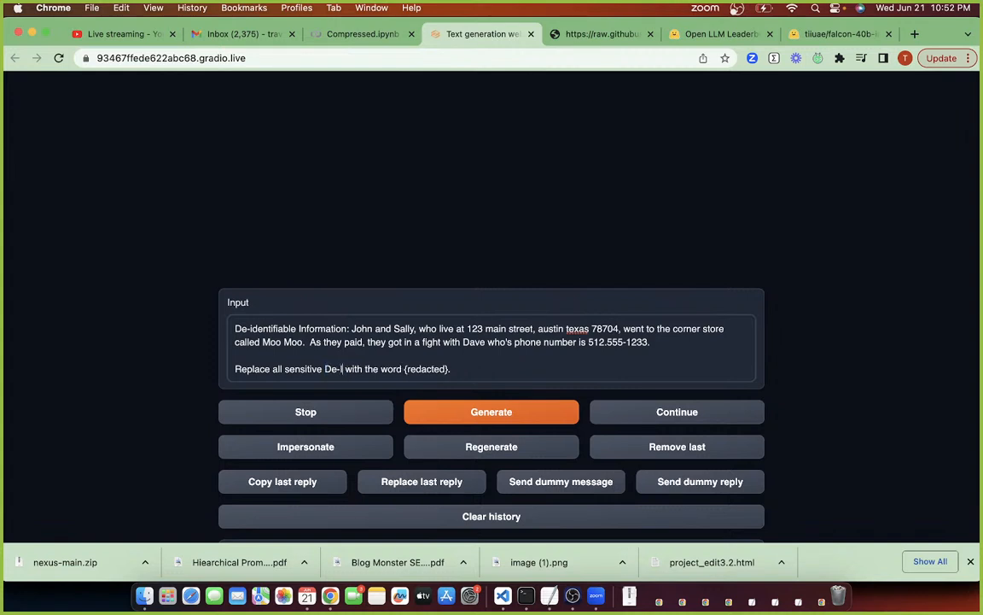
type("dentifi")
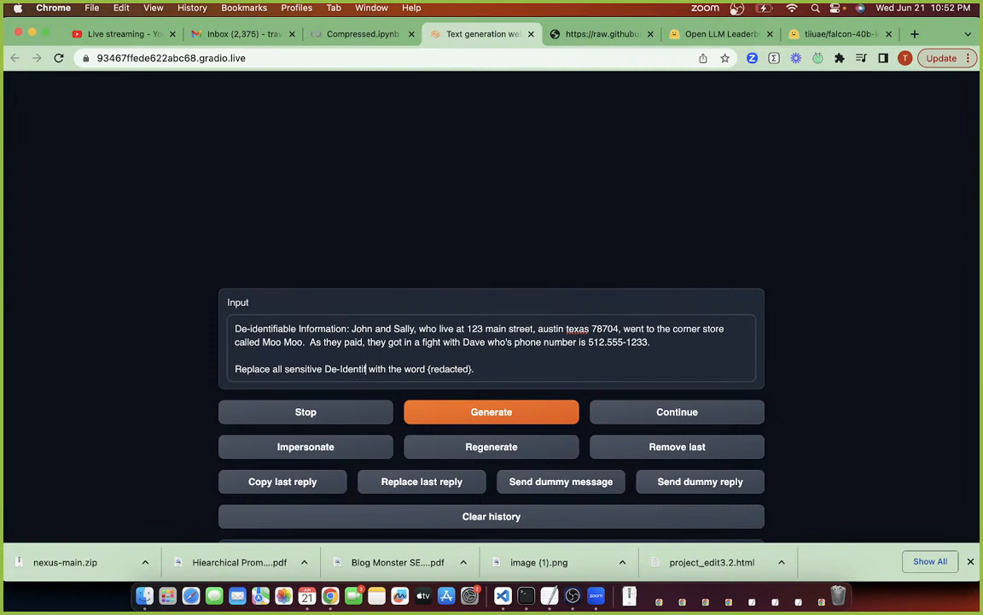
type("able")
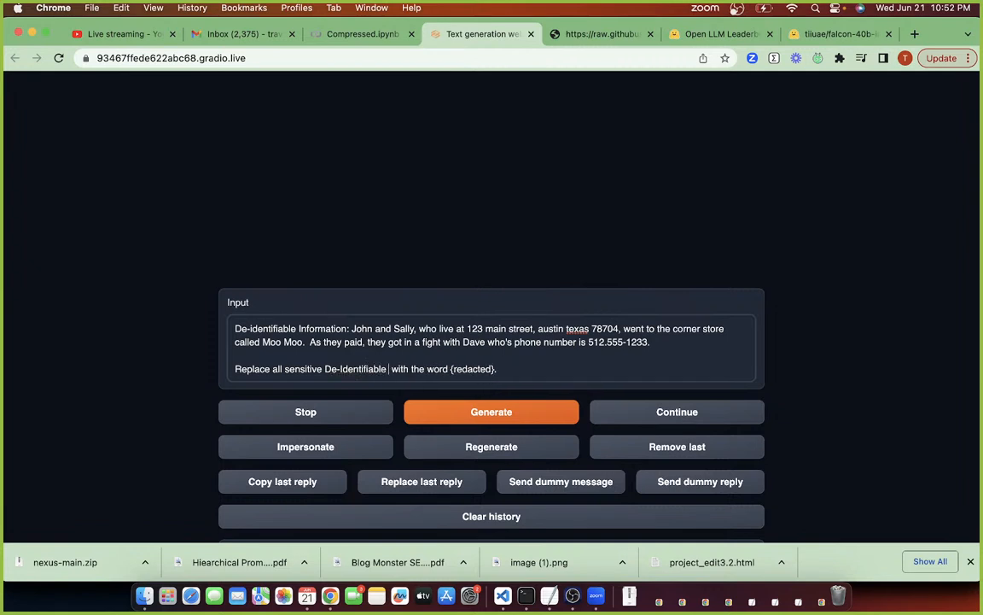
type("Information")
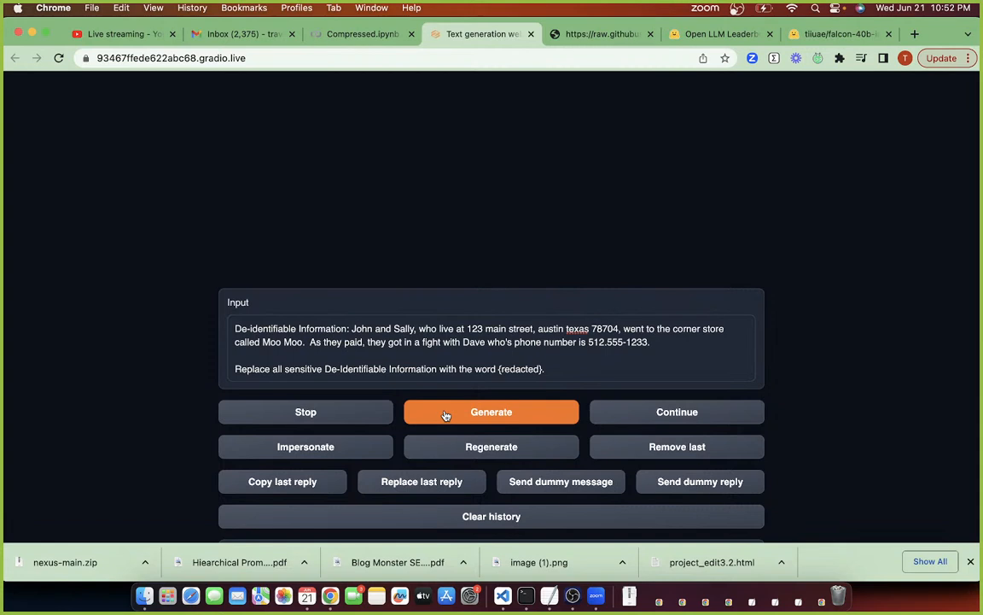
Send the redaction prompt to the model and type 'Redacted' into the input.
left_click(491, 411)
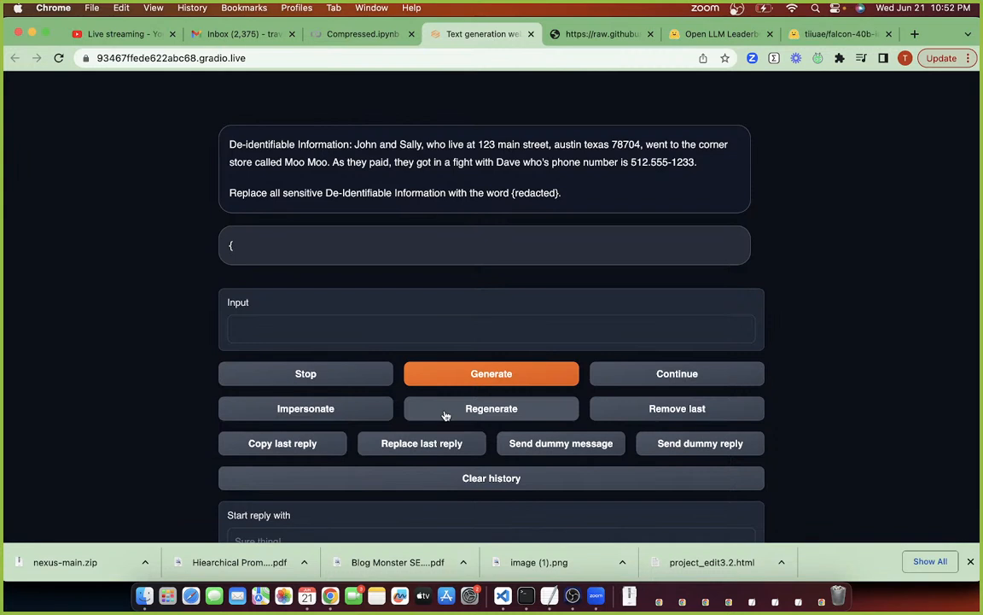
type("Redact")
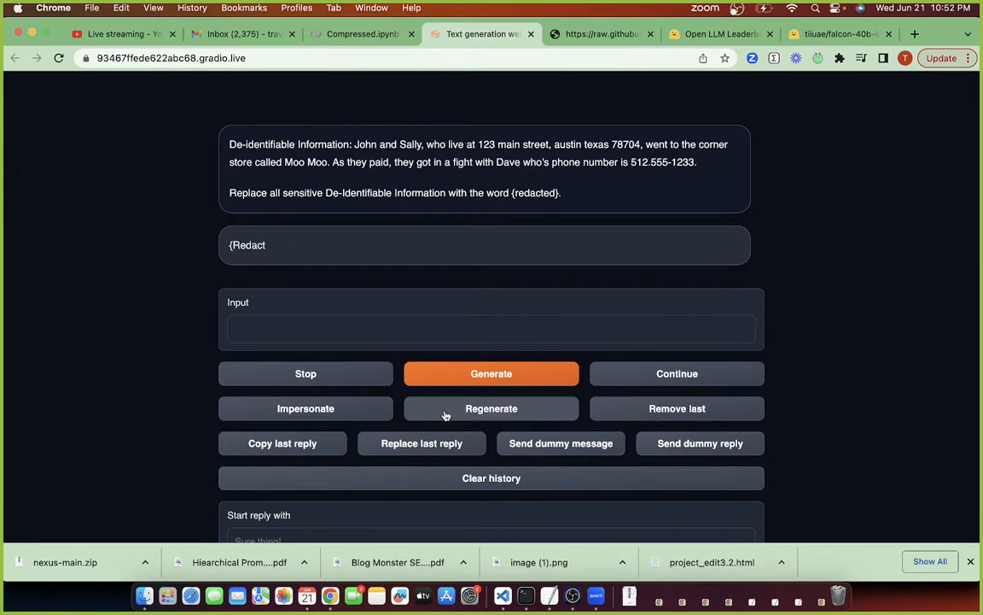
type("ed} and {redacted},")
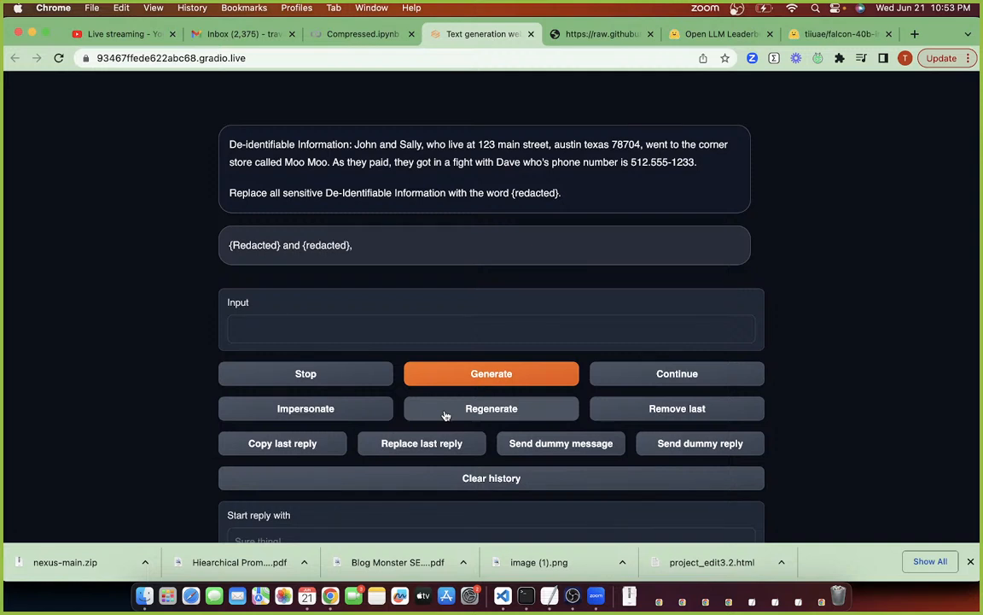
left_click(491, 373)
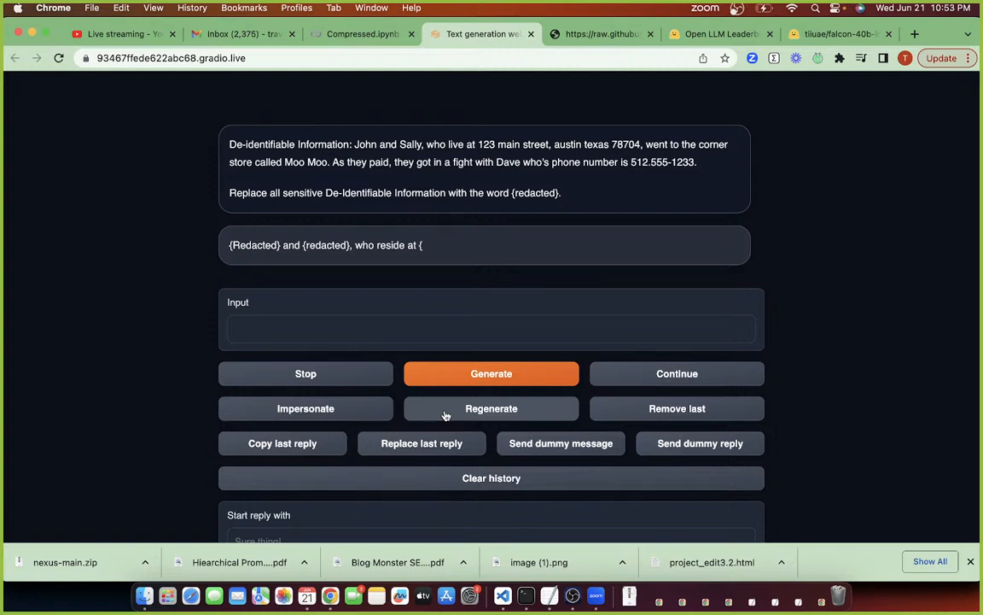
type("redacted} {")
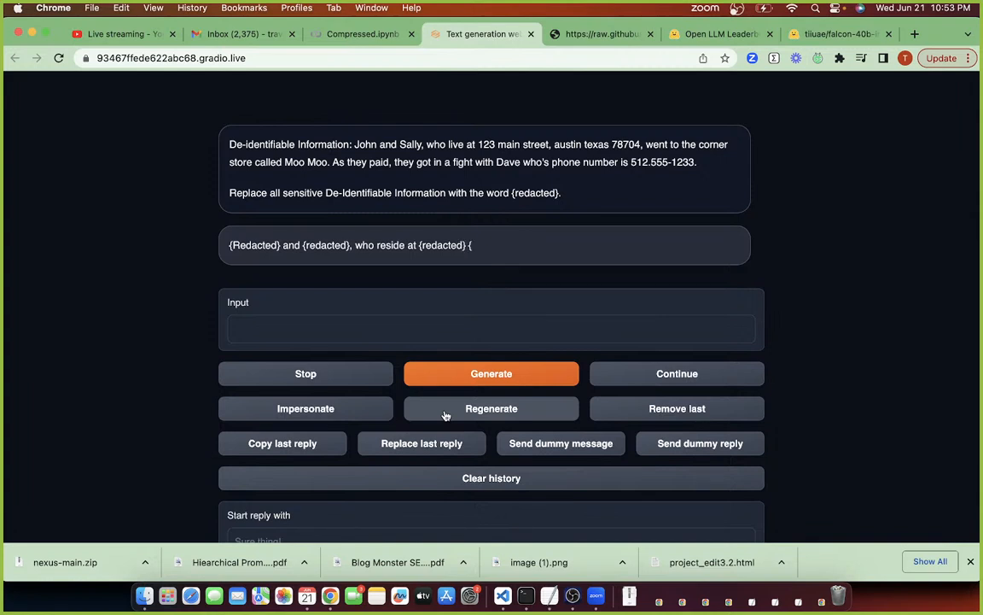
Repeatedly use the generation buttons while the model streams its {redacted} rewrite.
left_click(491, 373)
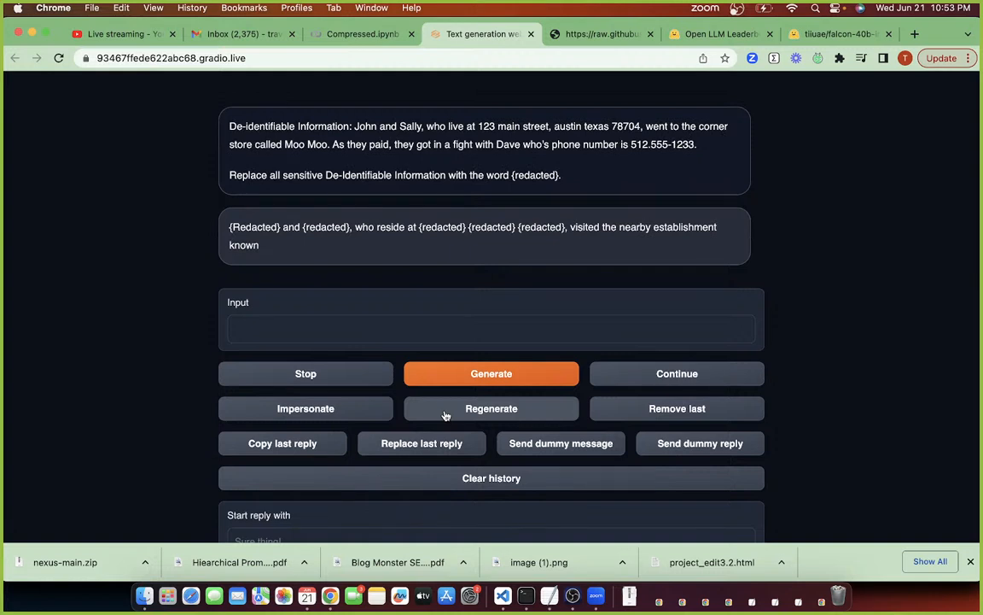
left_click(490, 373)
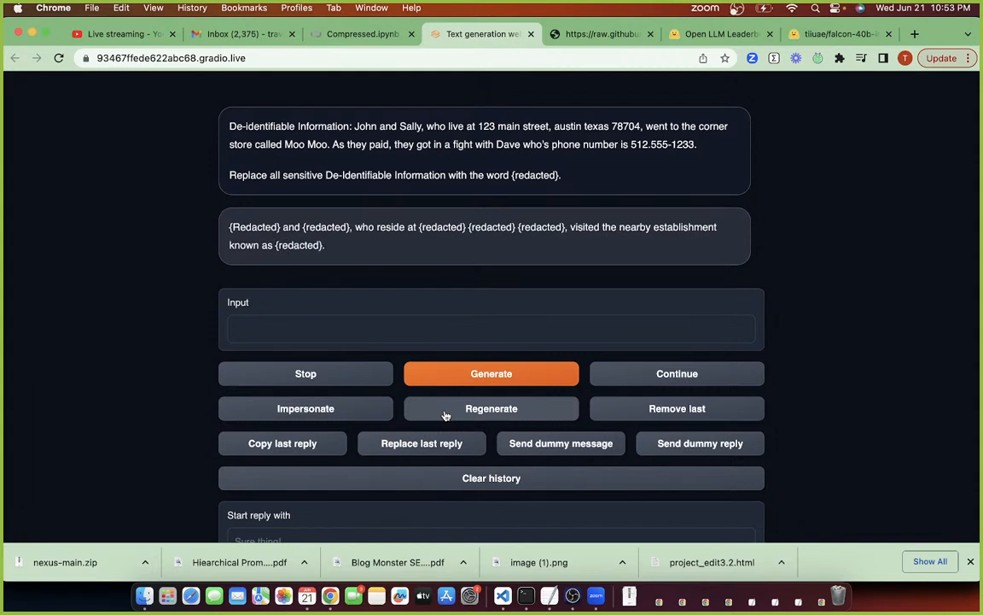
left_click(677, 373)
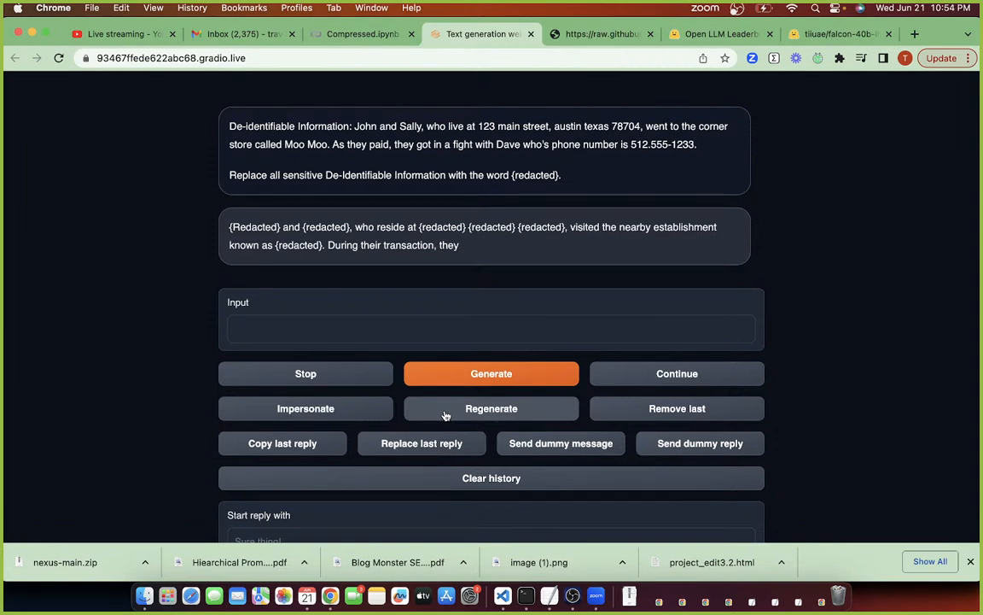
left_click(491, 373)
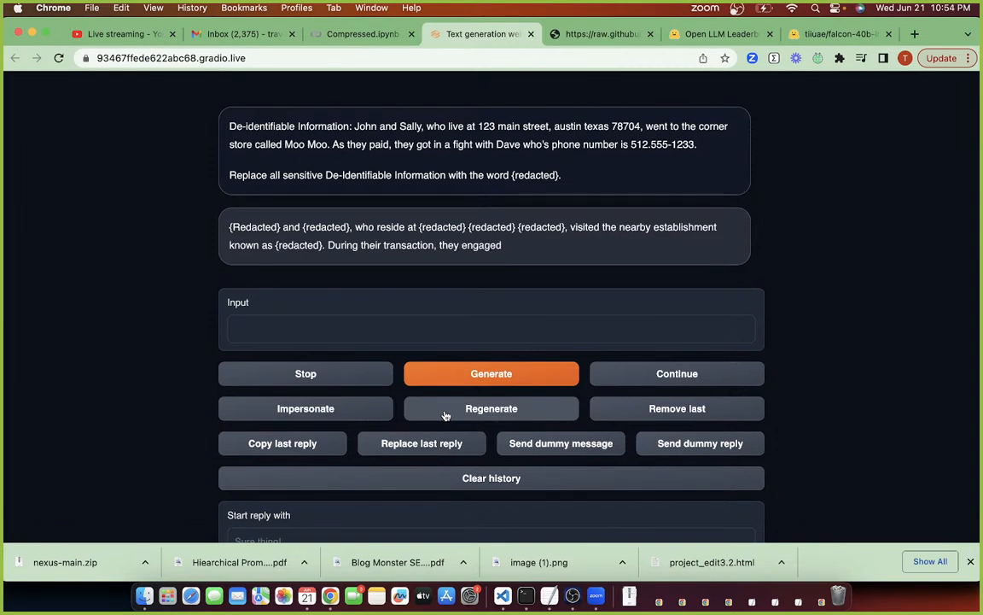
left_click(491, 373)
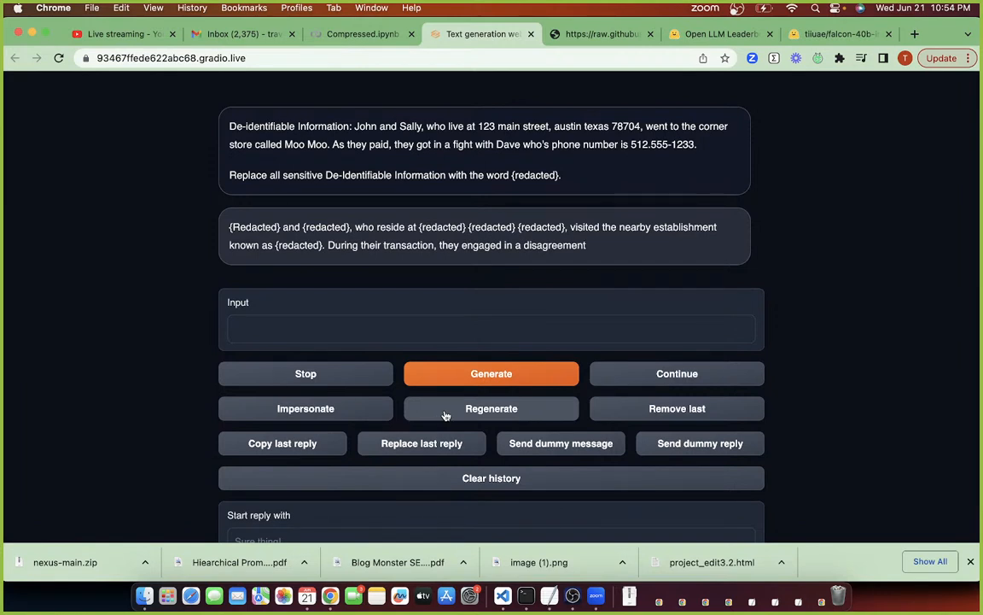
left_click(491, 373)
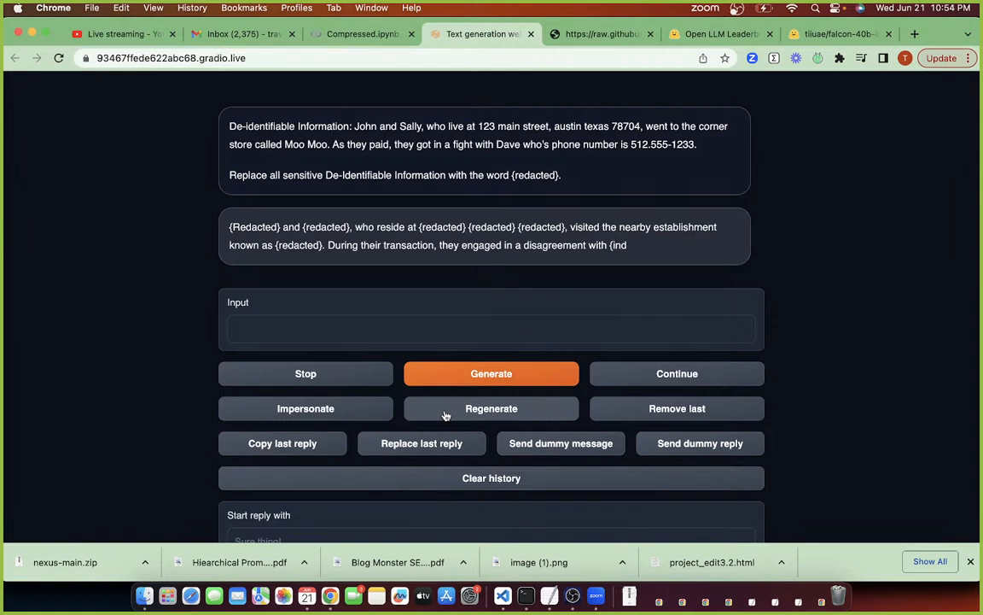
left_click(491, 373)
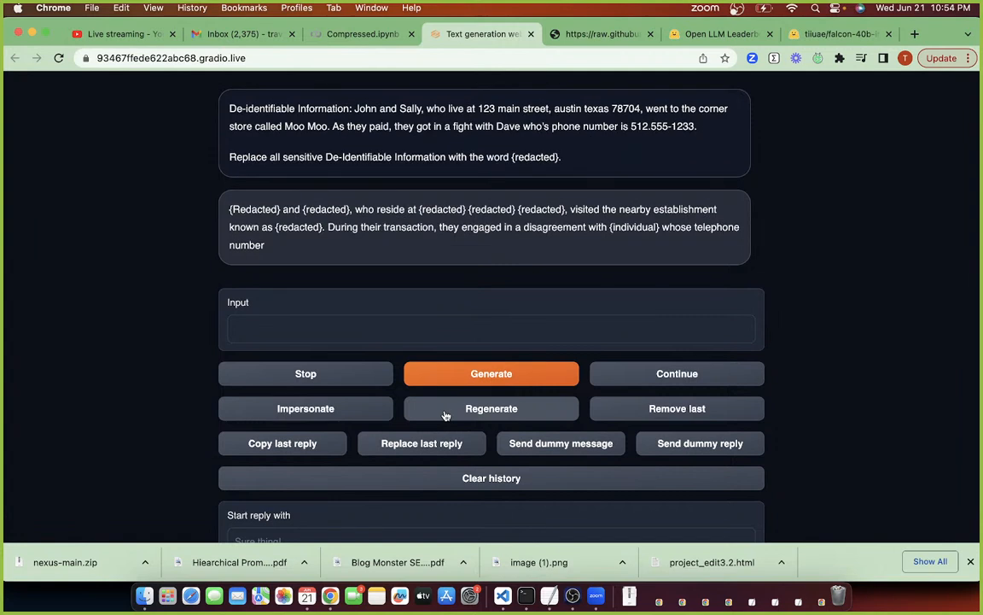
left_click(490, 373)
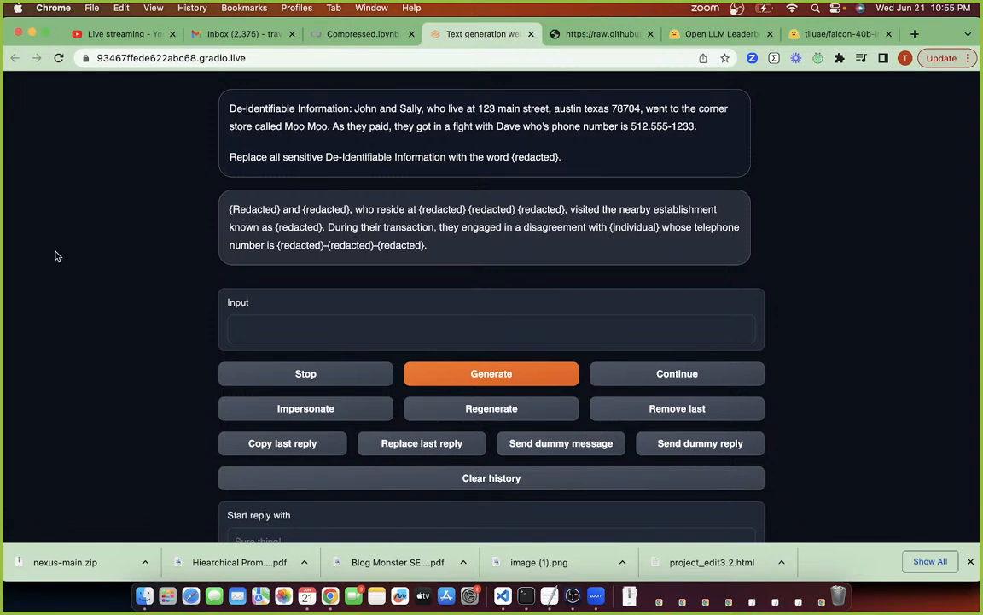
mouse_move(90, 253)
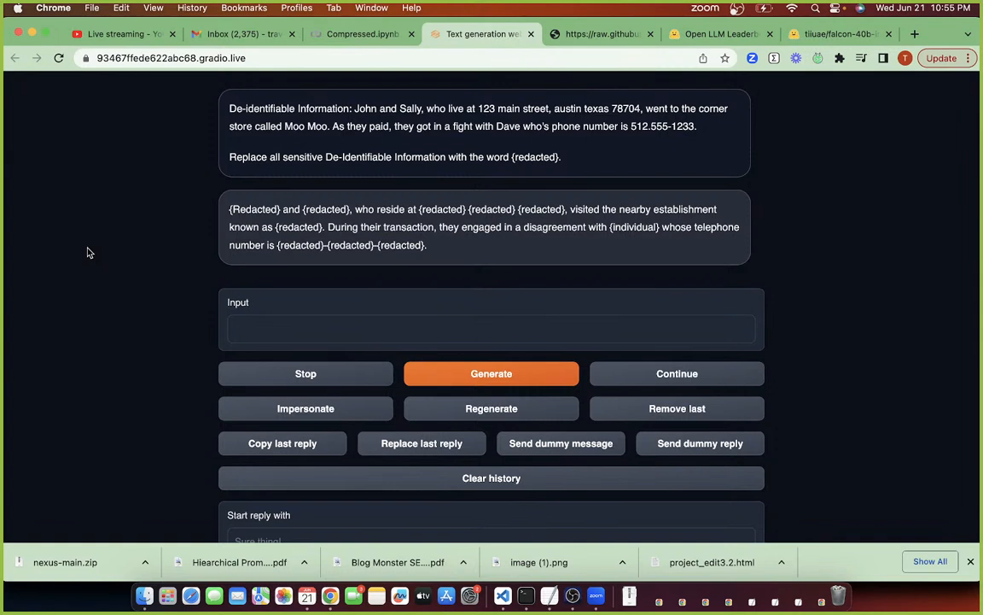
mouse_move(354, 183)
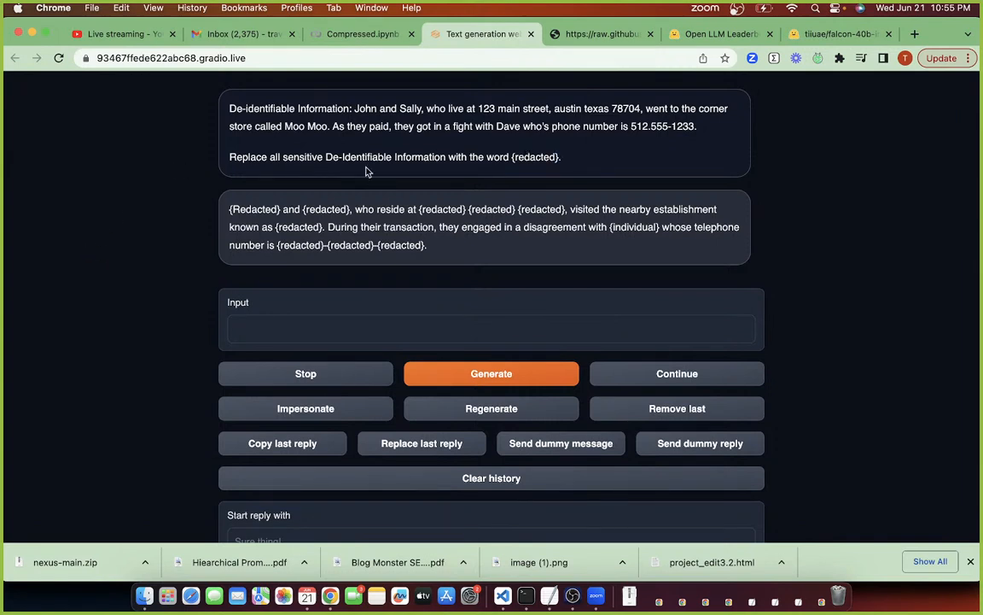
Select the prompt text and use Remove last to recall the redaction prompt.
left_click_drag(229, 156, 560, 156)
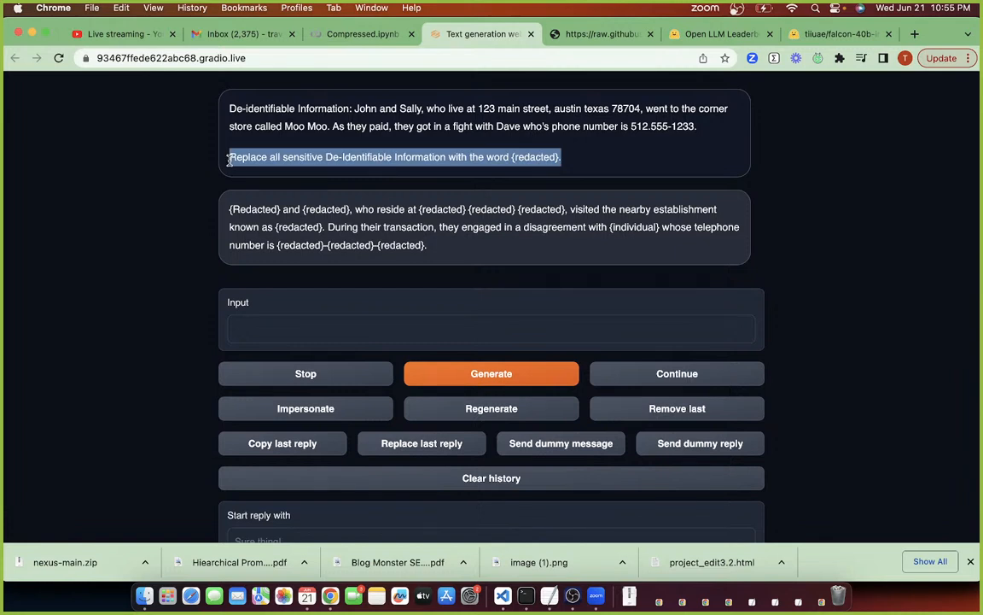
mouse_move(256, 317)
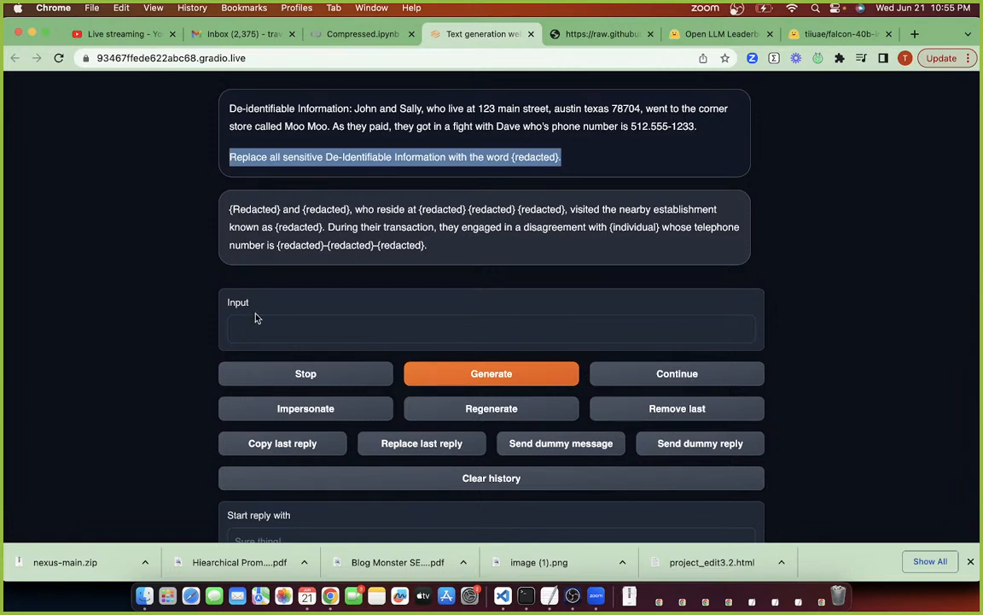
left_click(491, 329)
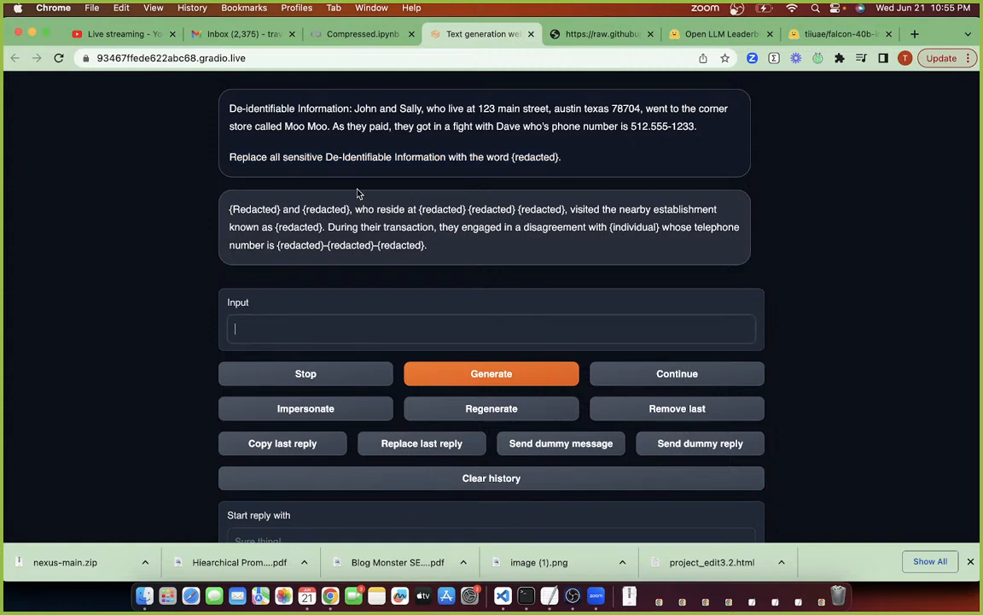
left_click_drag(229, 108, 561, 156)
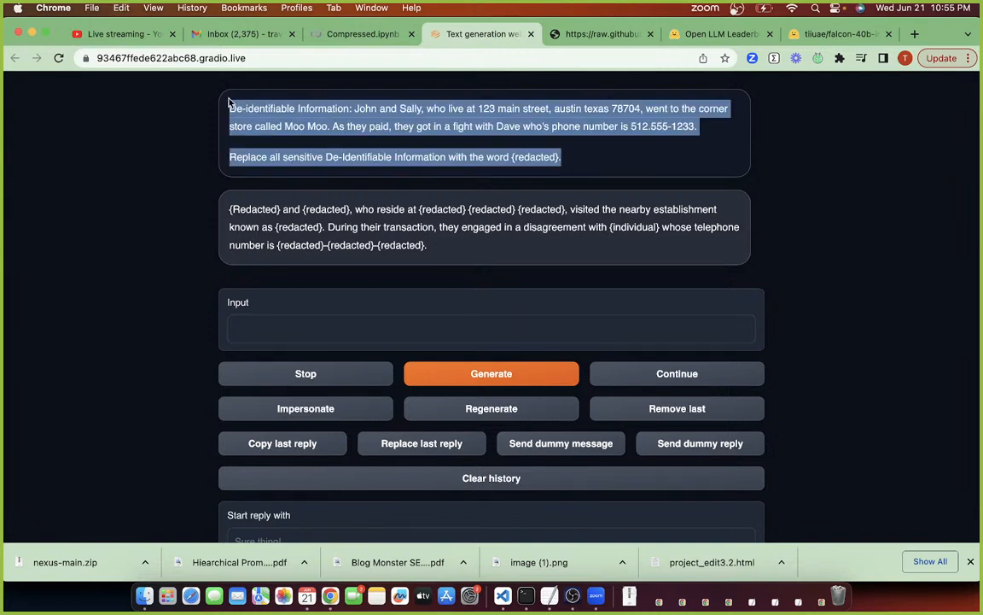
mouse_move(322, 268)
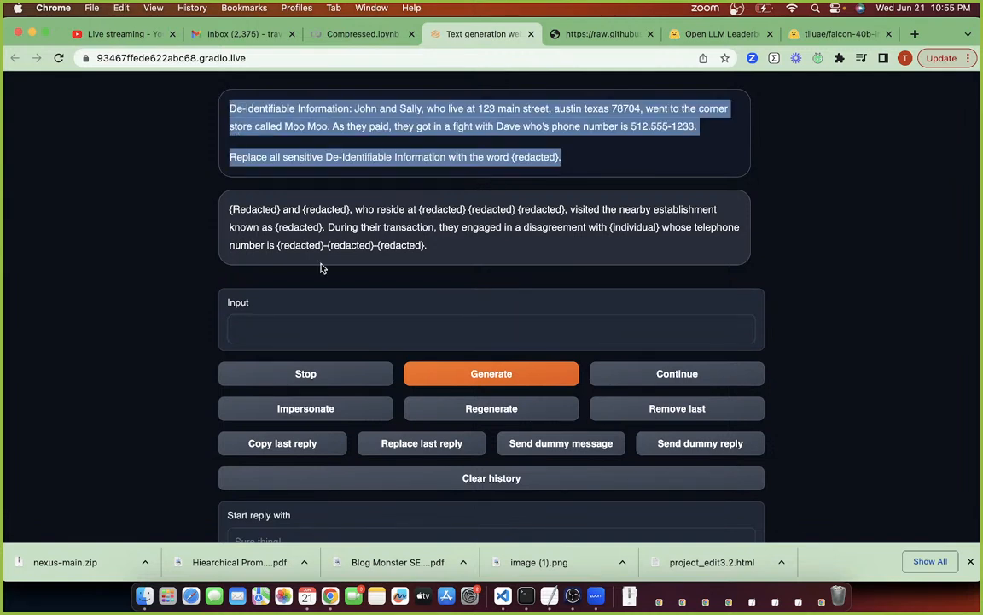
mouse_move(309, 307)
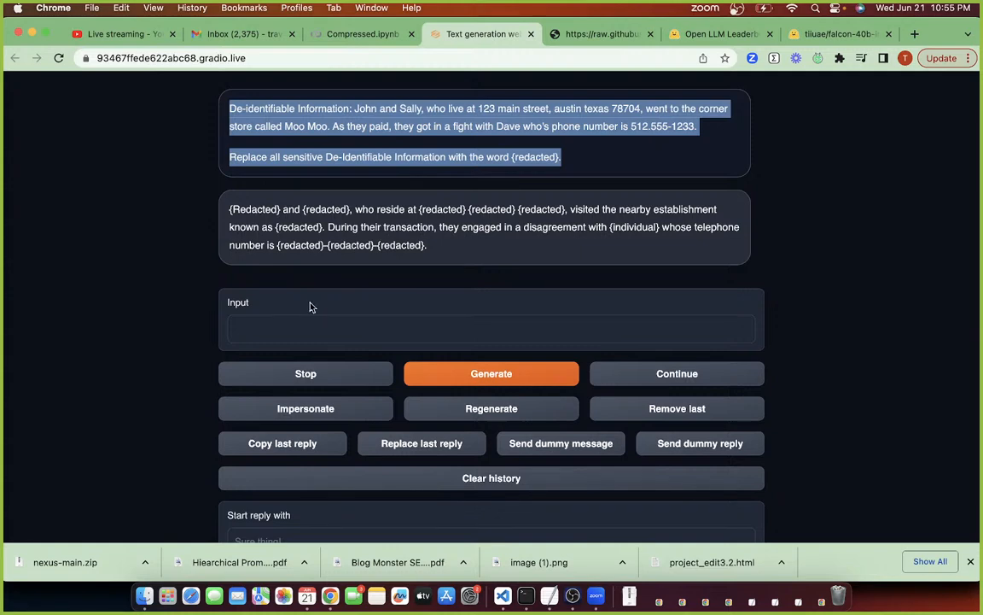
mouse_move(211, 333)
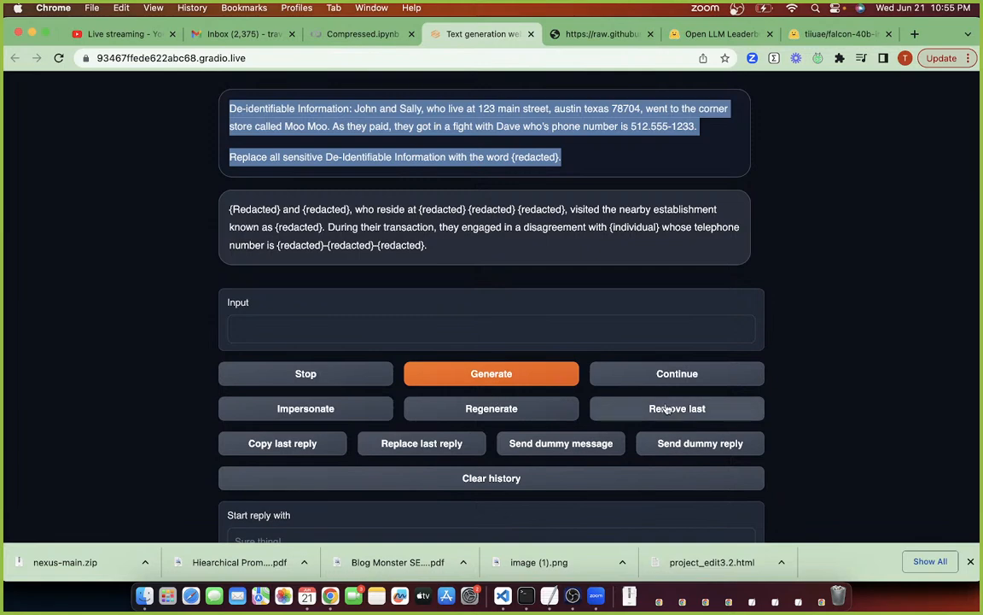
left_click(491, 478)
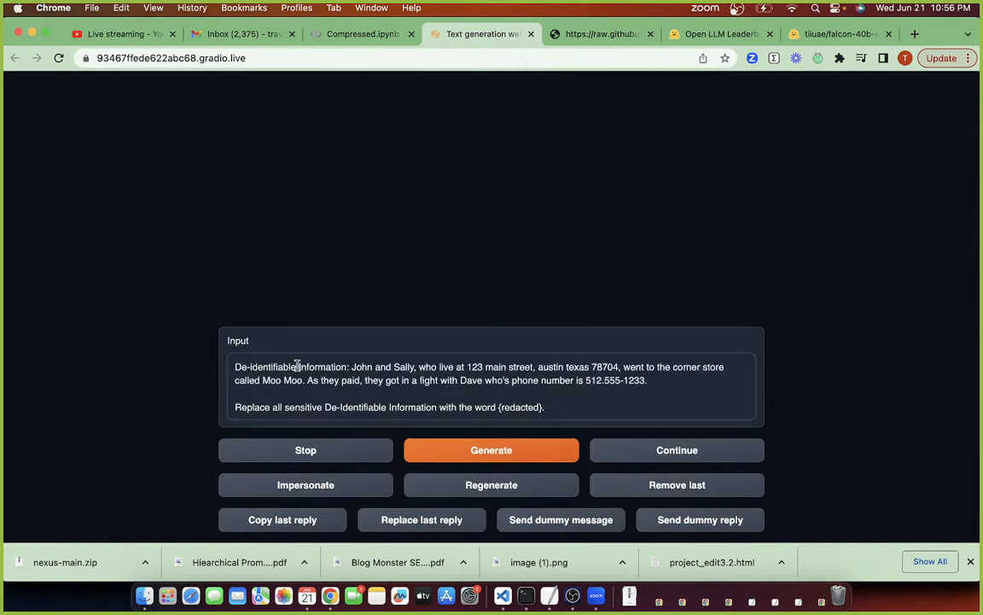
Select the label and instruction ending, and reword it to refer to 'the Diary entry'.
double_click(291, 366)
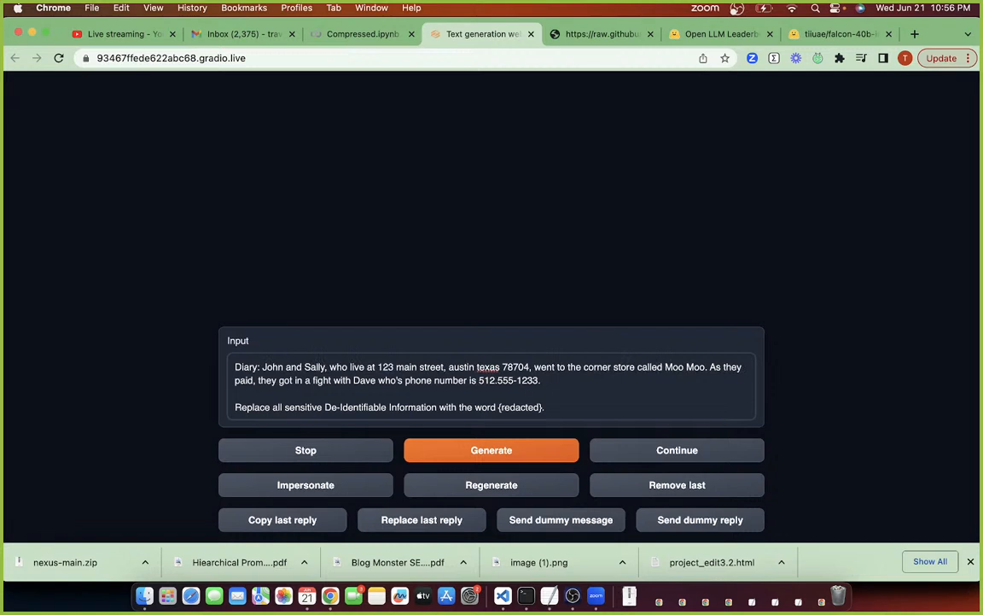
left_click_drag(281, 407, 544, 408)
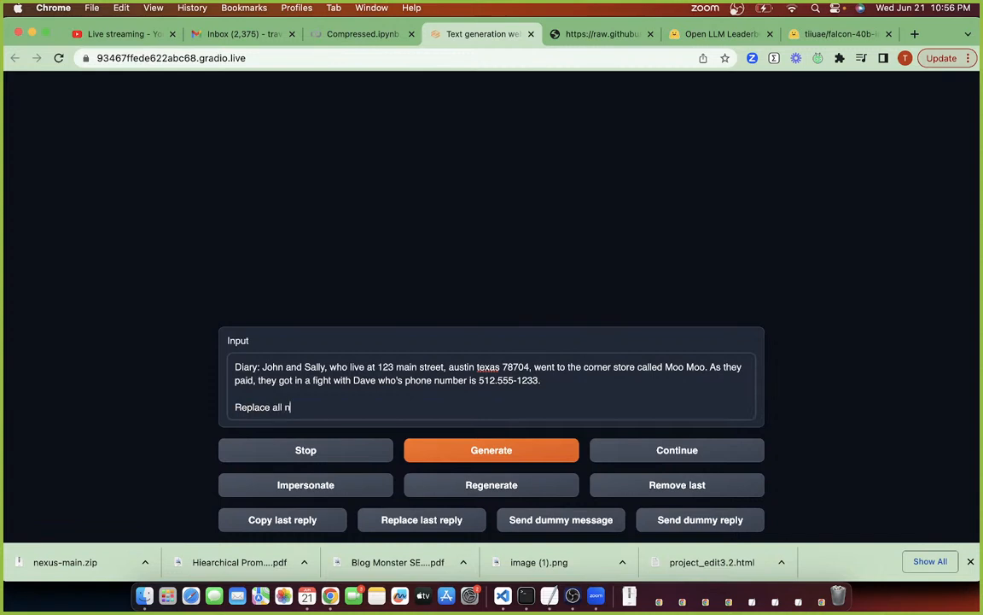
type("an")
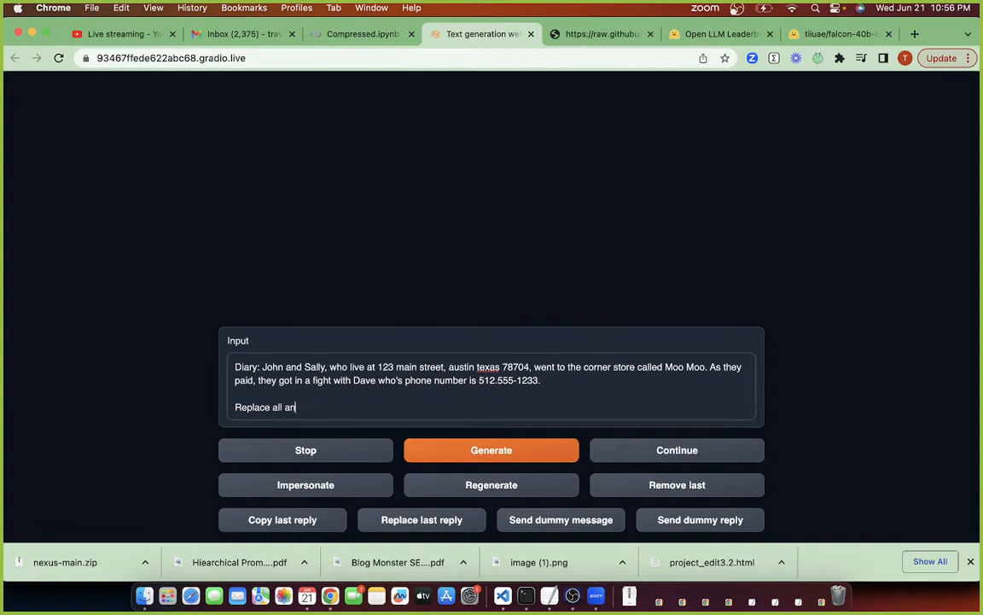
key("Backspace")
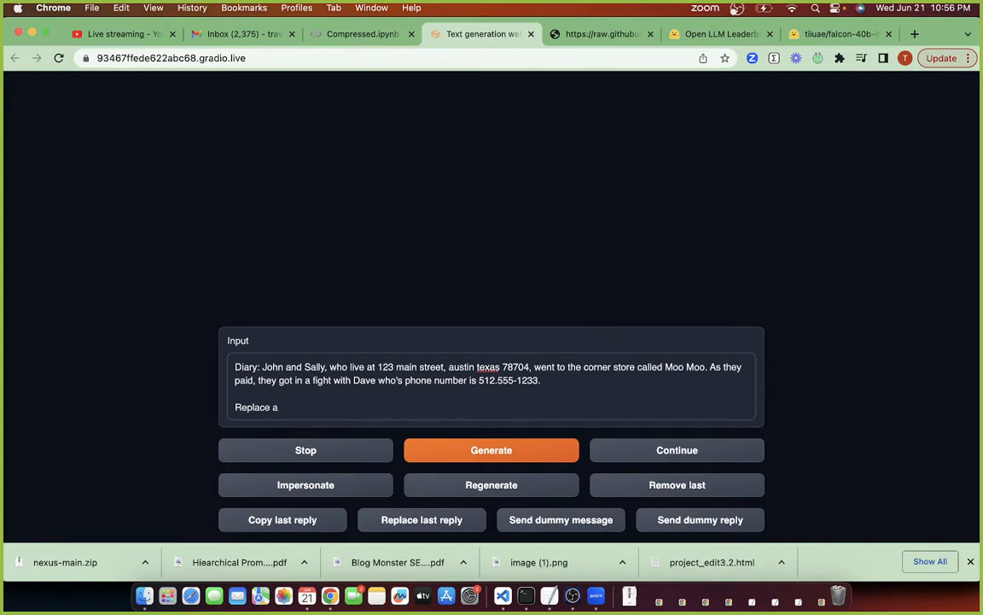
key("Backspace")
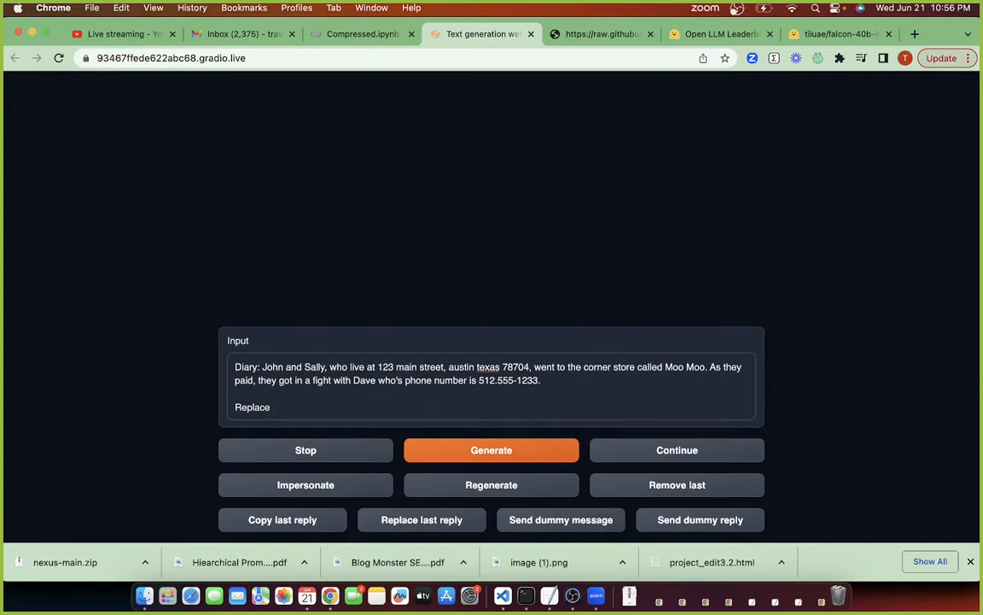
type("the Diary")
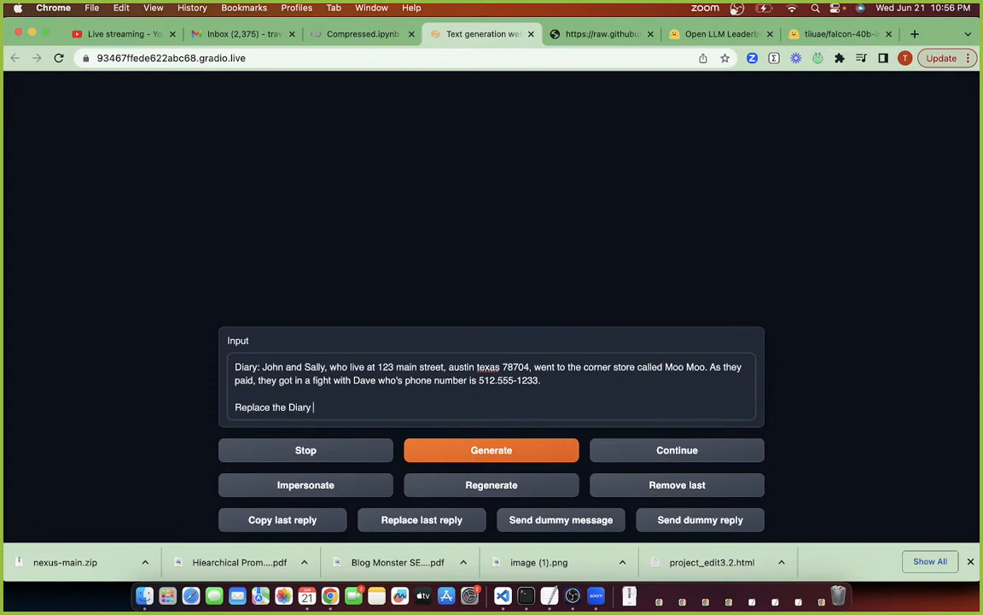
type("entry")
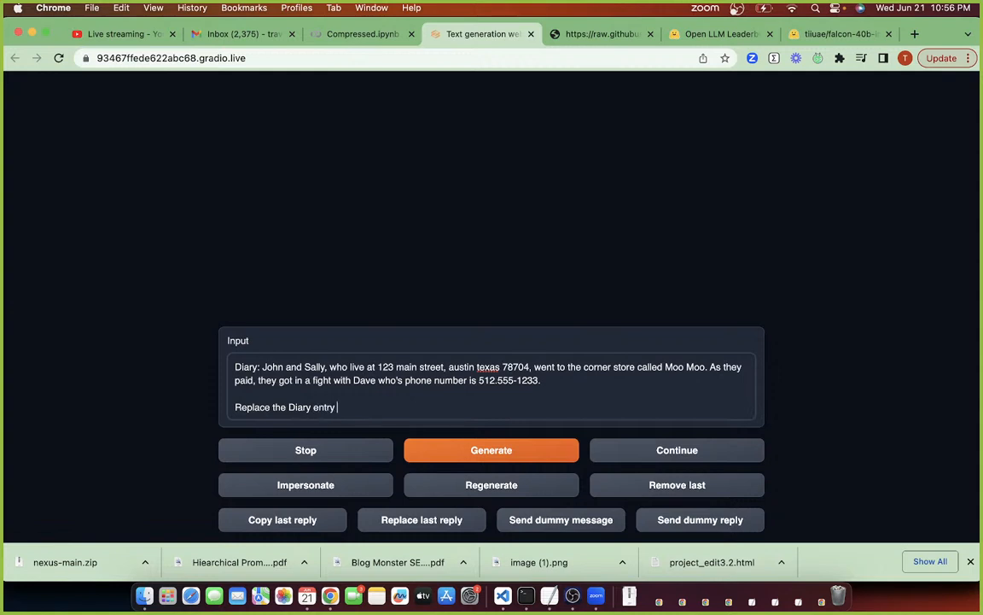
type("with")
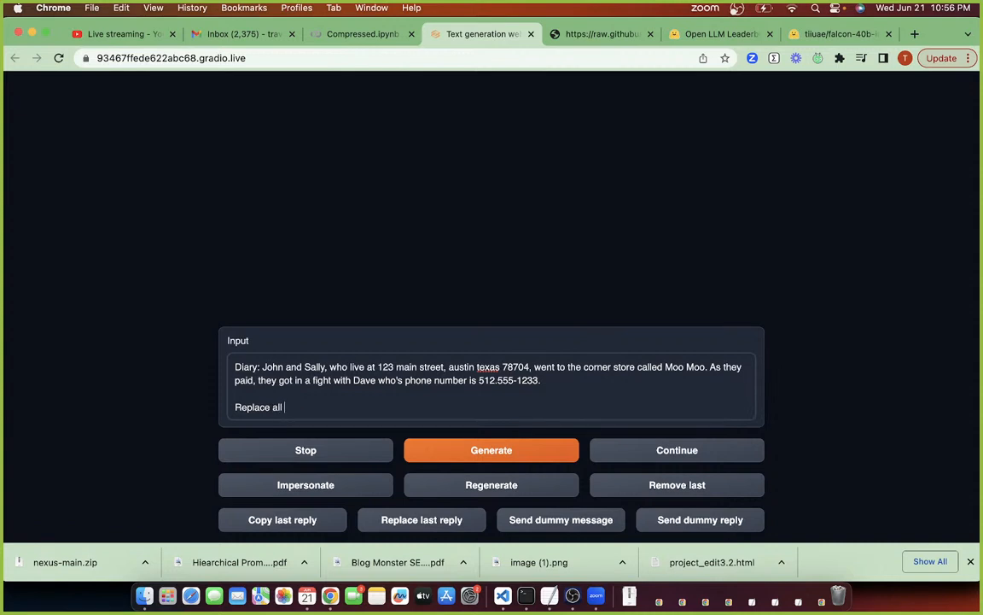
Type the replacements: names with <name>, locations with <address>, phone numbers with <numbers>.
type("names")
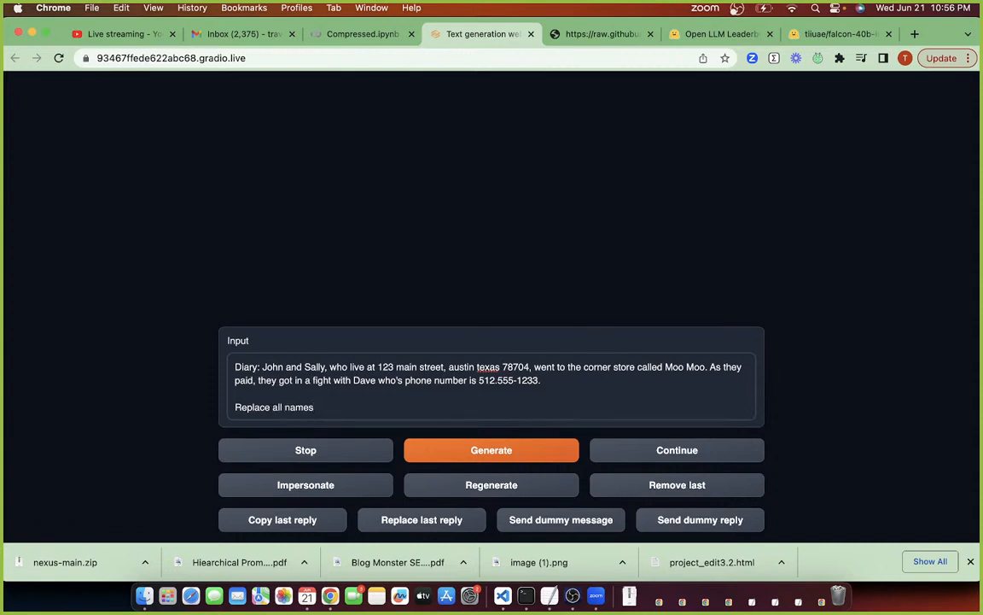
type("with <name")
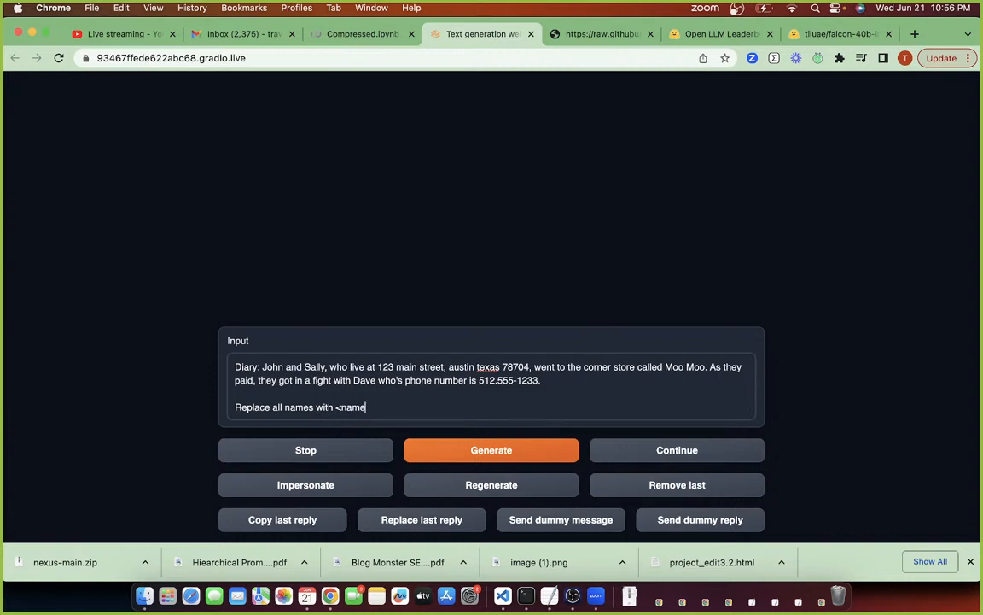
type(">,")
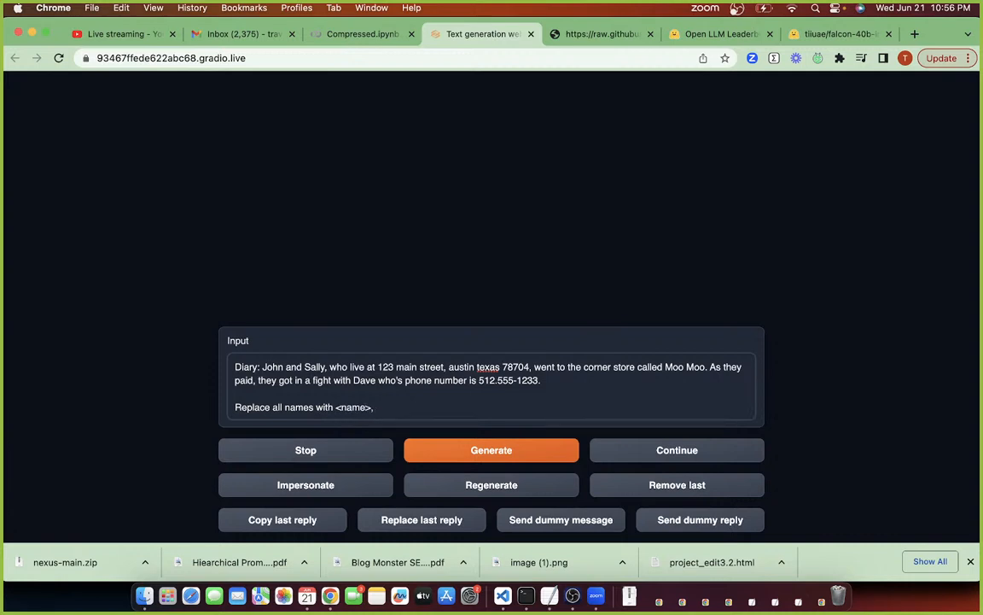
type("locations with <a")
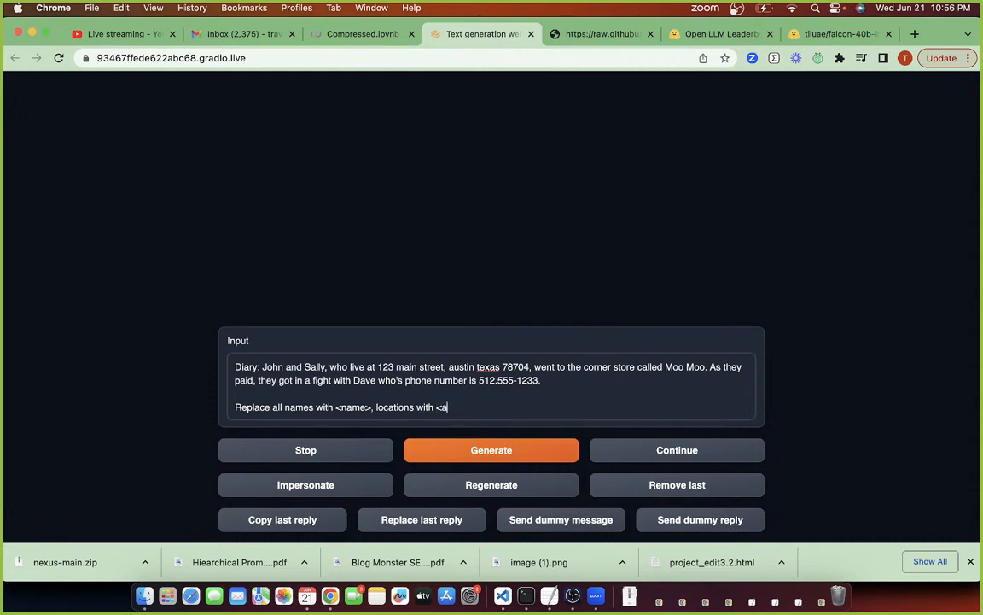
type("ddress> and")
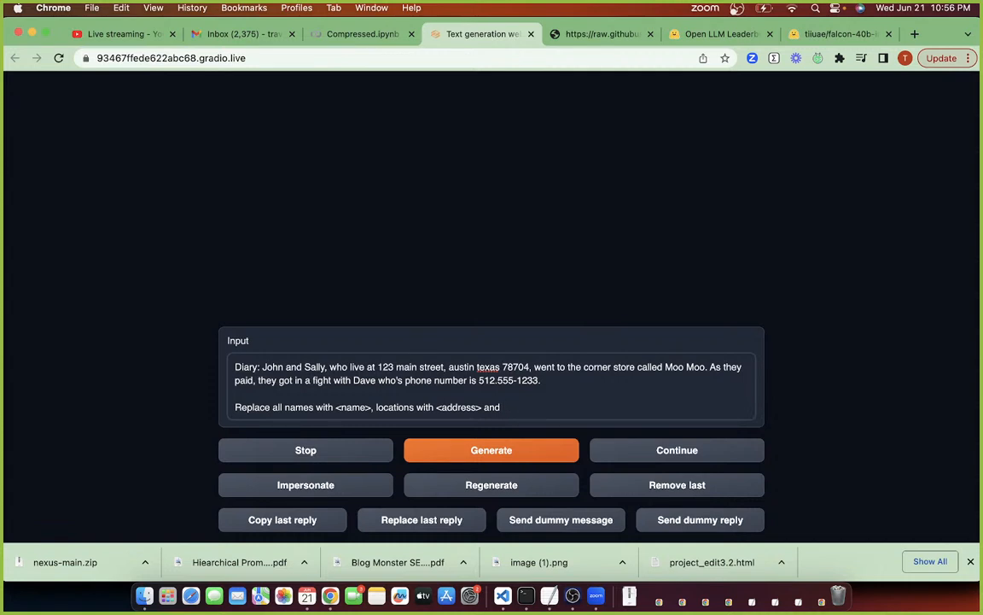
type("phone")
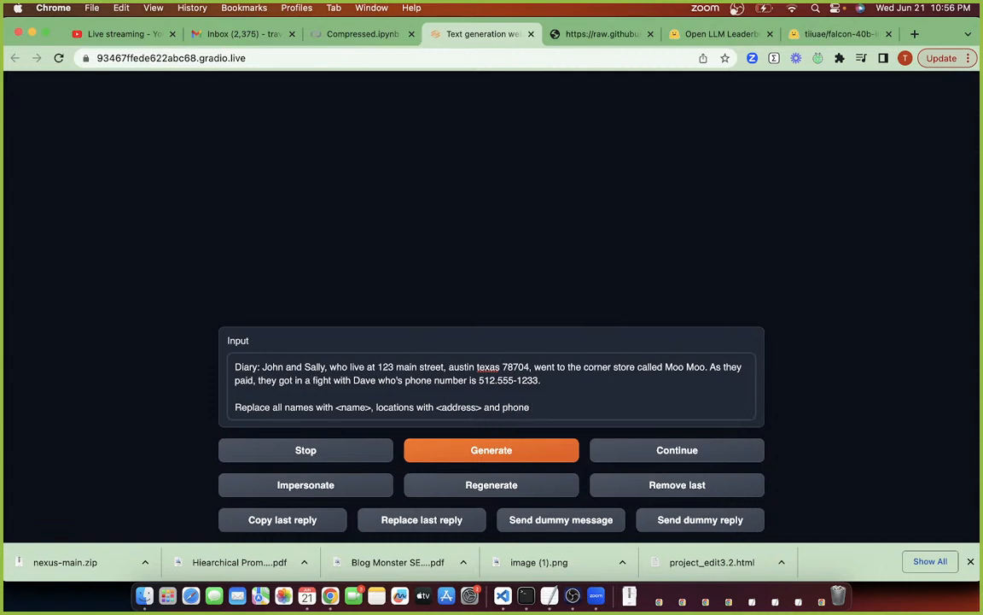
type("numbers with <")
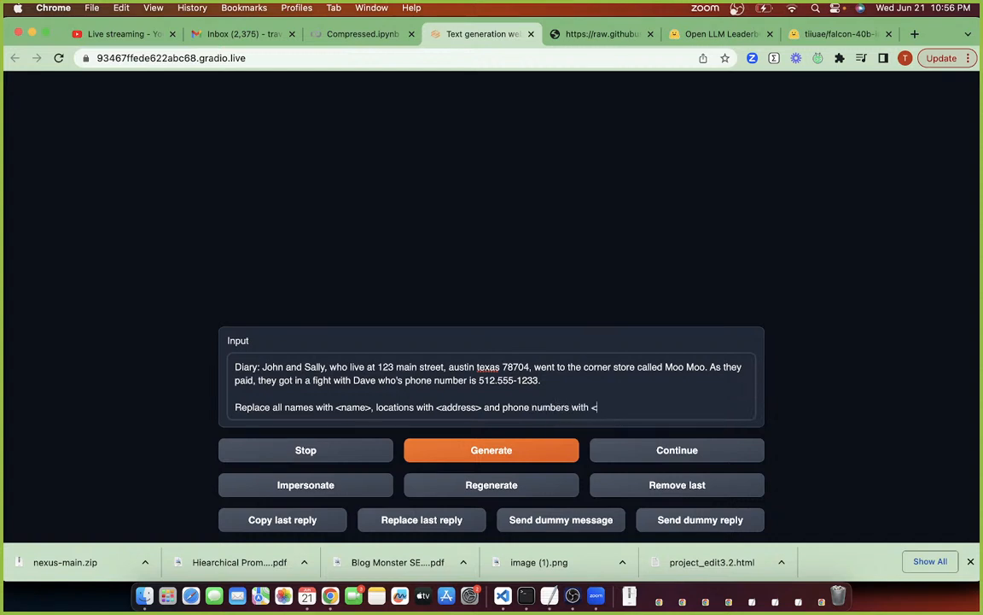
type("num")
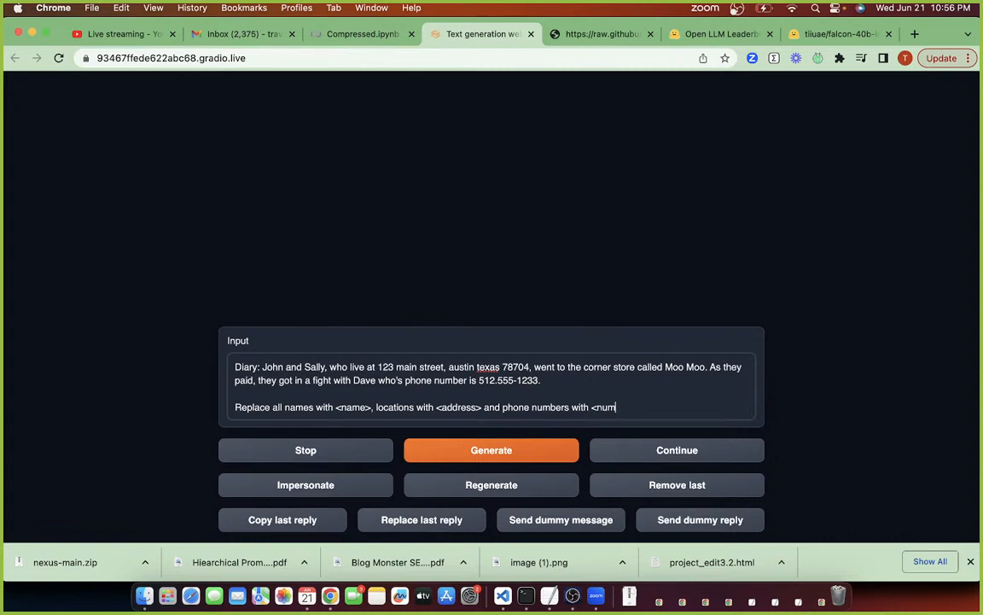
type("bers>")
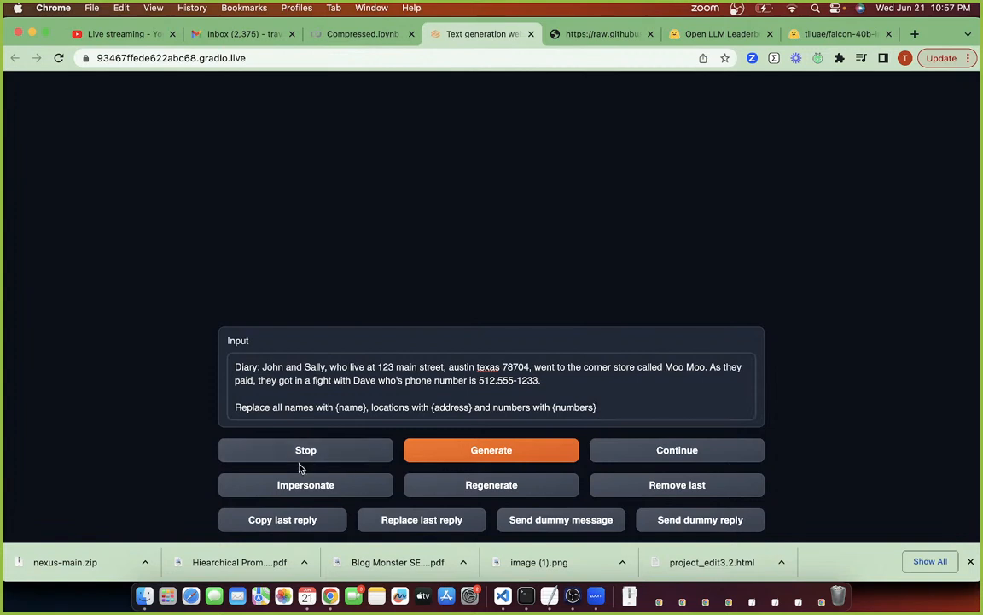
mouse_move(449, 454)
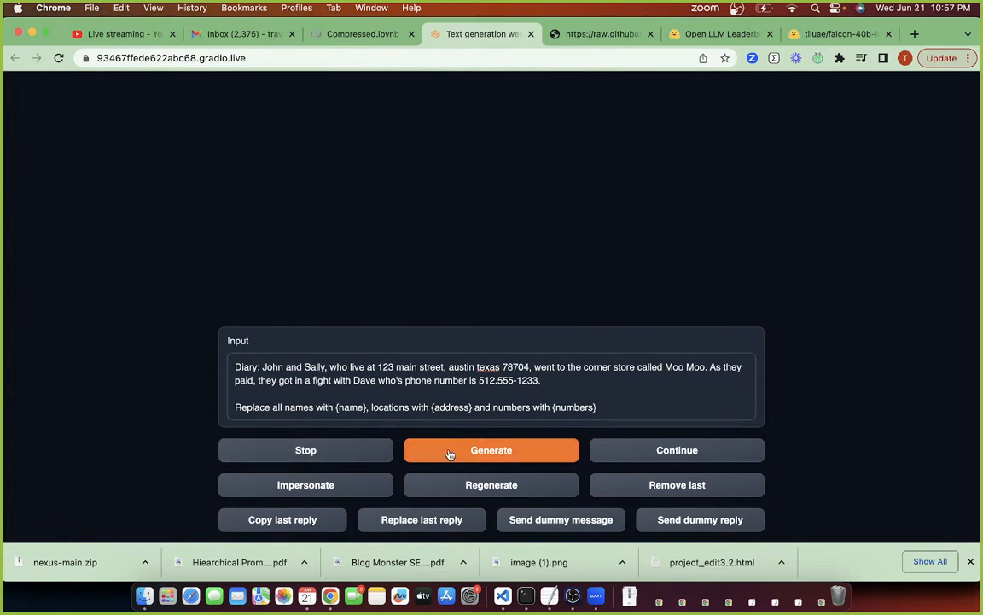
Reword the instruction to 'In the Diary,' and add other sensitive information with {redact….
type("an")
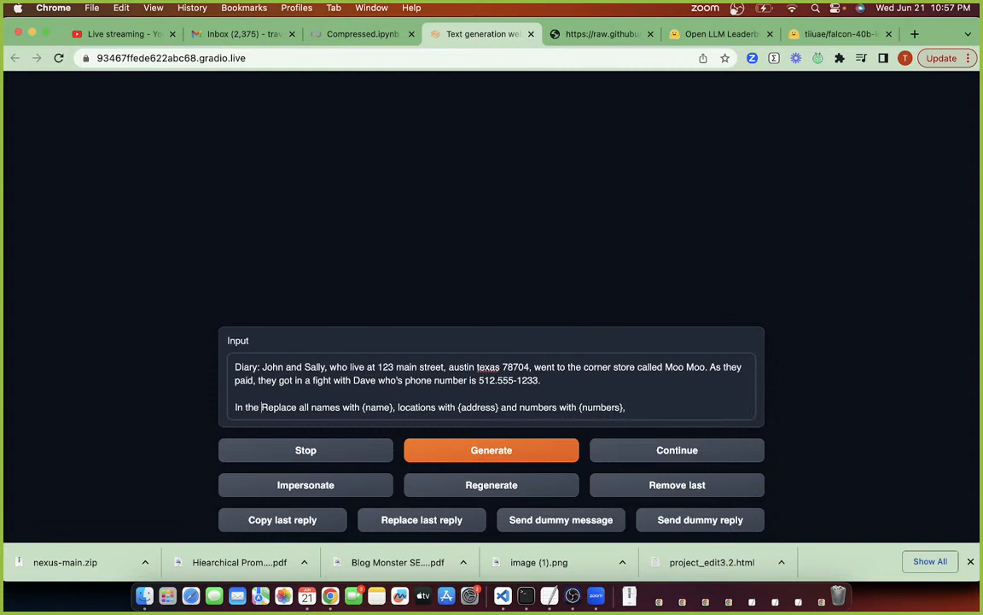
type("Diary, r")
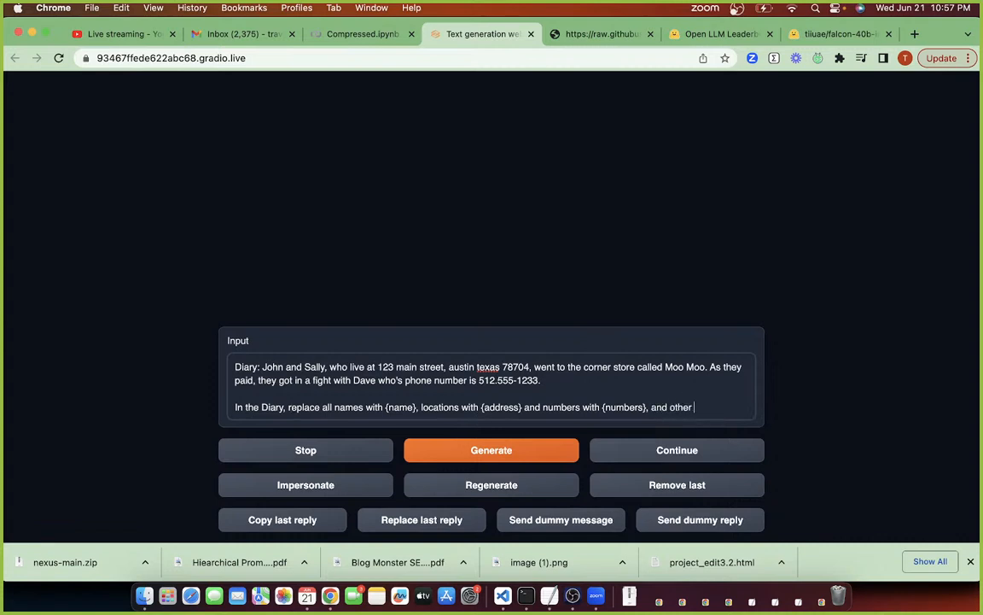
type("sensitive information with")
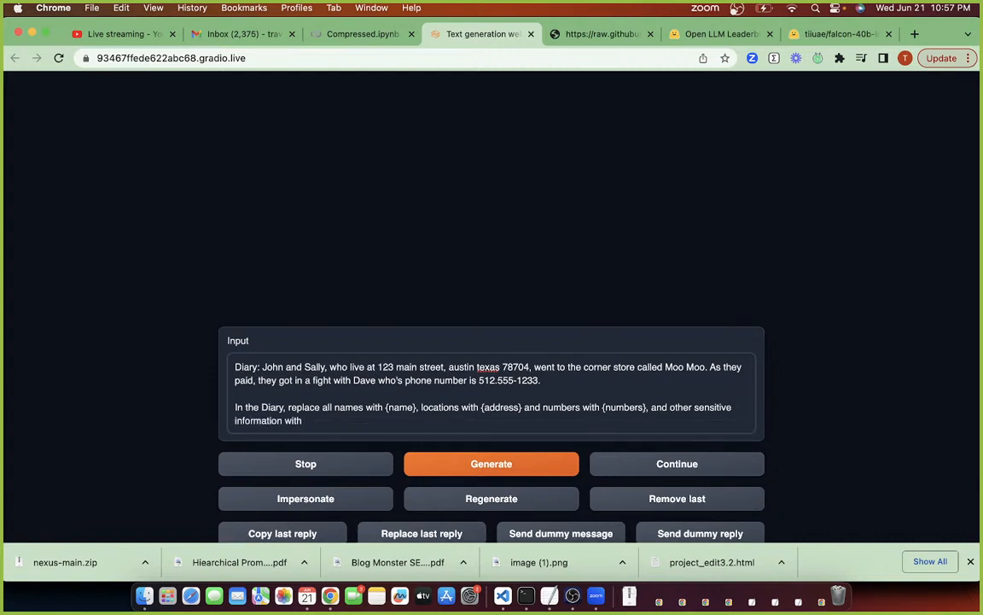
type("{redacted")
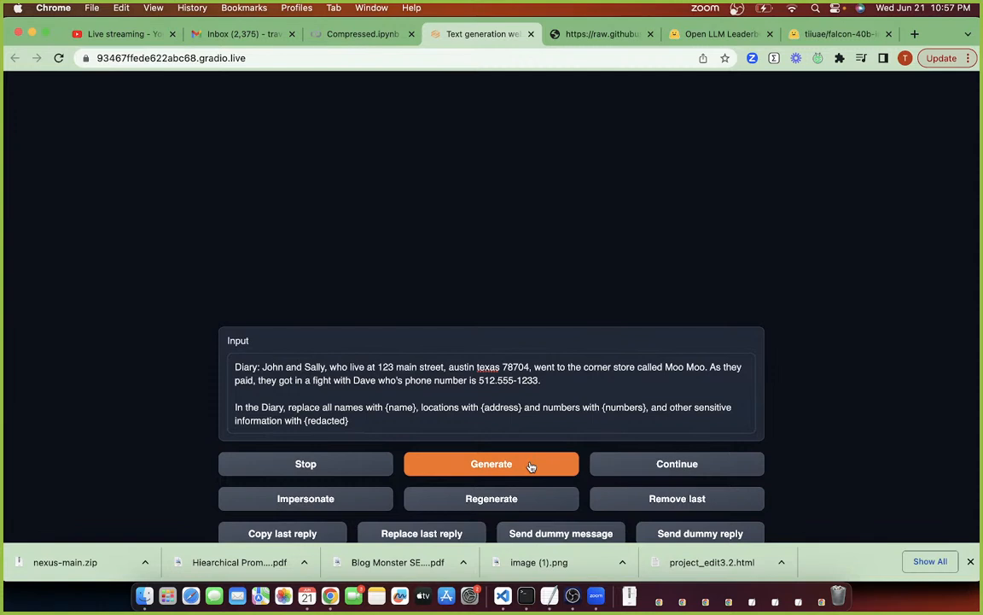
Send the diary placeholder prompt to the model, completing the {redacted} word.
left_click(491, 464)
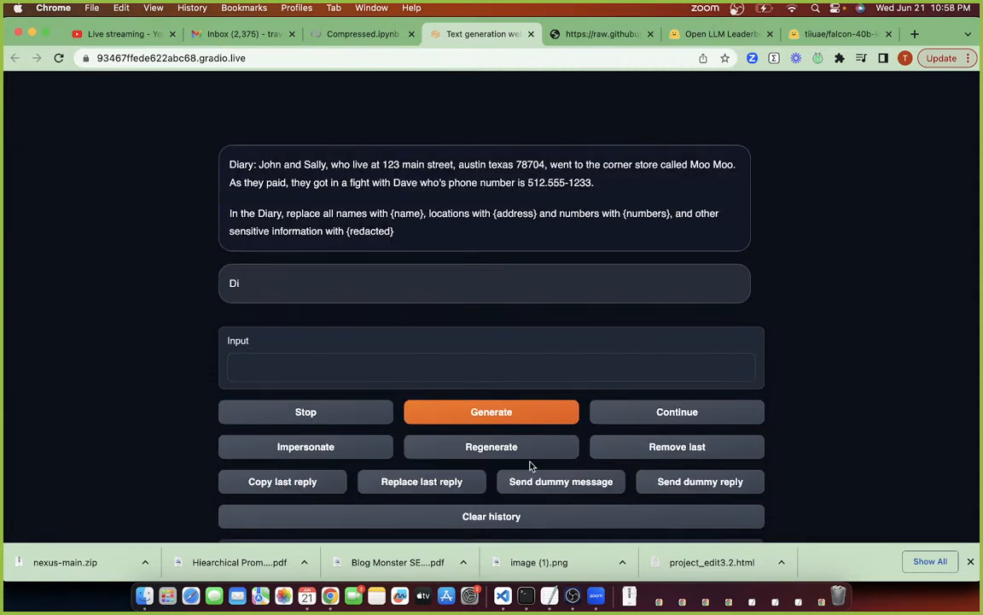
type("ary")
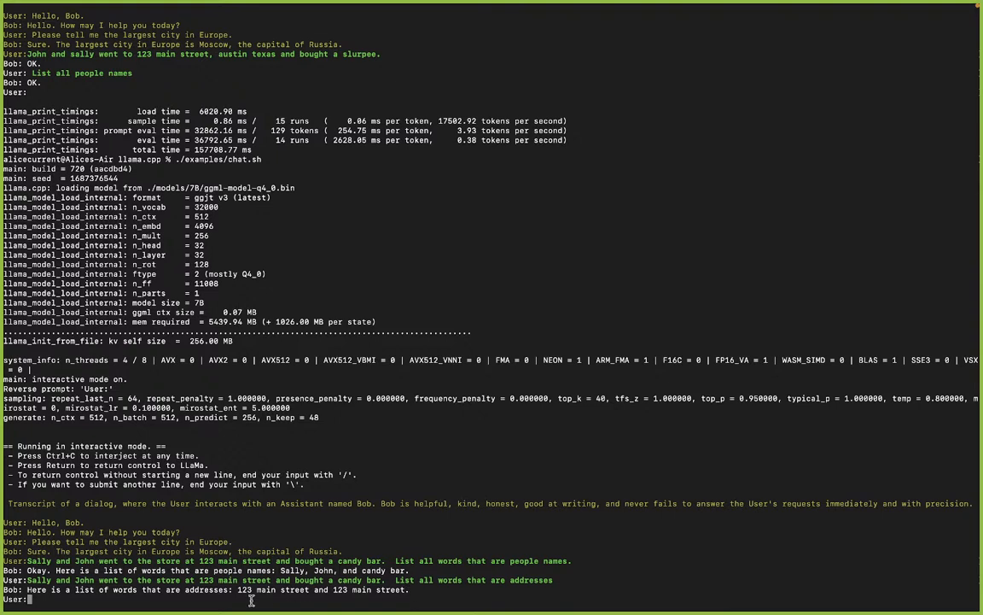
mouse_move(85, 590)
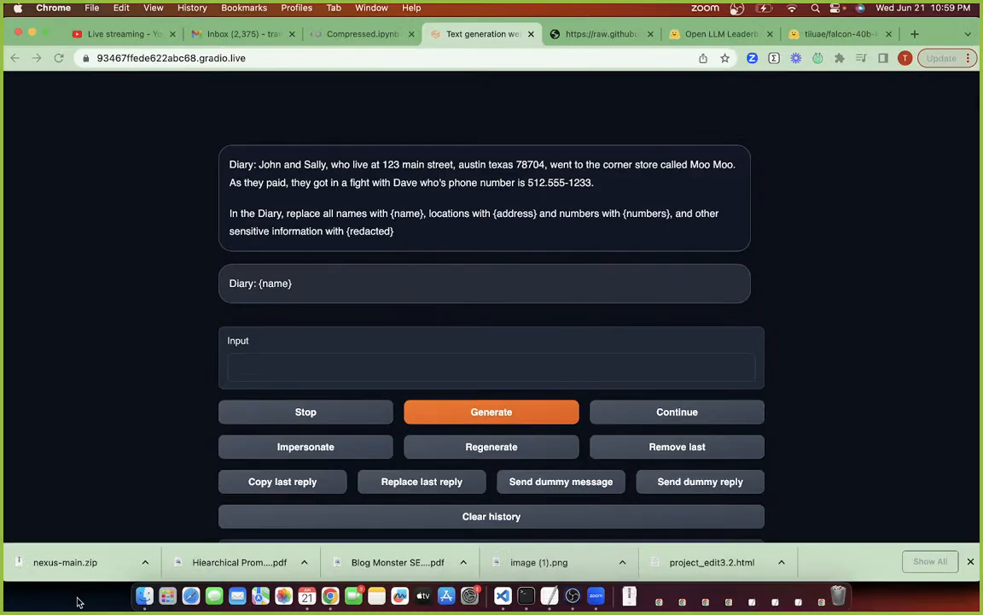
Watch the reply stream in, with names, address and store name replaced by placeholders.
left_click(491, 412)
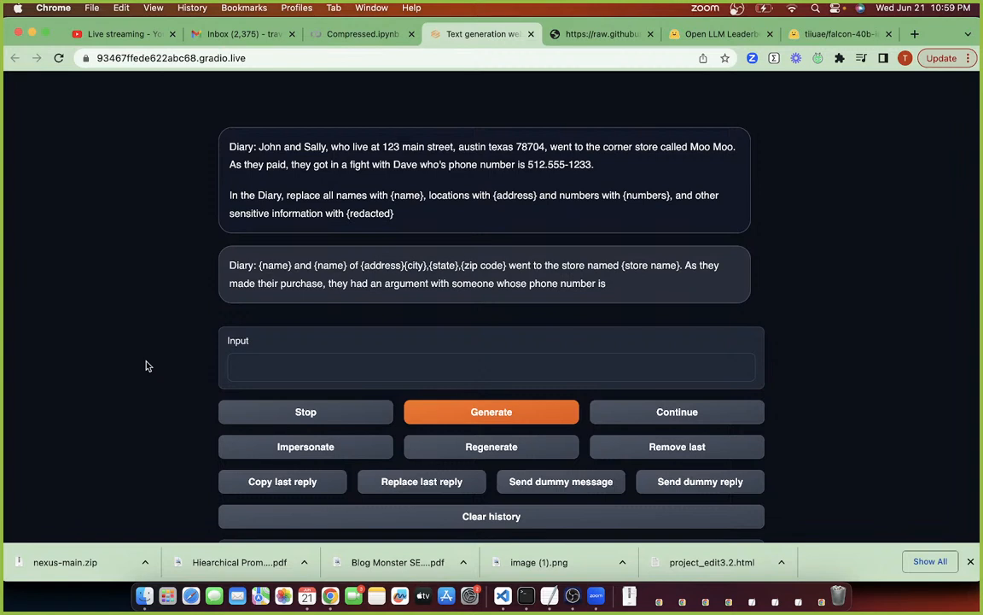
left_click(491, 411)
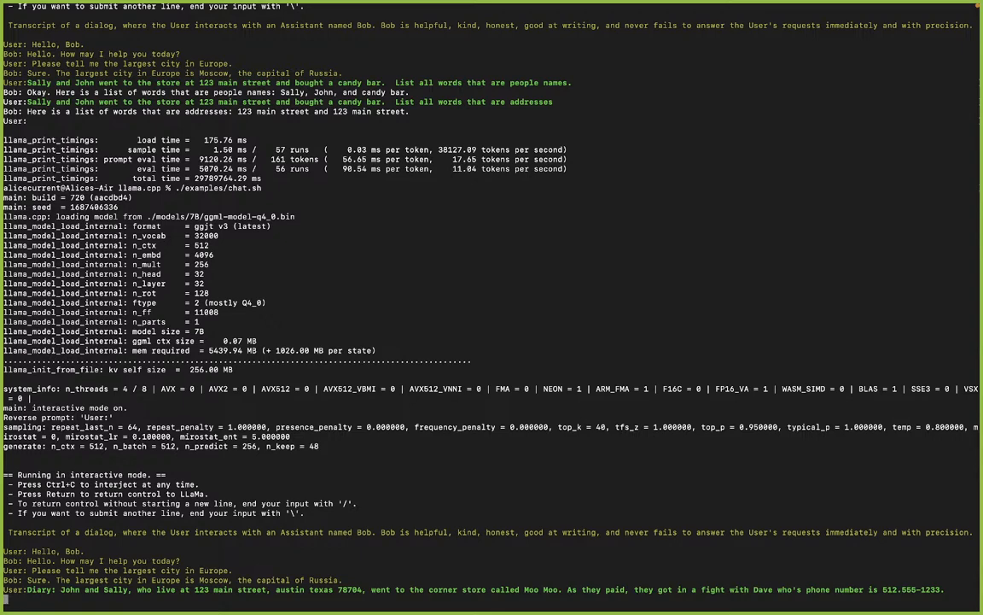
Enter the instruction to replace names with {name}, locations with {address}, numbers with {numbers}.
type("In the Diary, replace all names with {name}, locations with {address} and numbers with {numbers}, and other sensitive information with {redacted}")
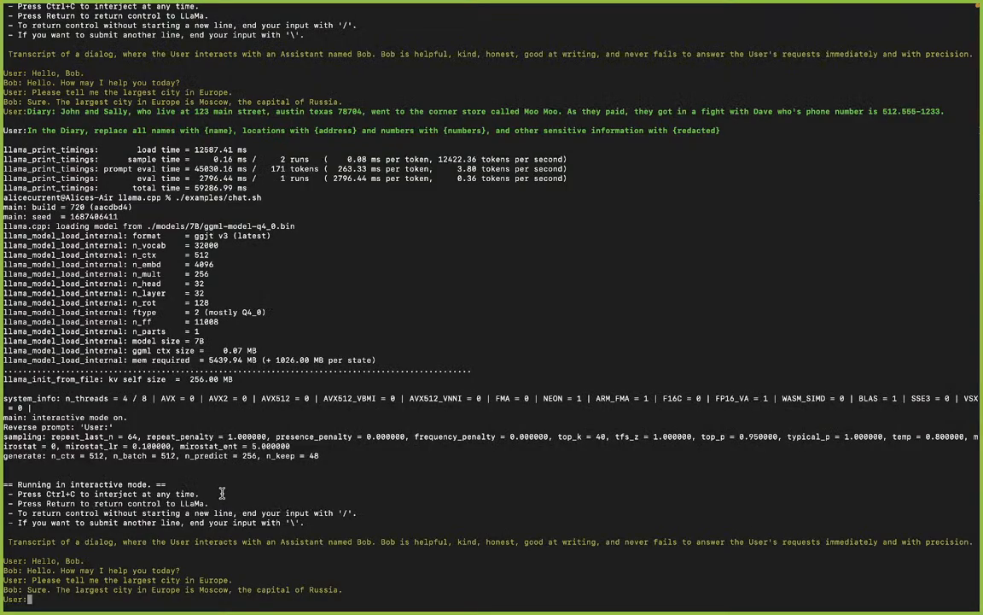
mouse_move(94, 598)
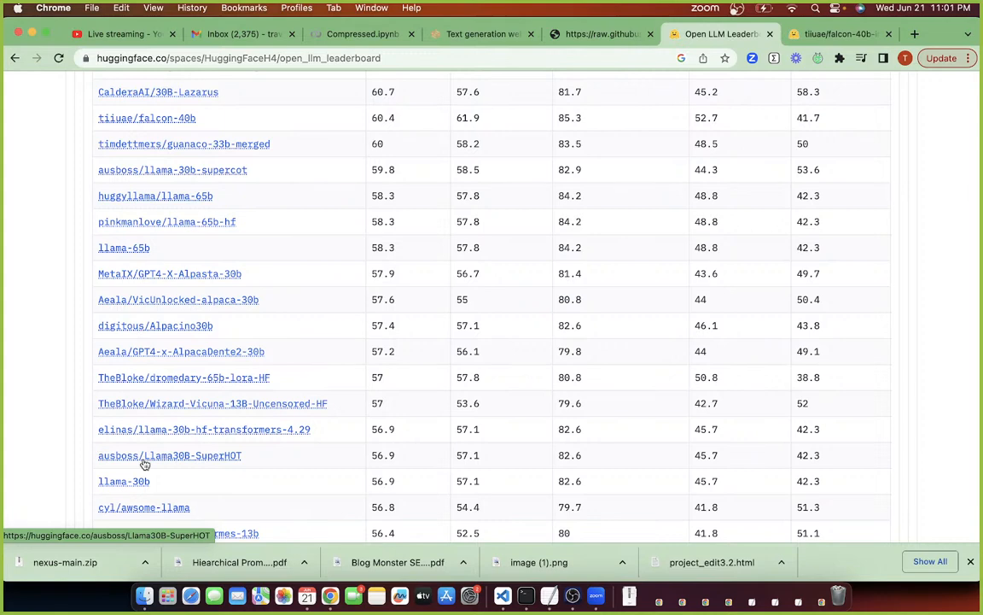
Scroll the leaderboard down toward the TheBloke/Wizard-Vicuna-13B-Uncensored-HF row and nearby 30B models.
scroll("down", 3)
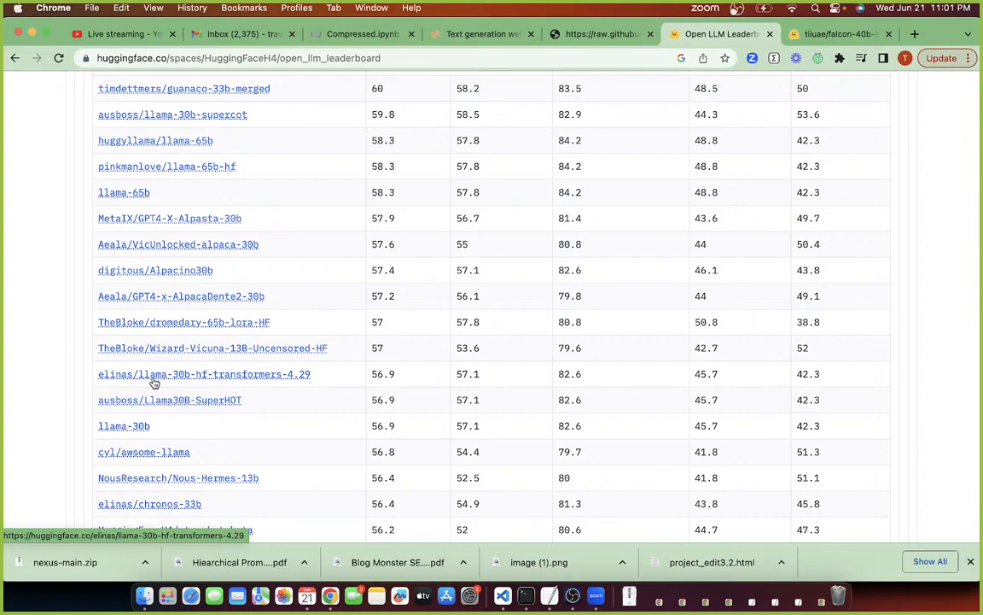
mouse_move(71, 410)
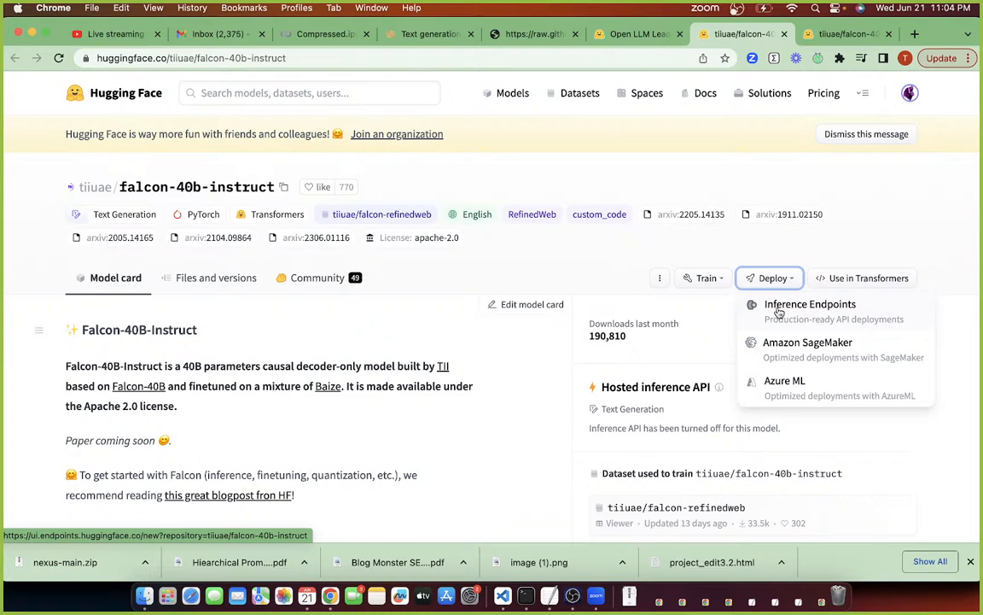
Start a new falcon-40b-instruct Inference Endpoint and review the creation form's options.
left_click(810, 304)
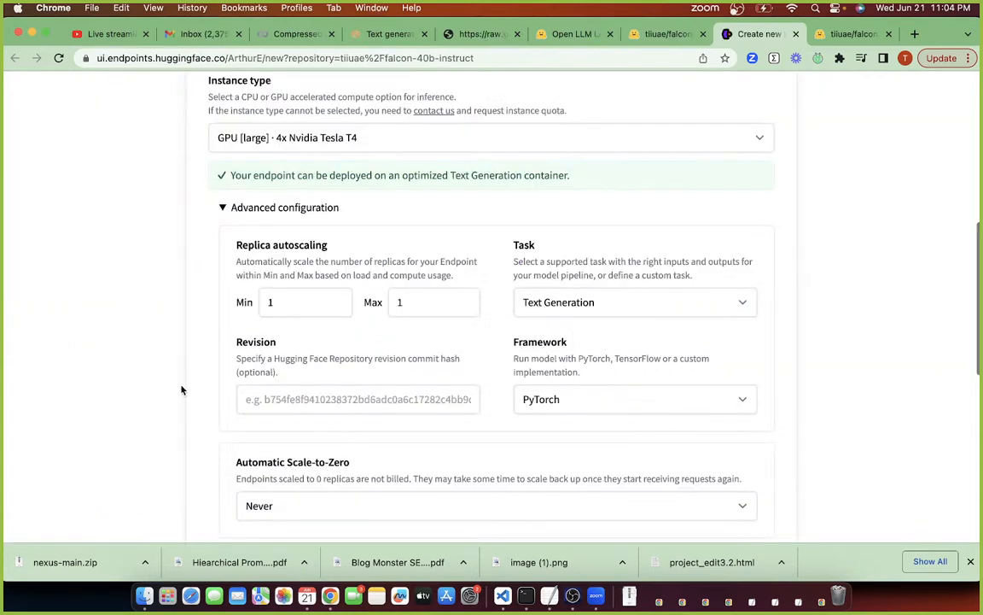
scroll("down", 3)
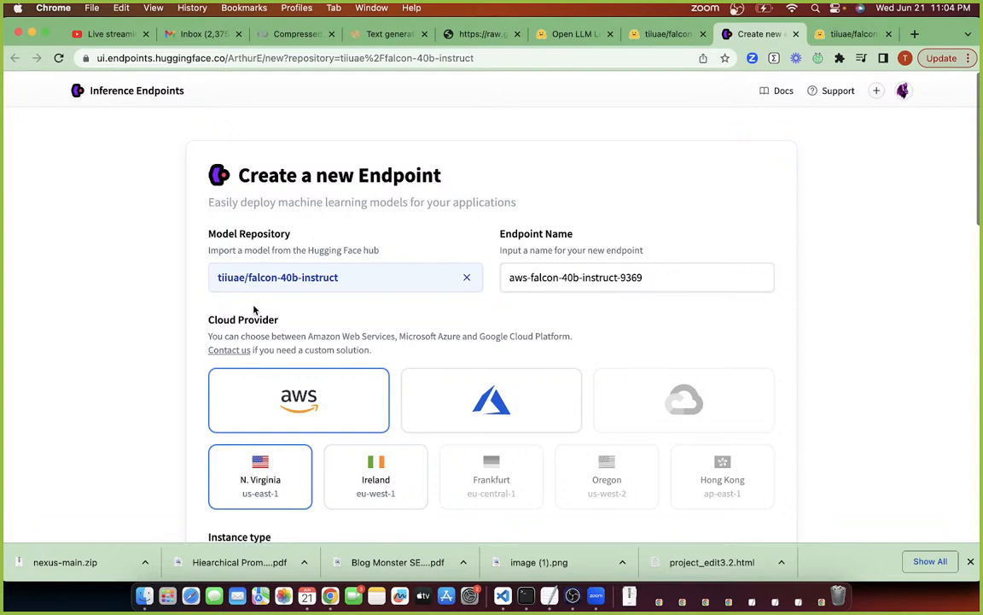
scroll("down", 3)
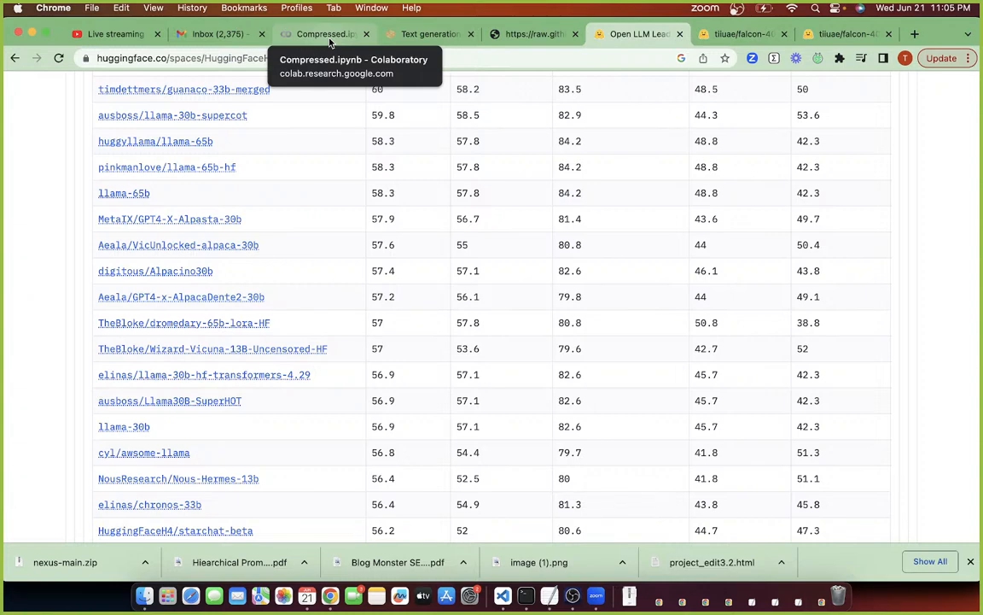
Switch to the Compressed.ipynb Colab notebook showing 9.8 of 15.0 GB GPU RAM.
left_click(325, 35)
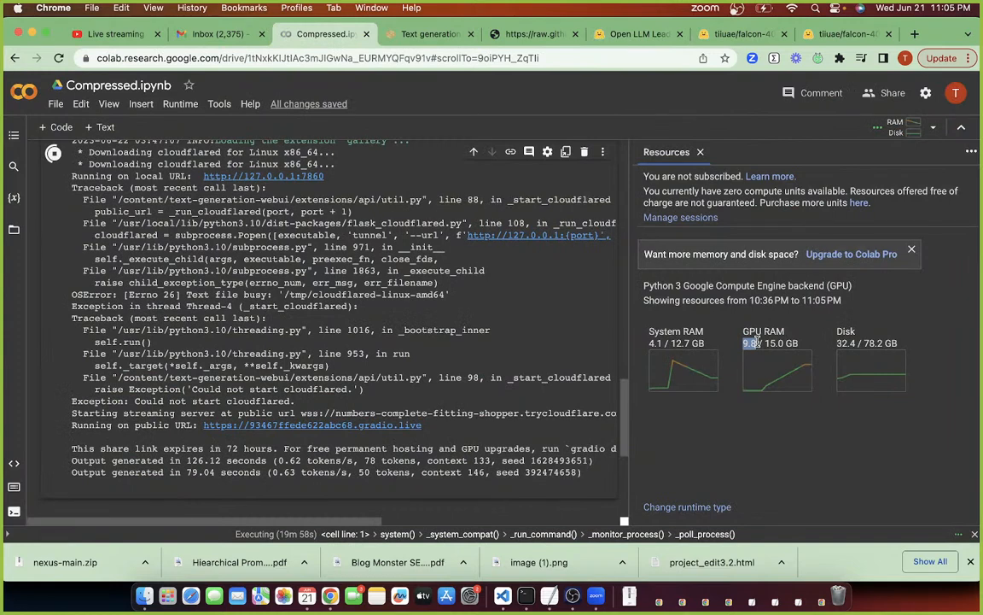
mouse_move(804, 370)
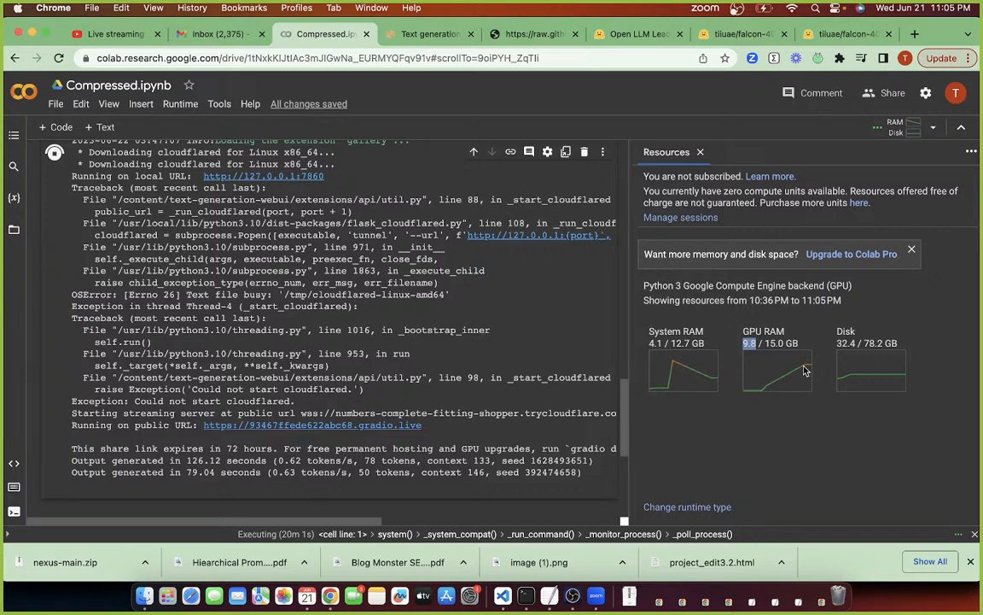
mouse_move(717, 416)
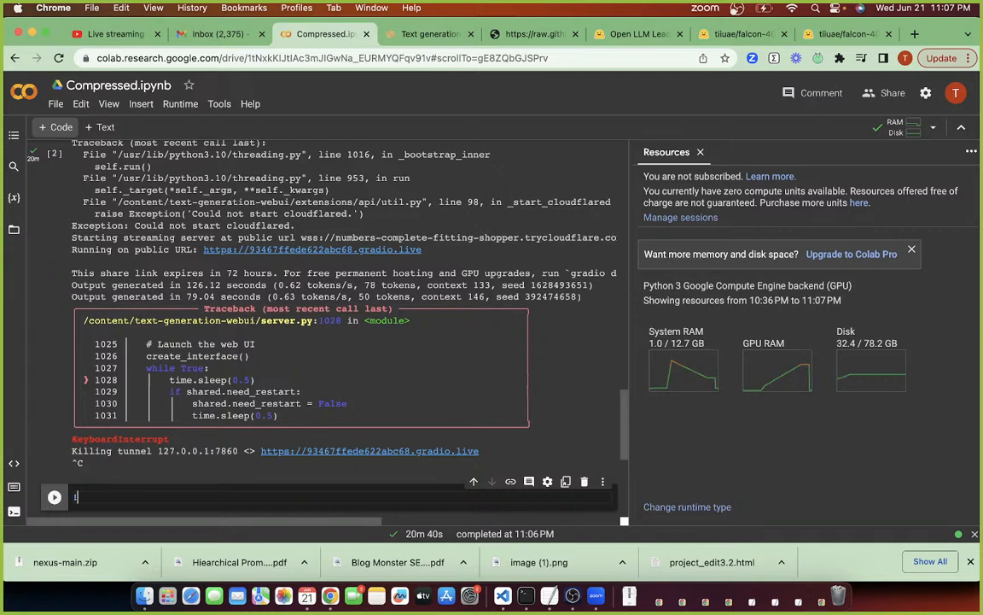
Begin editing the new empty code cell below the interrupted web UI output.
left_click(853, 34)
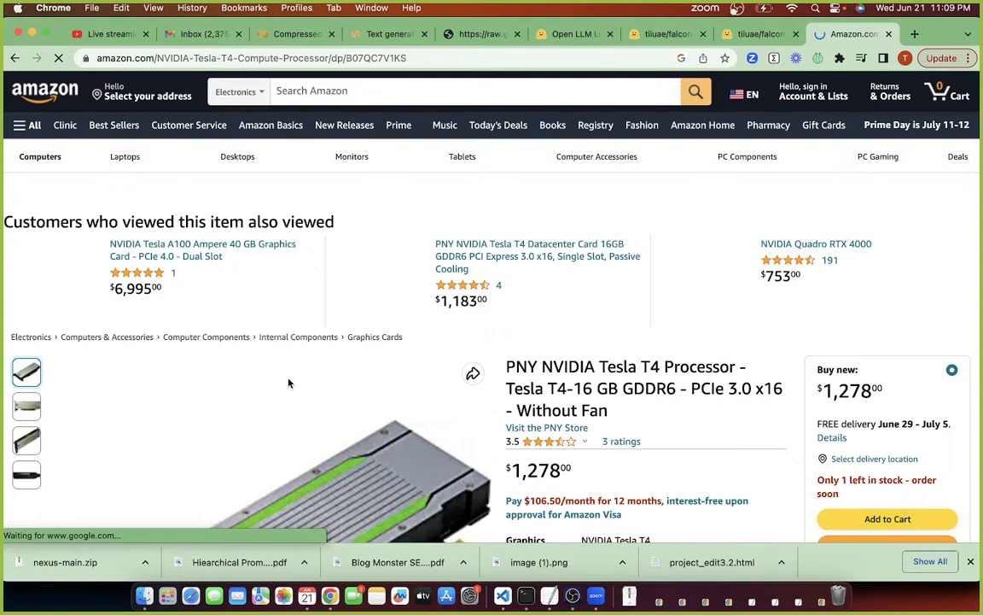
Scroll the Tesla T4 16 GB results toward the $1,278 Amazon PNY listing.
scroll("down", 3)
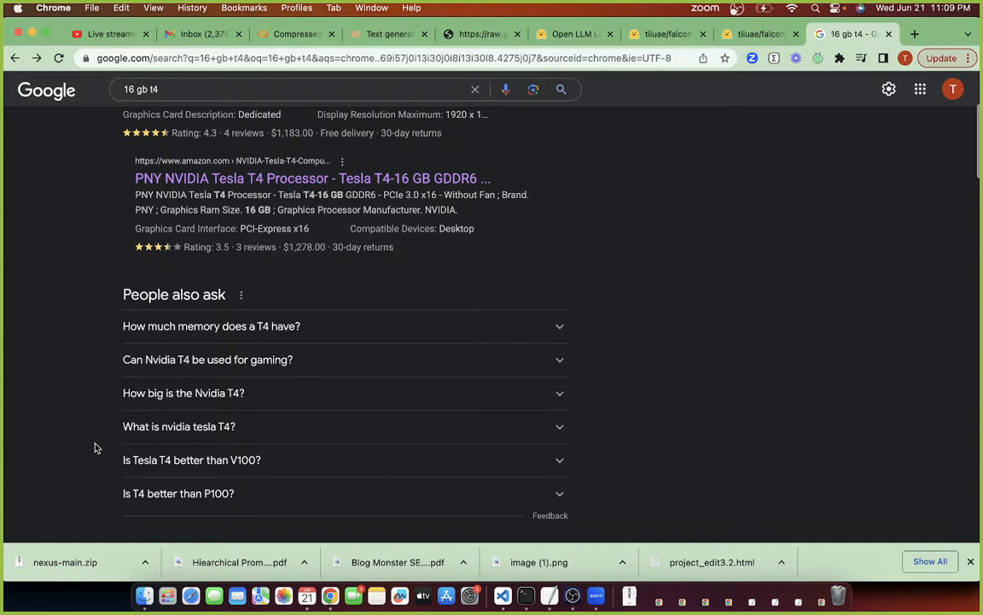
Browse the Newegg and CDW T4 listings, then return to the web UI's redacted diary reply.
scroll("down", 3)
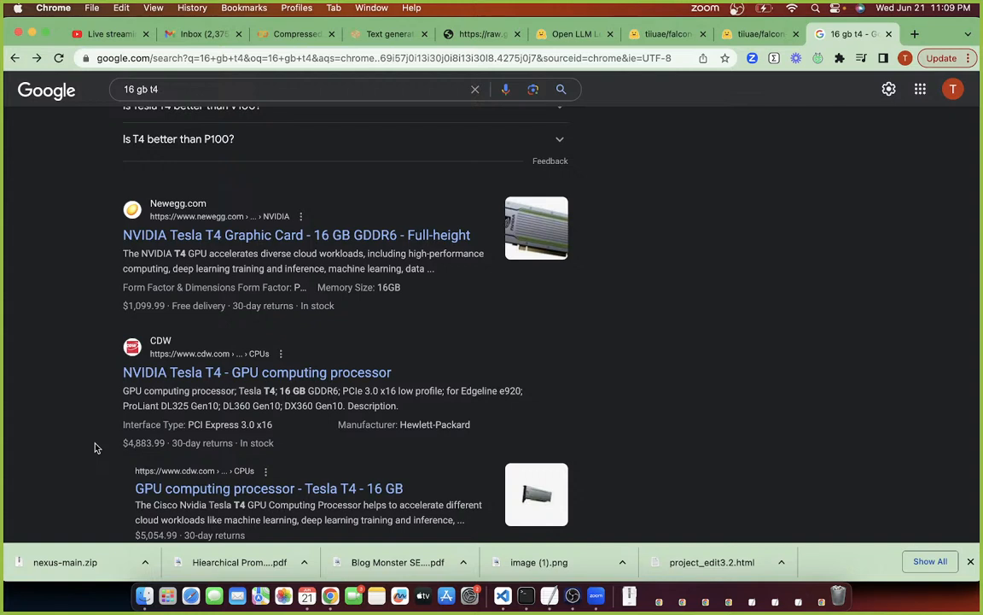
left_click(388, 35)
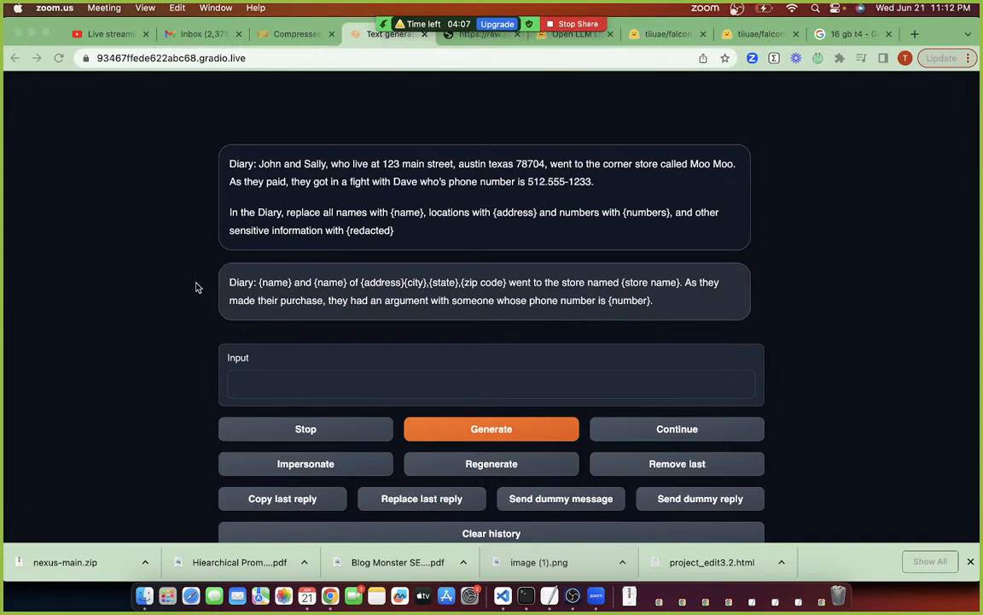
left_click(596, 595)
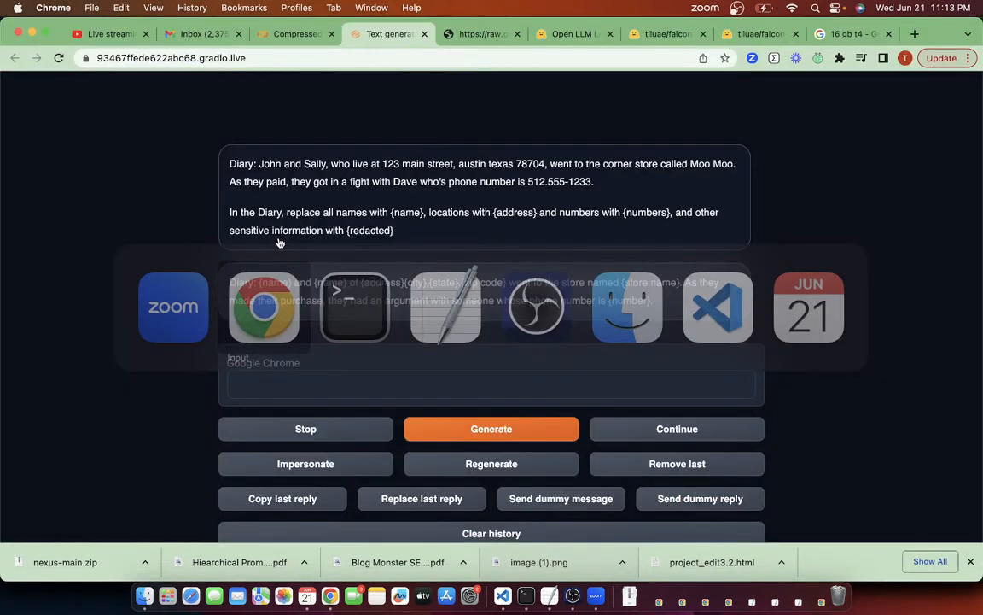
Switch to the Compressed.ipynb notebook with its RAM, GPU RAM and disk graphs.
left_click(294, 33)
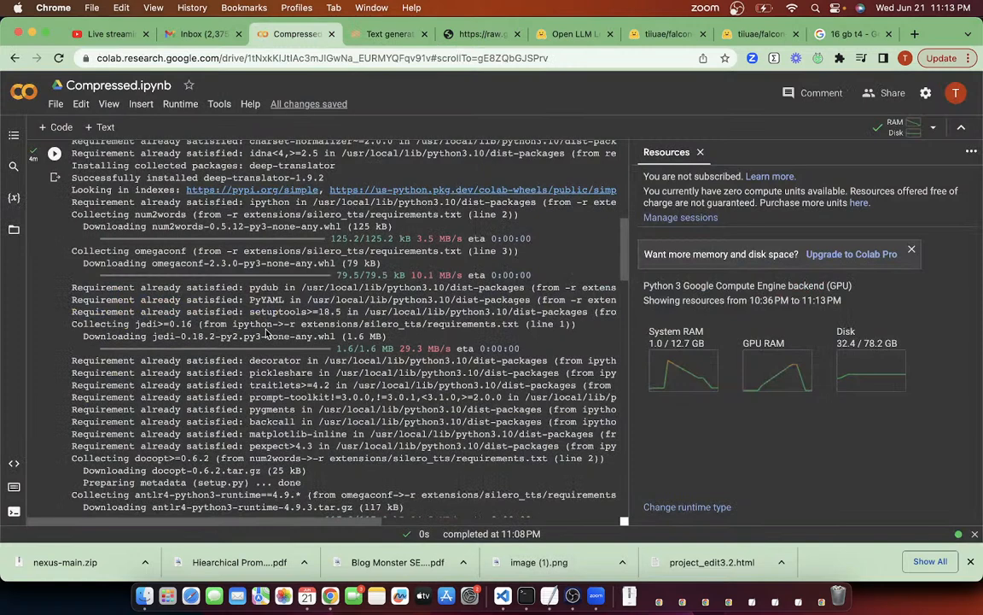